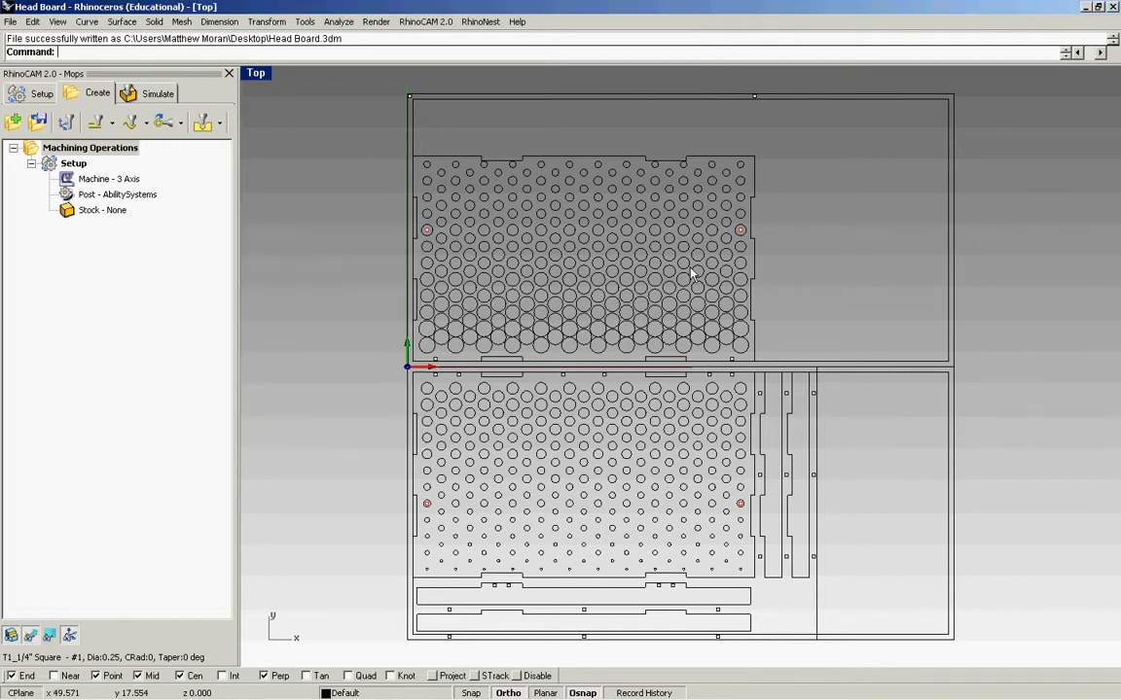
{"action": "mouse_move", "coordinate": [873, 175]}
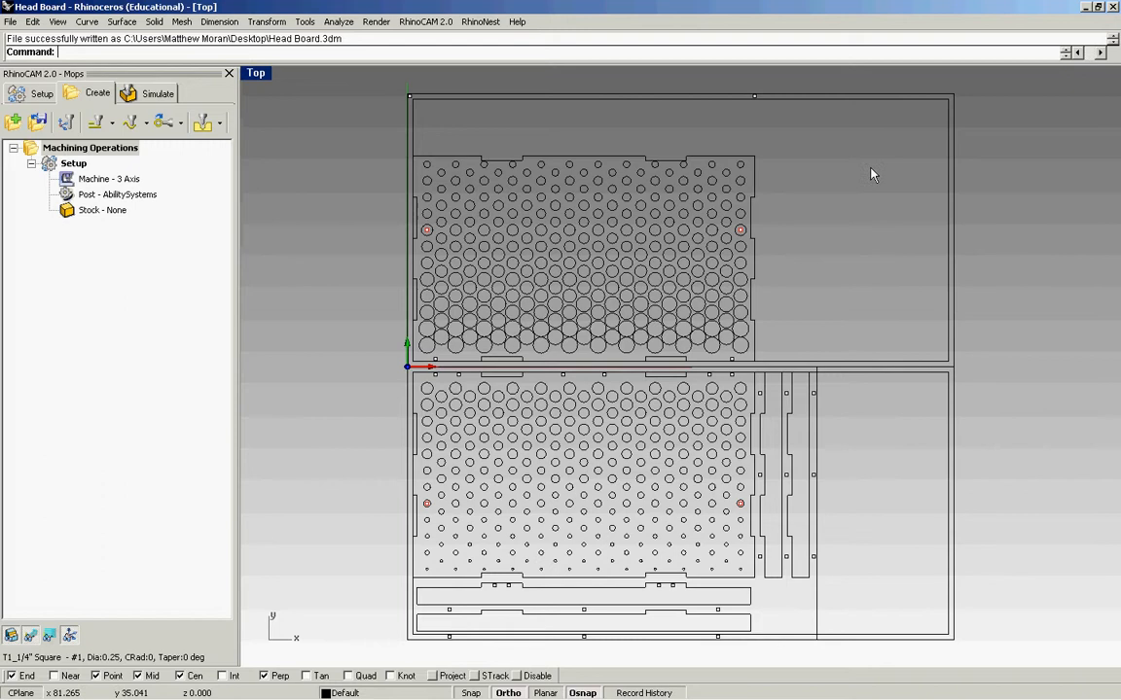
{"action": "mouse_move", "coordinate": [982, 439]}
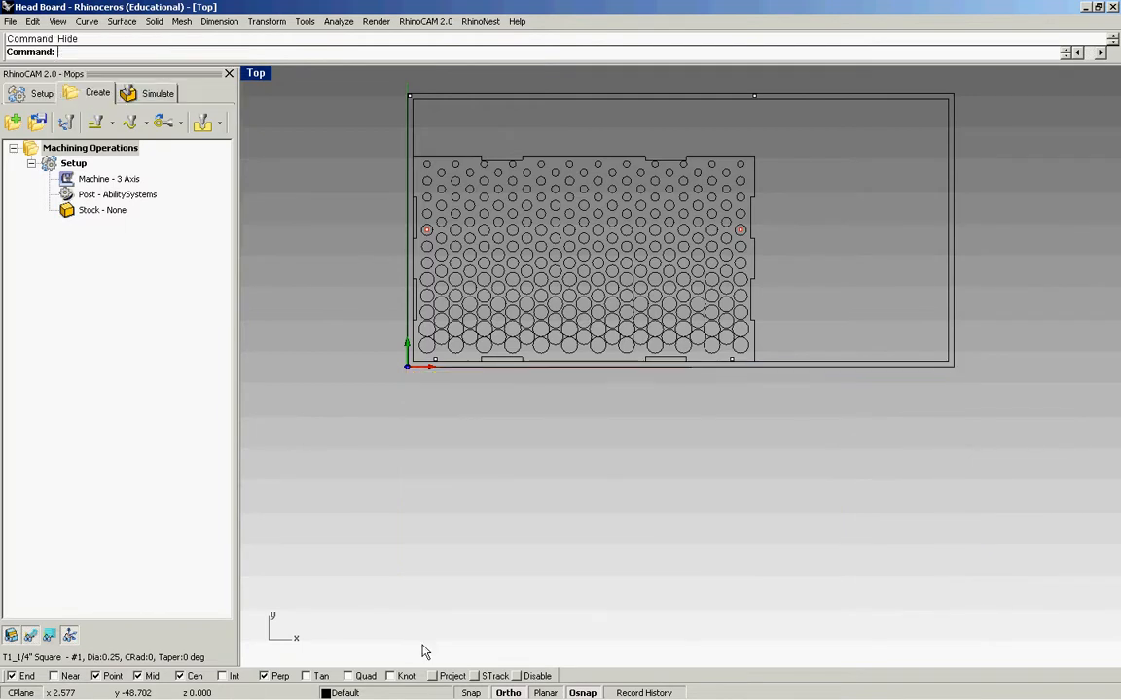
{"action": "mouse_move", "coordinate": [958, 265]}
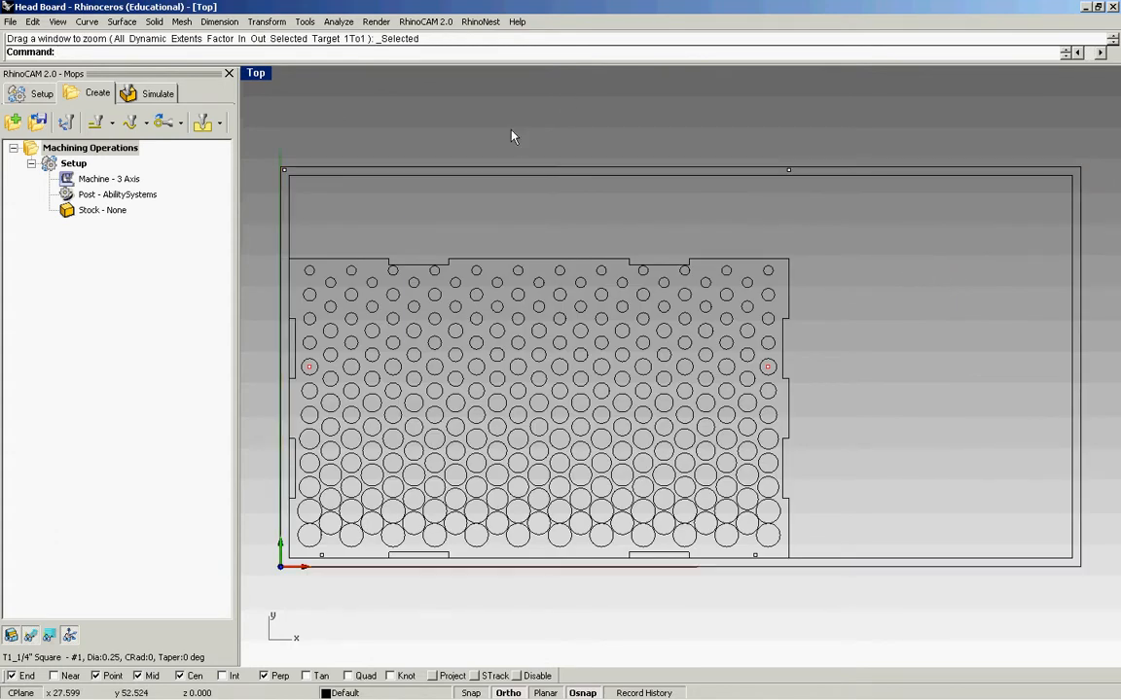
{"action": "mouse_move", "coordinate": [531, 269]}
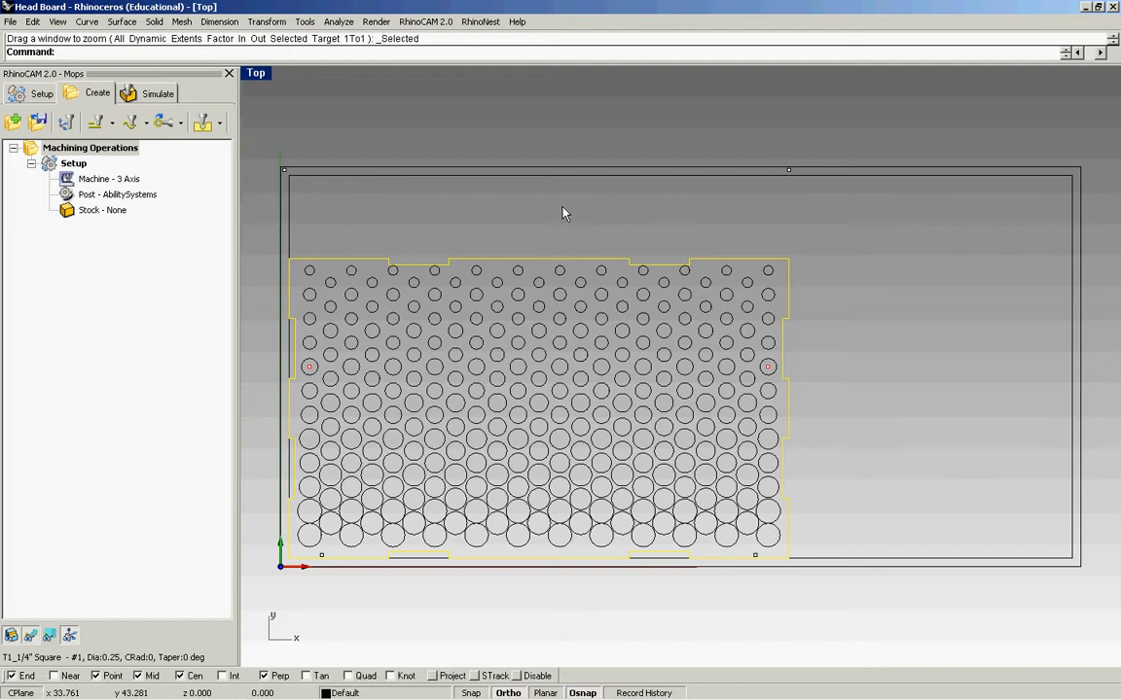
{"action": "mouse_move", "coordinate": [681, 218]}
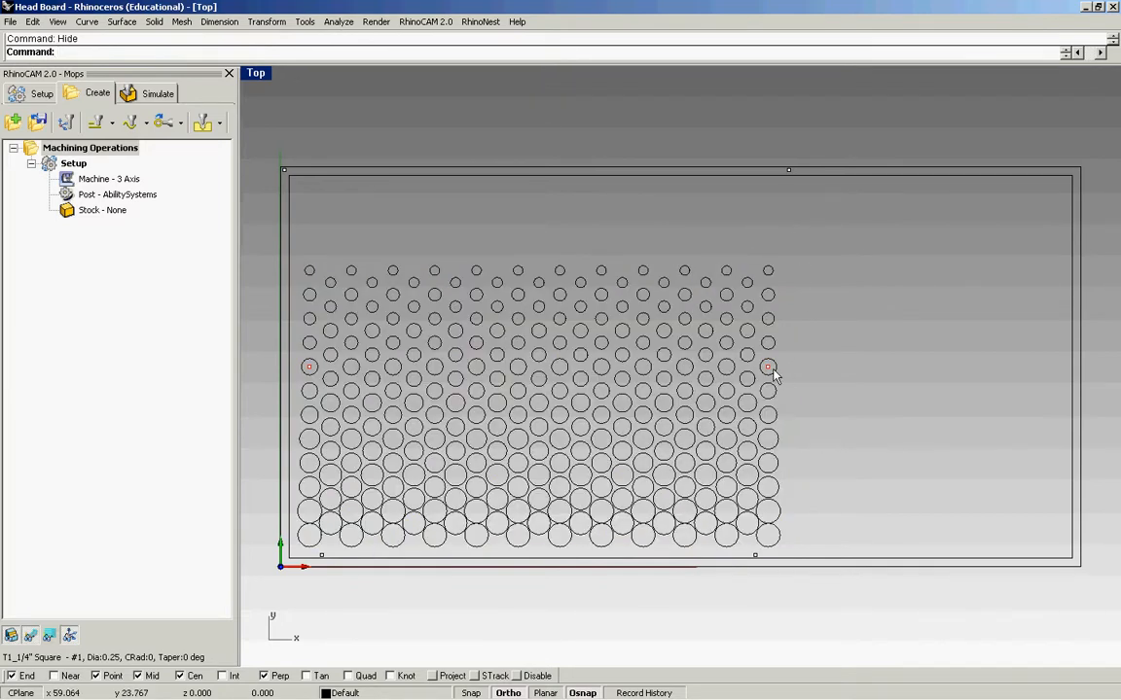
{"action": "mouse_move", "coordinate": [295, 177]}
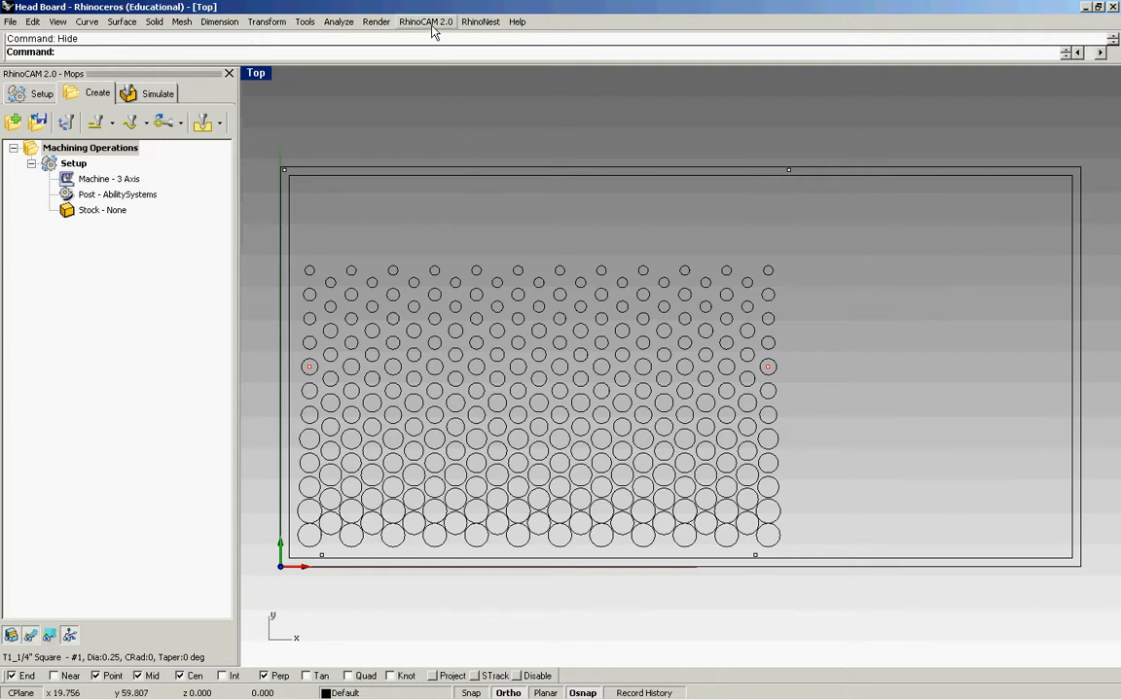
- Delete every existing tool from the RhinoCAM Cutting Tools Browser
{"action": "left_click", "coordinate": [425, 21]}
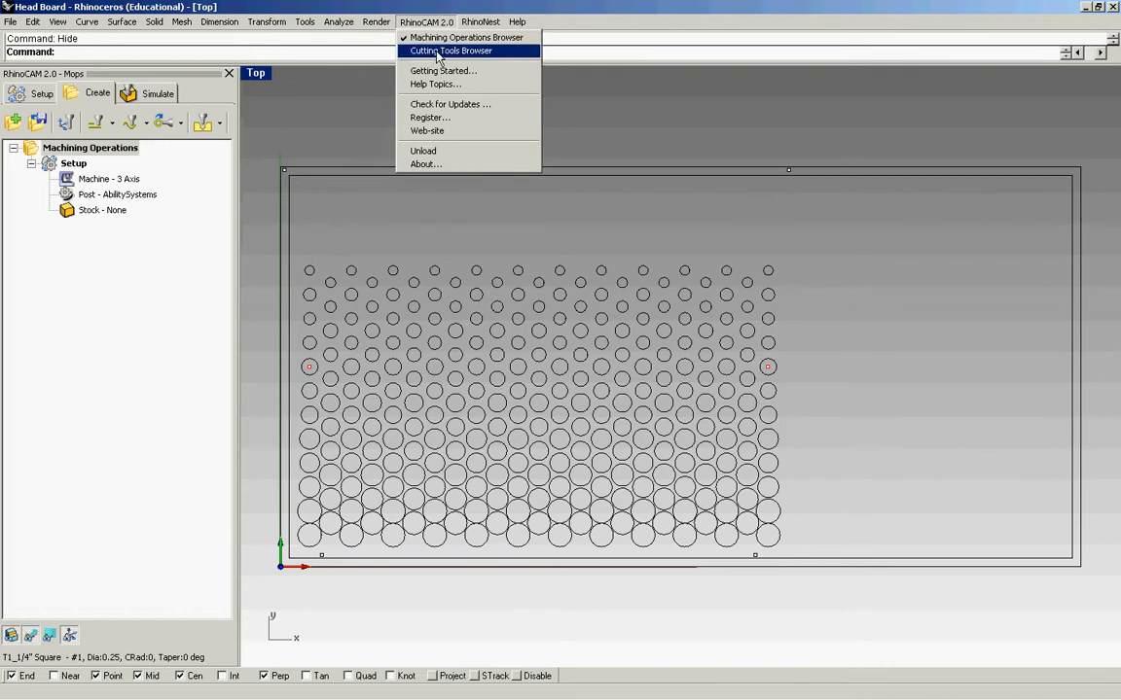
{"action": "left_click", "coordinate": [449, 50]}
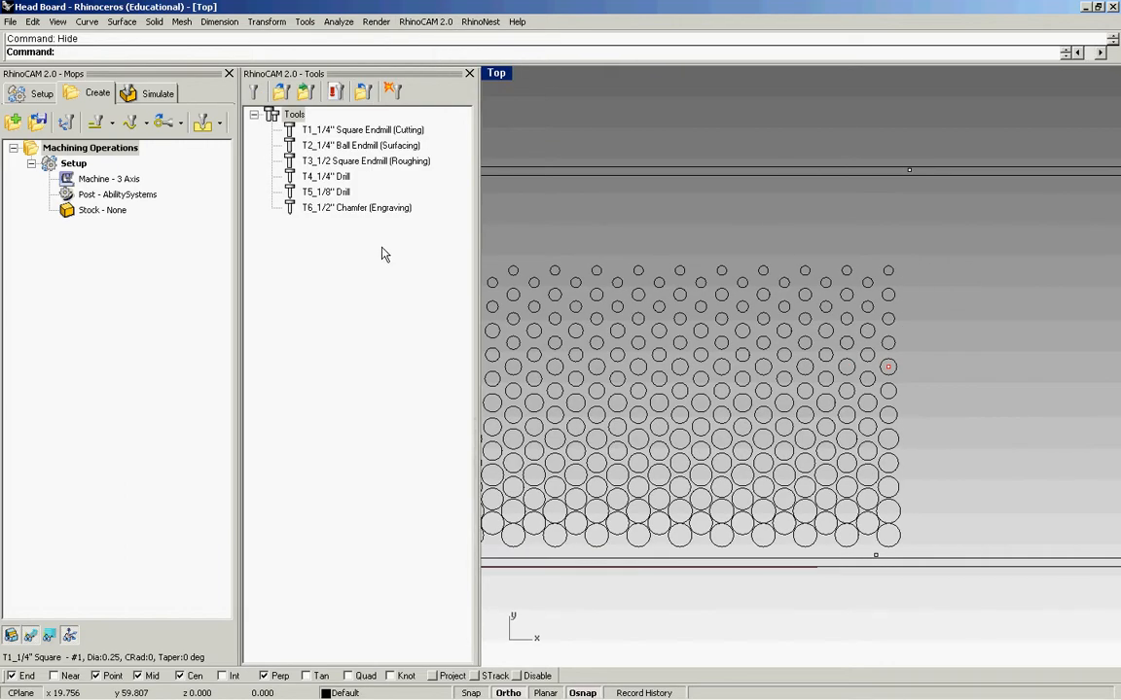
{"action": "left_click", "coordinate": [356, 207]}
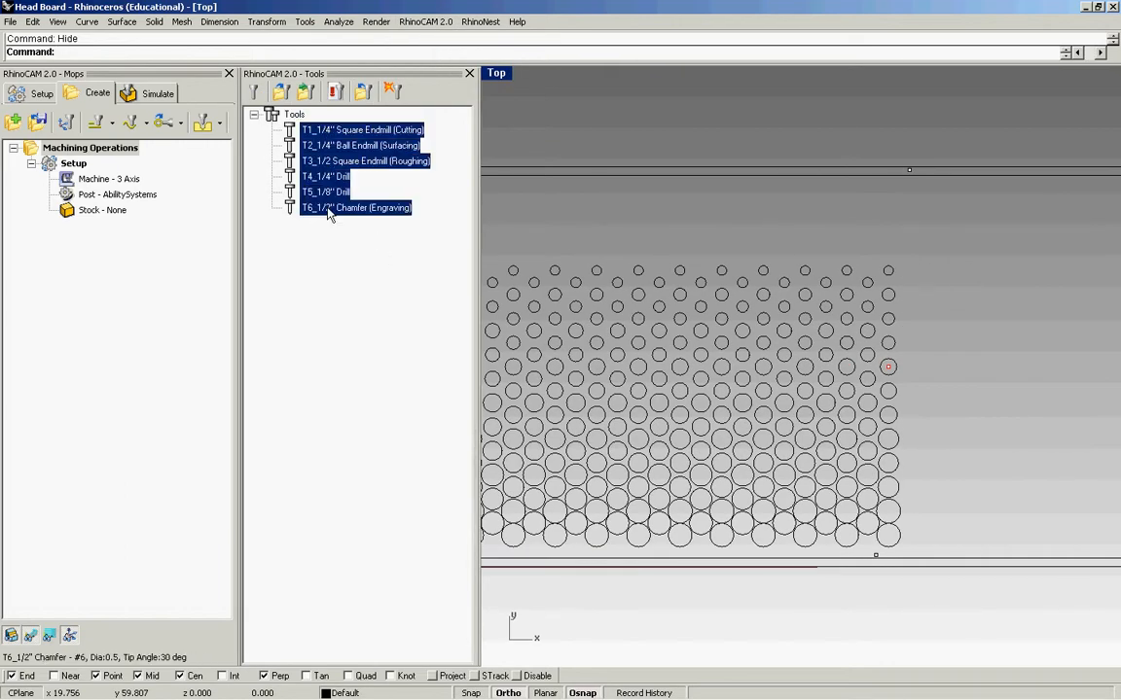
{"action": "left_click", "coordinate": [254, 114]}
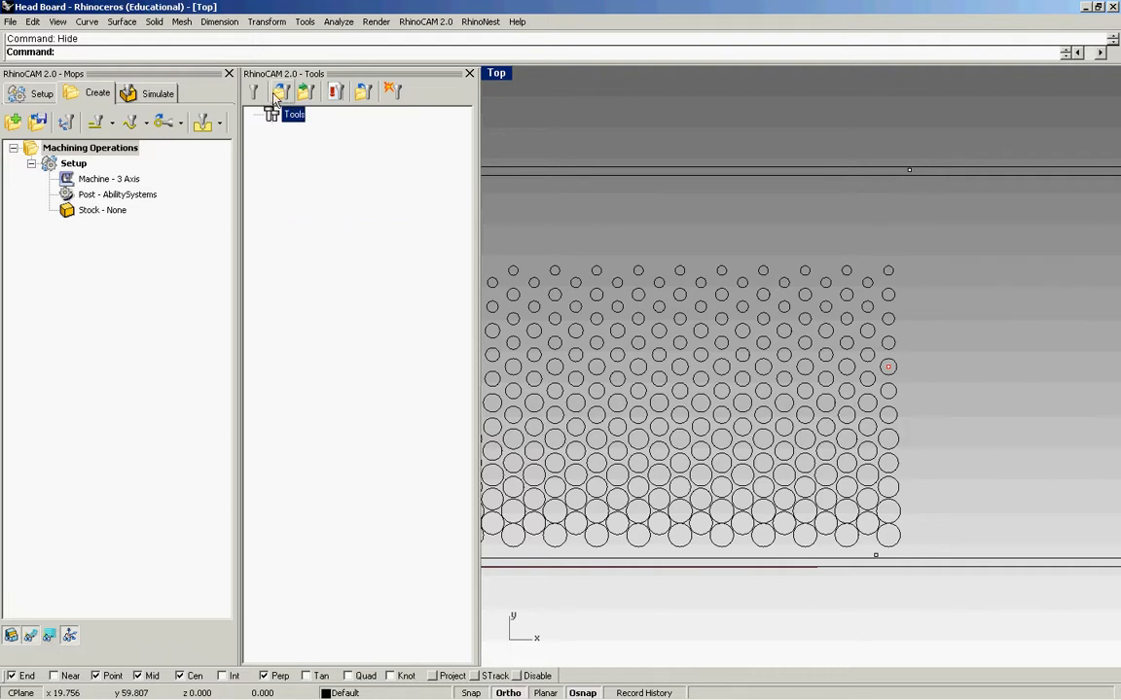
- Load the six tools from CNC6ToolLibrary.csv and close the browser
{"action": "left_click", "coordinate": [281, 90]}
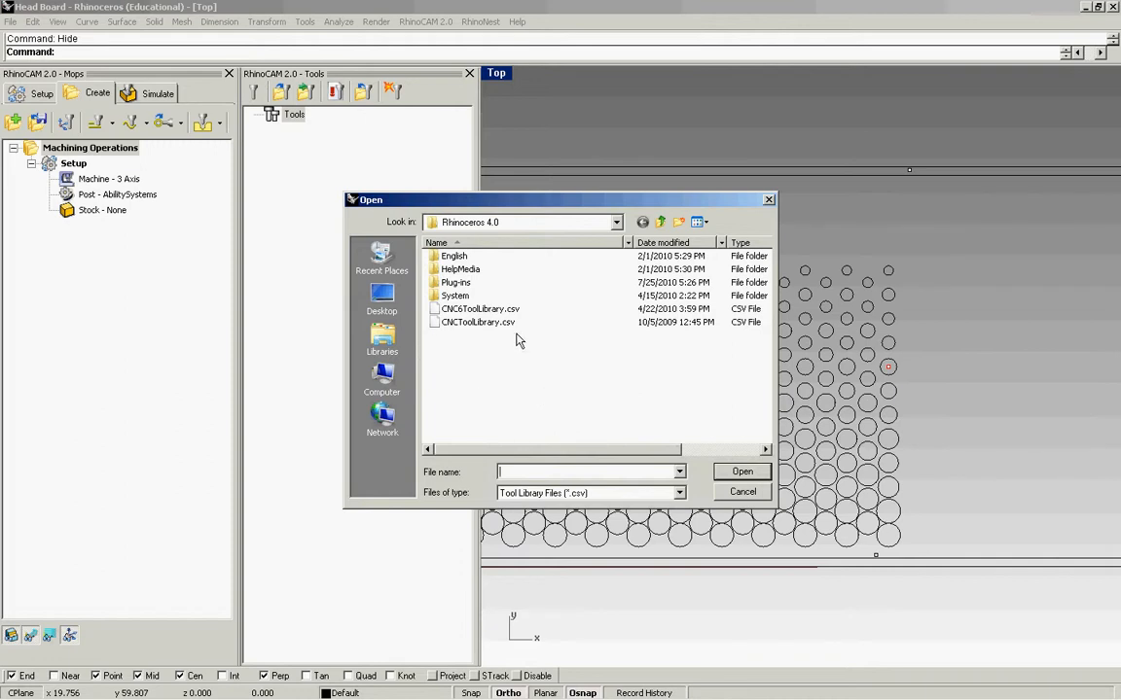
{"action": "left_click", "coordinate": [480, 309]}
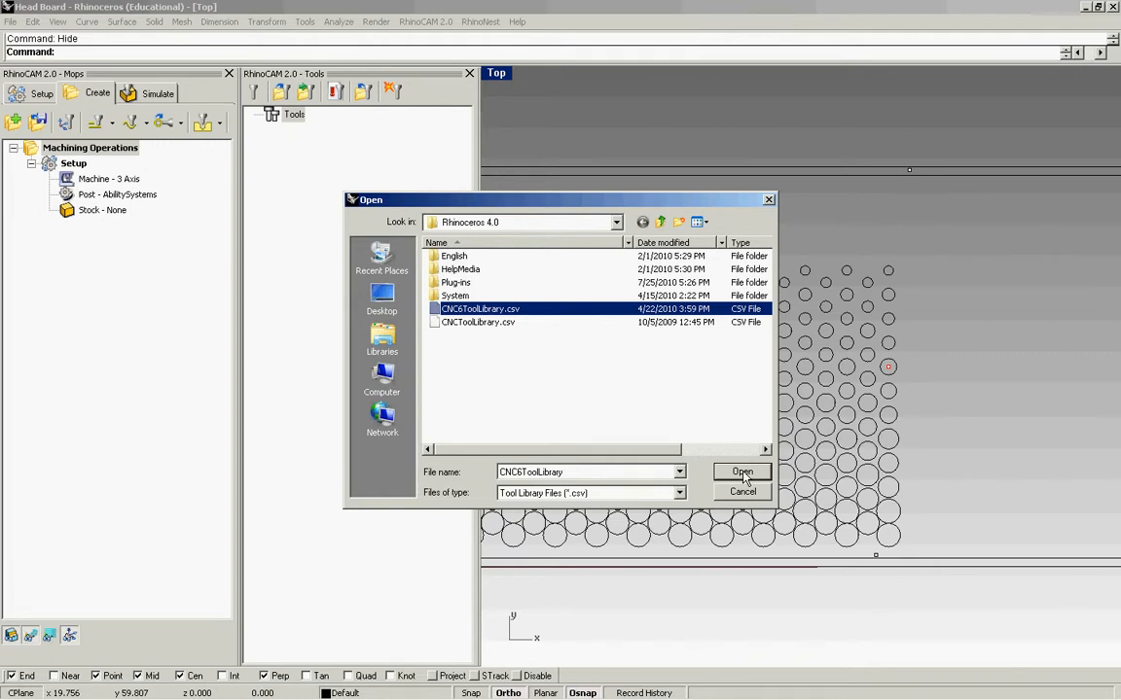
{"action": "left_click", "coordinate": [741, 472]}
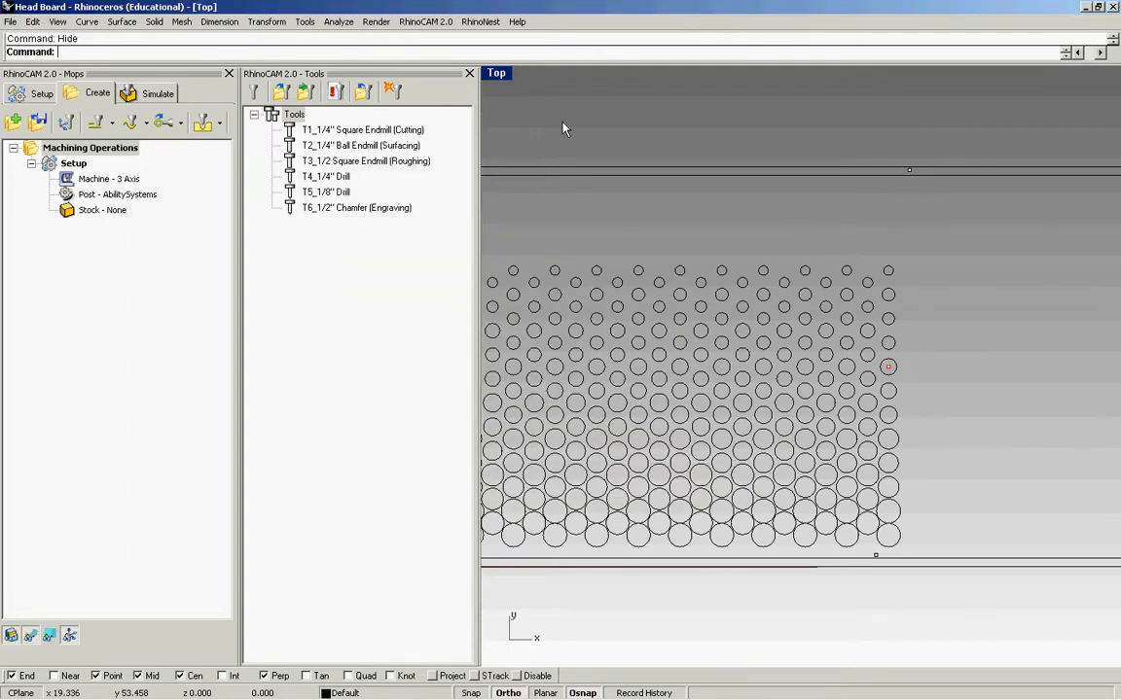
{"action": "left_click", "coordinate": [470, 73]}
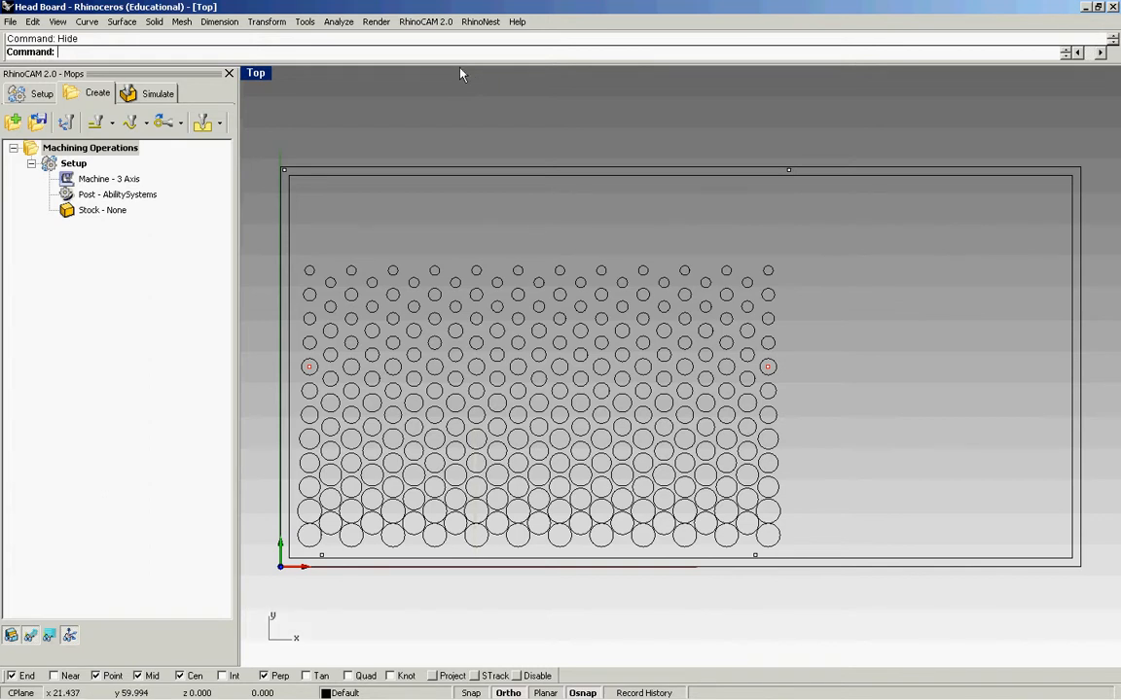
{"action": "mouse_move", "coordinate": [288, 177]}
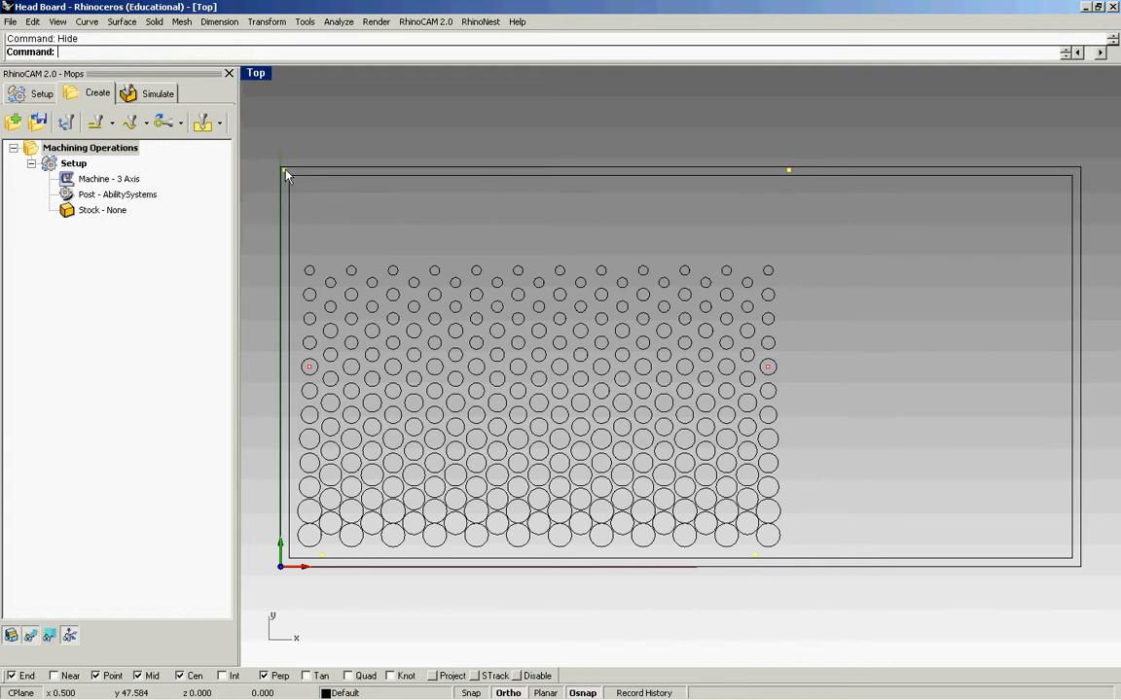
{"action": "mouse_move", "coordinate": [367, 412]}
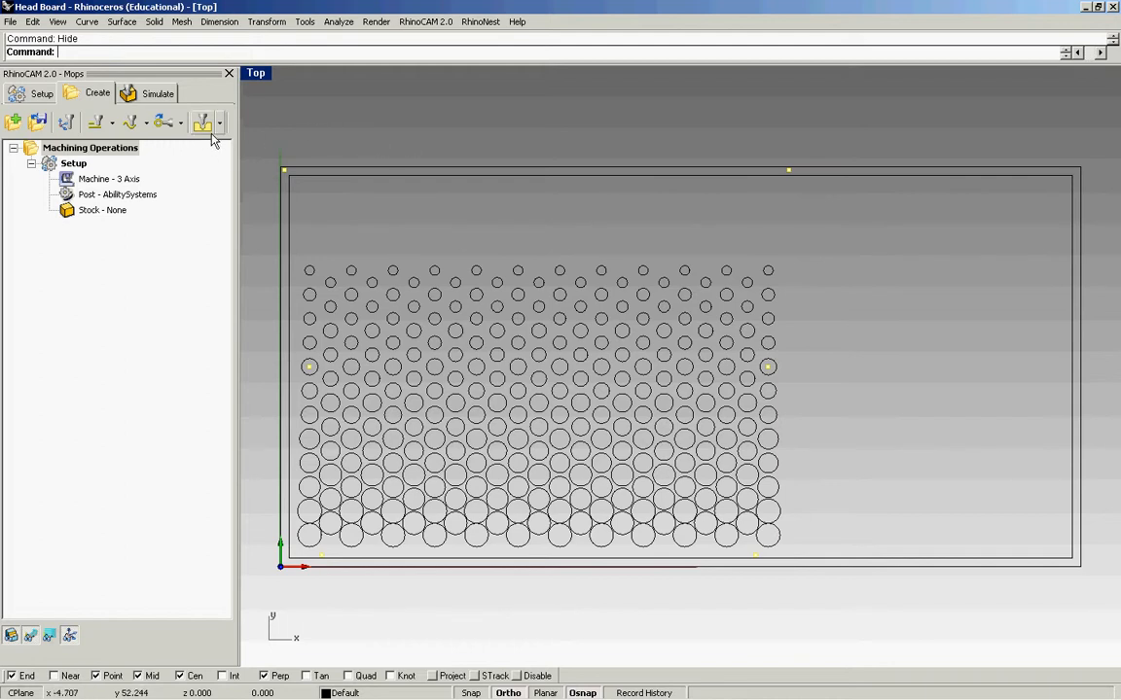
{"action": "mouse_move", "coordinate": [214, 135]}
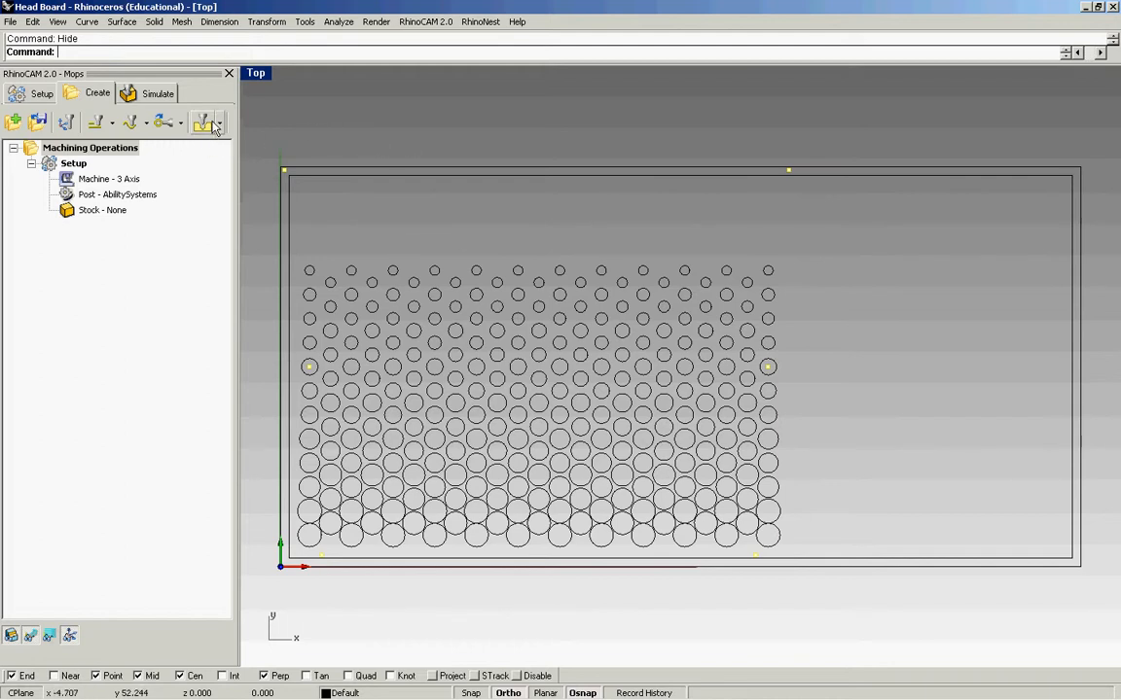
{"action": "mouse_move", "coordinate": [222, 124]}
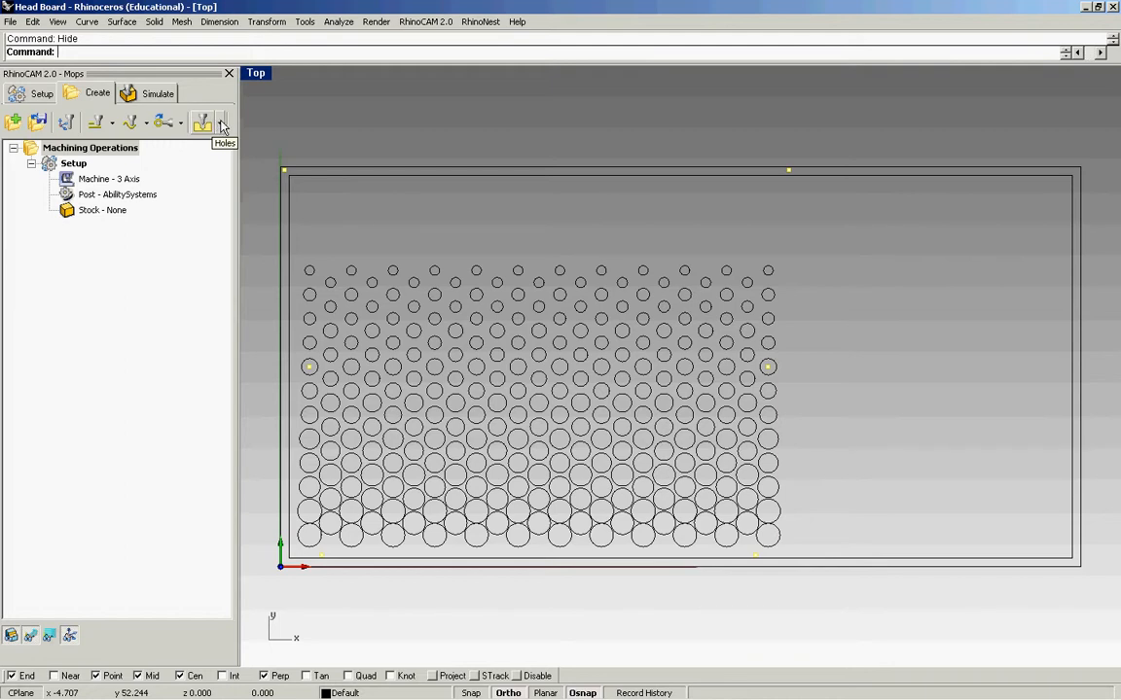
- Start a Holes > Drilling operation on the six points and move its dialog aside
{"action": "left_click", "coordinate": [219, 122]}
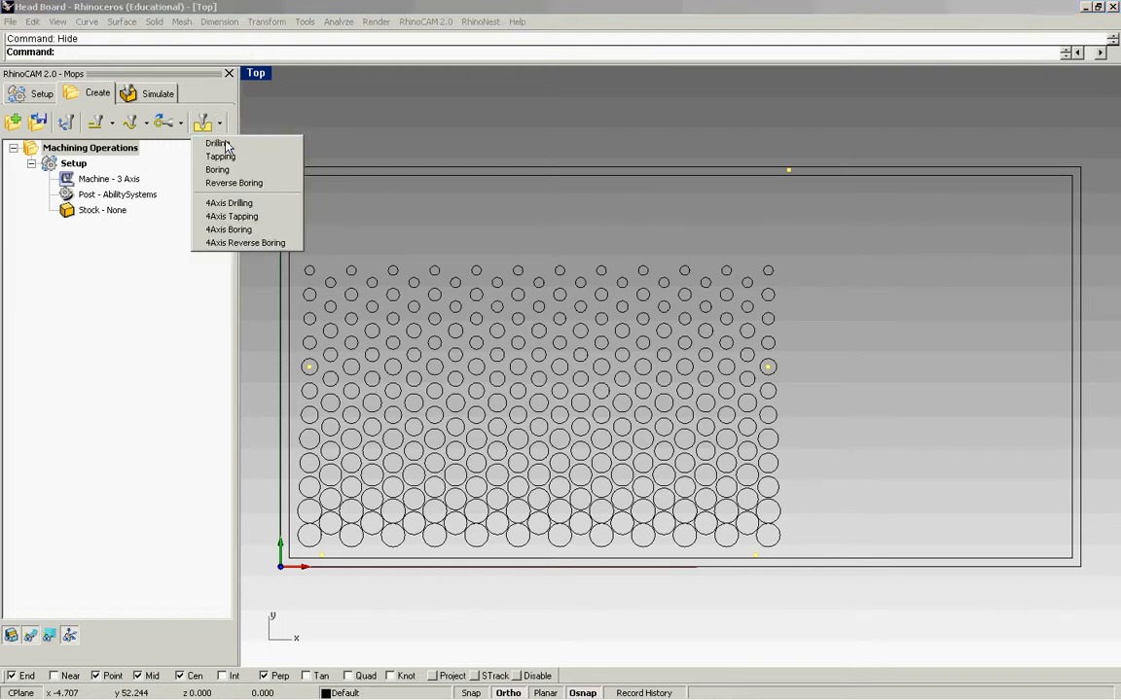
{"action": "left_click", "coordinate": [217, 143]}
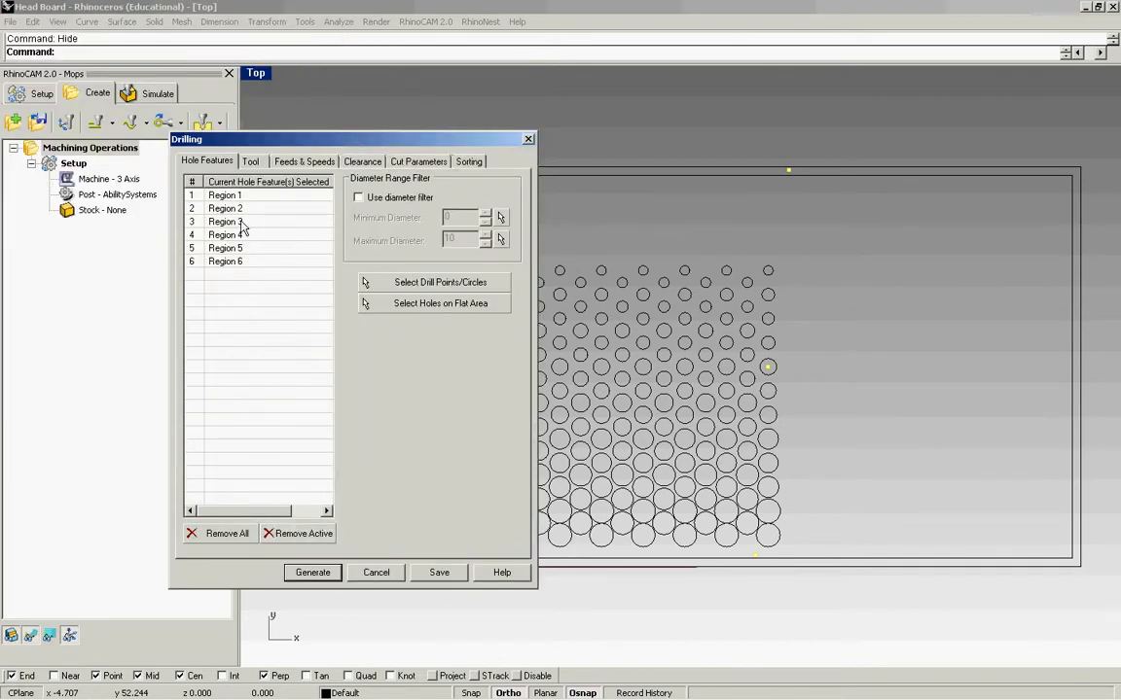
{"action": "left_click_drag", "start_coordinate": [350, 138], "coordinate": [263, 113]}
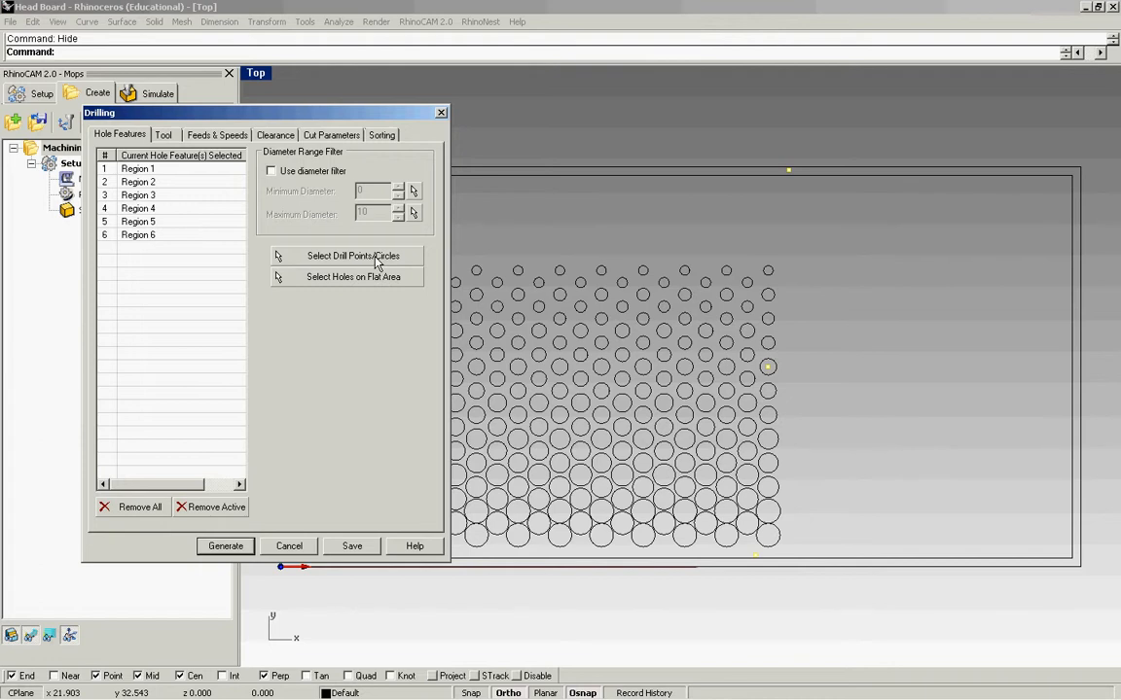
{"action": "mouse_move", "coordinate": [425, 262]}
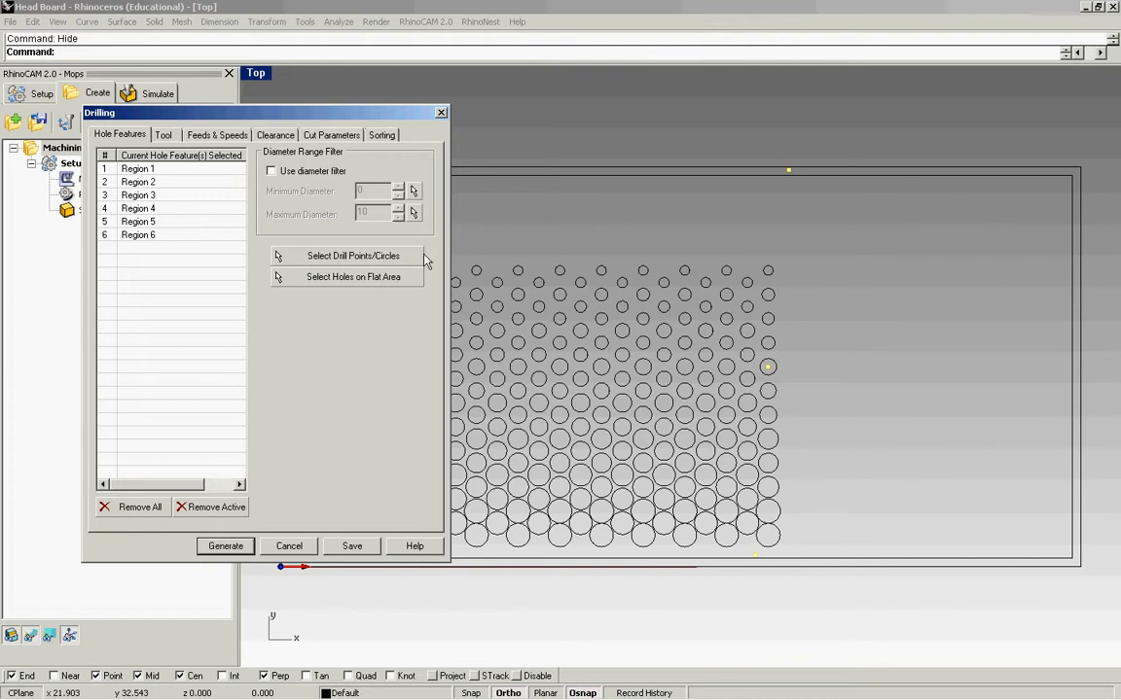
{"action": "mouse_move", "coordinate": [339, 263]}
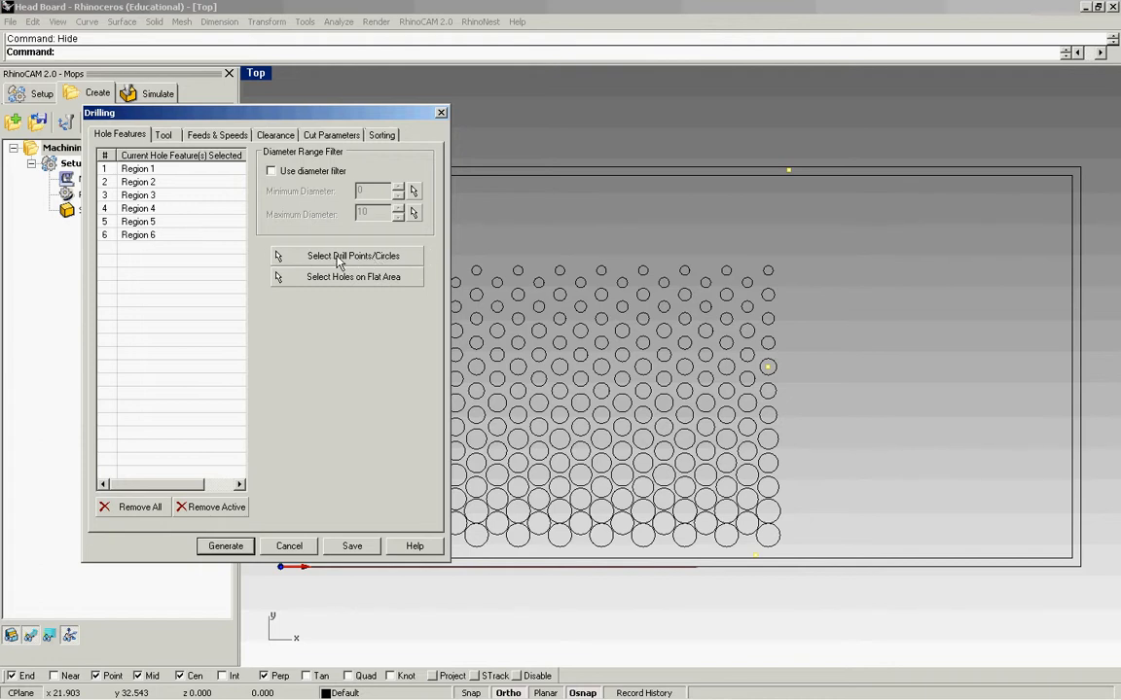
{"action": "mouse_move", "coordinate": [287, 245]}
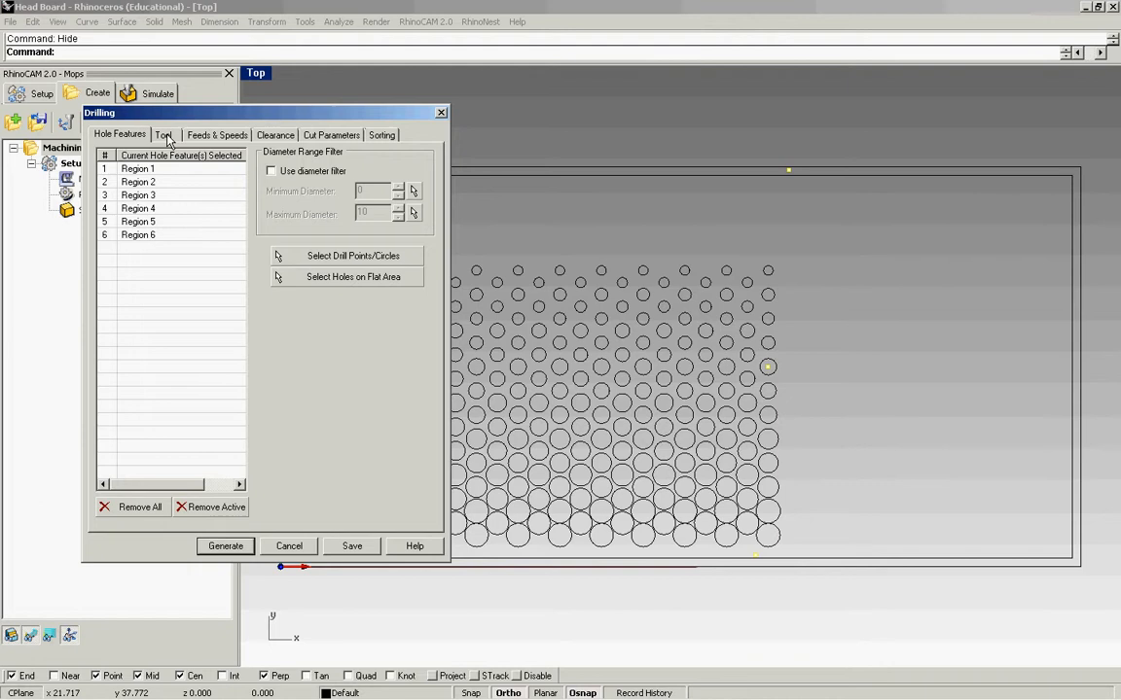
- Assign the T5_1/8" Drill to the drilling operation
{"action": "left_click", "coordinate": [163, 134]}
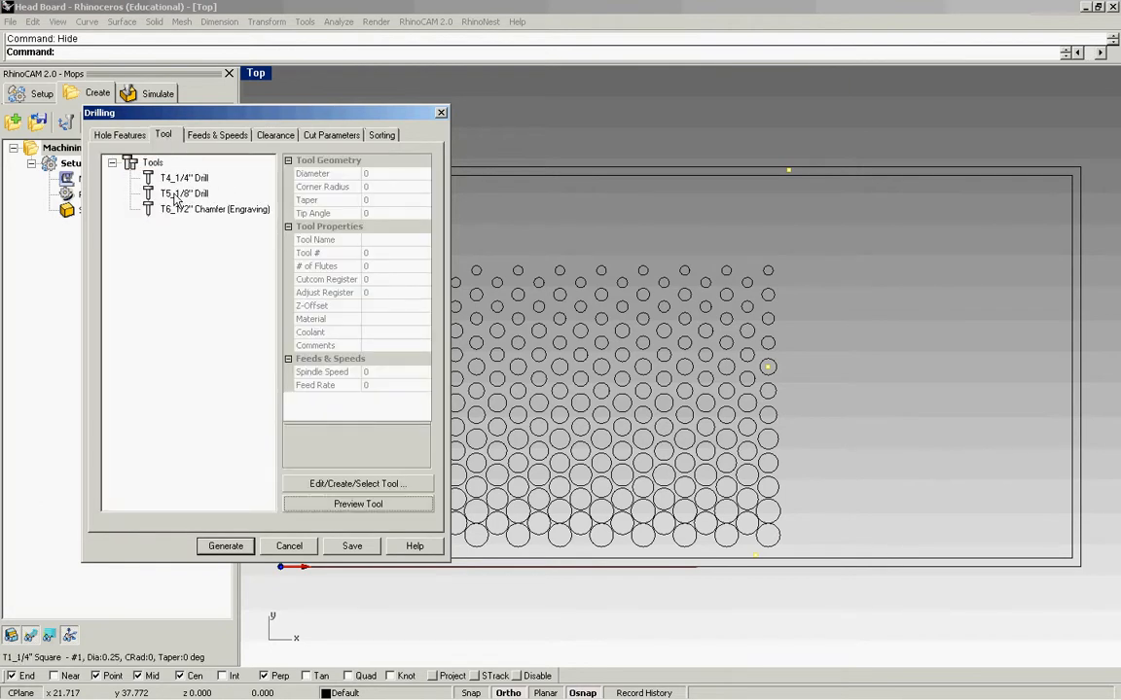
{"action": "left_click", "coordinate": [184, 194]}
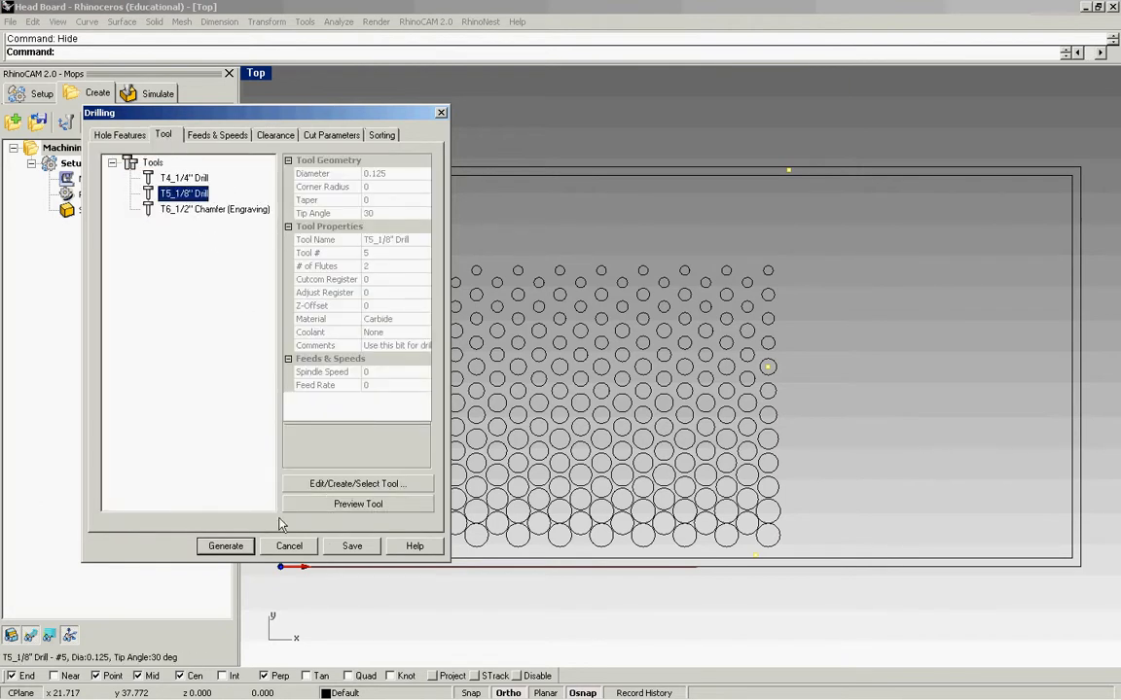
{"action": "mouse_move", "coordinate": [233, 265]}
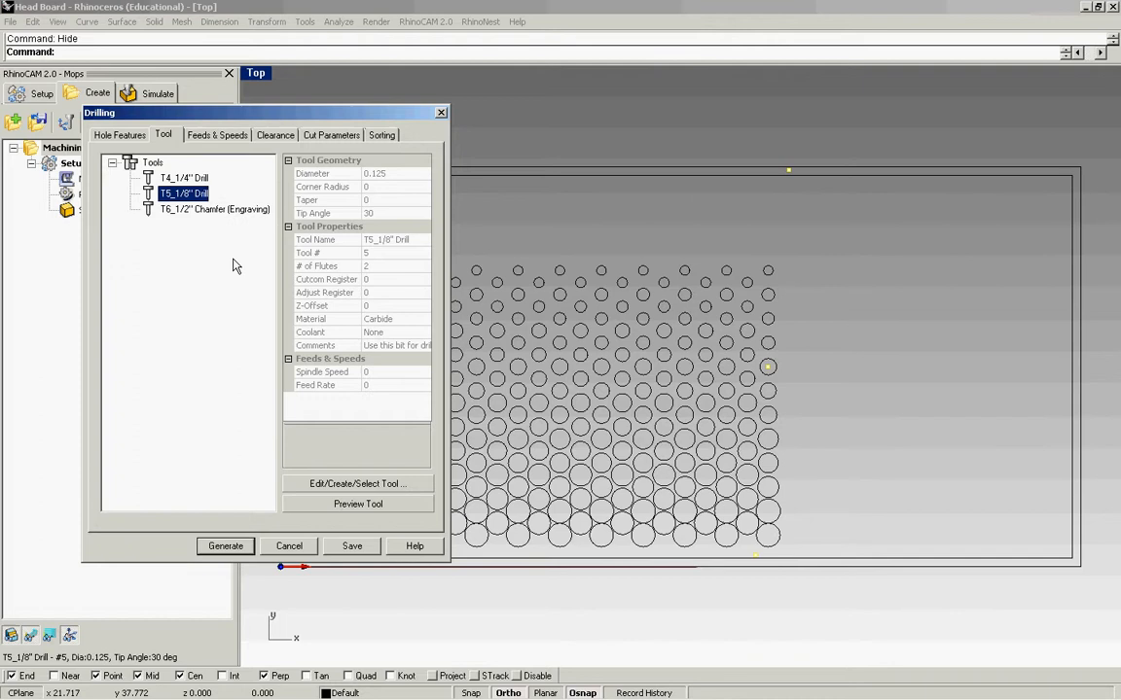
{"action": "mouse_move", "coordinate": [773, 372]}
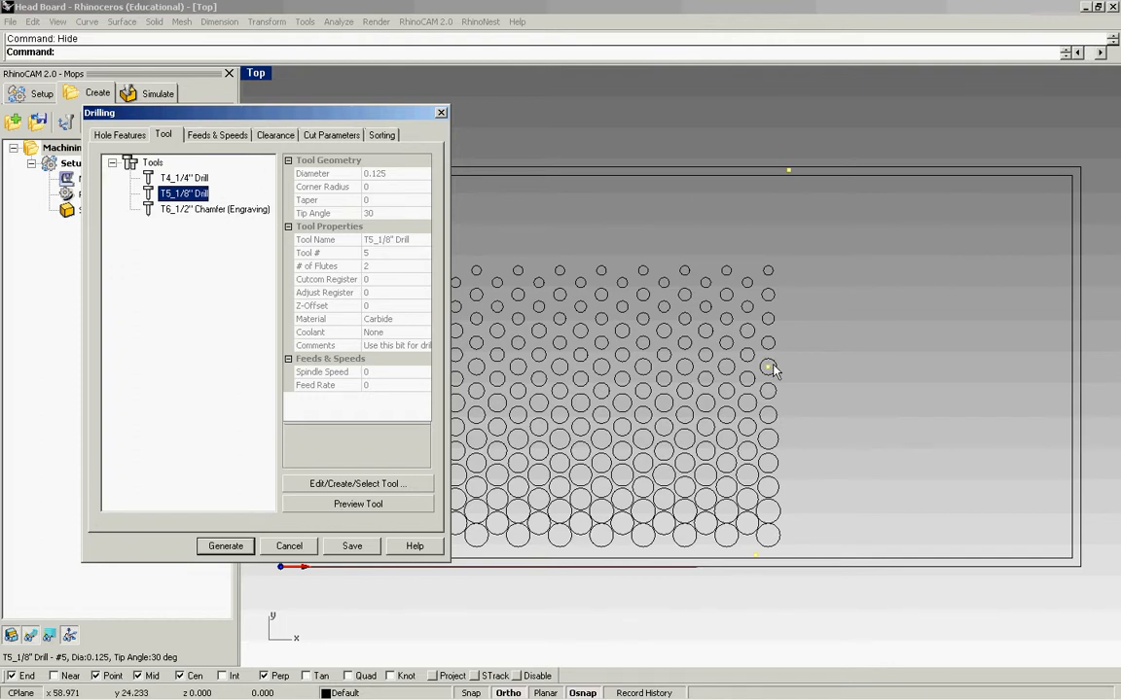
{"action": "mouse_move", "coordinate": [768, 367]}
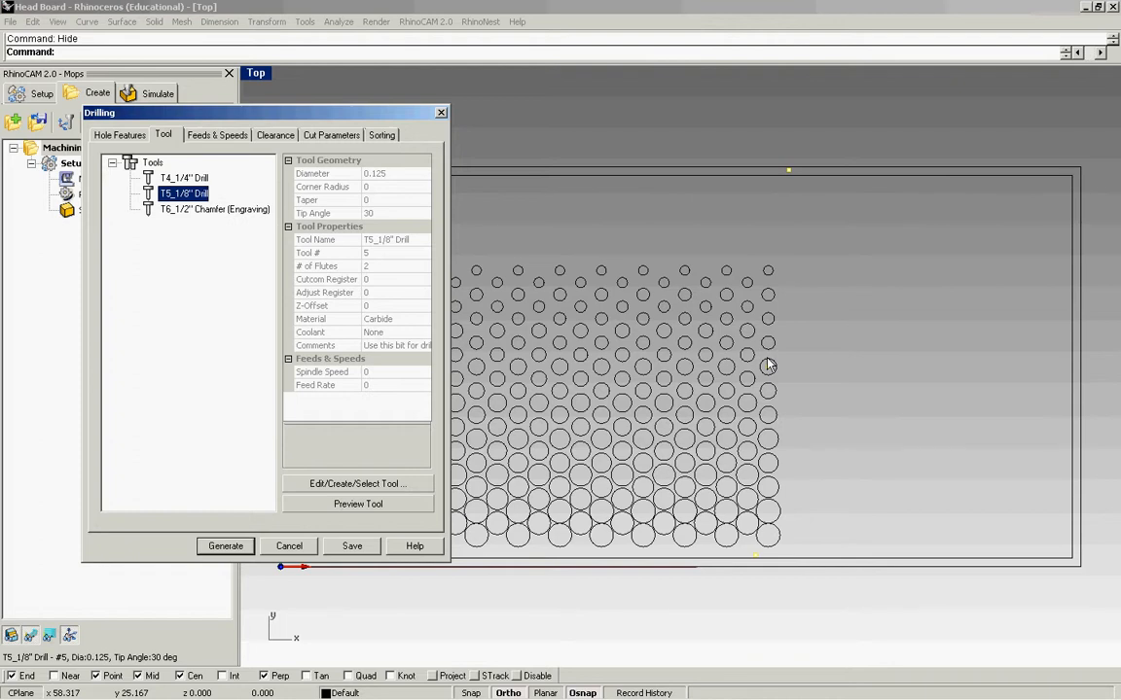
{"action": "mouse_move", "coordinate": [686, 370]}
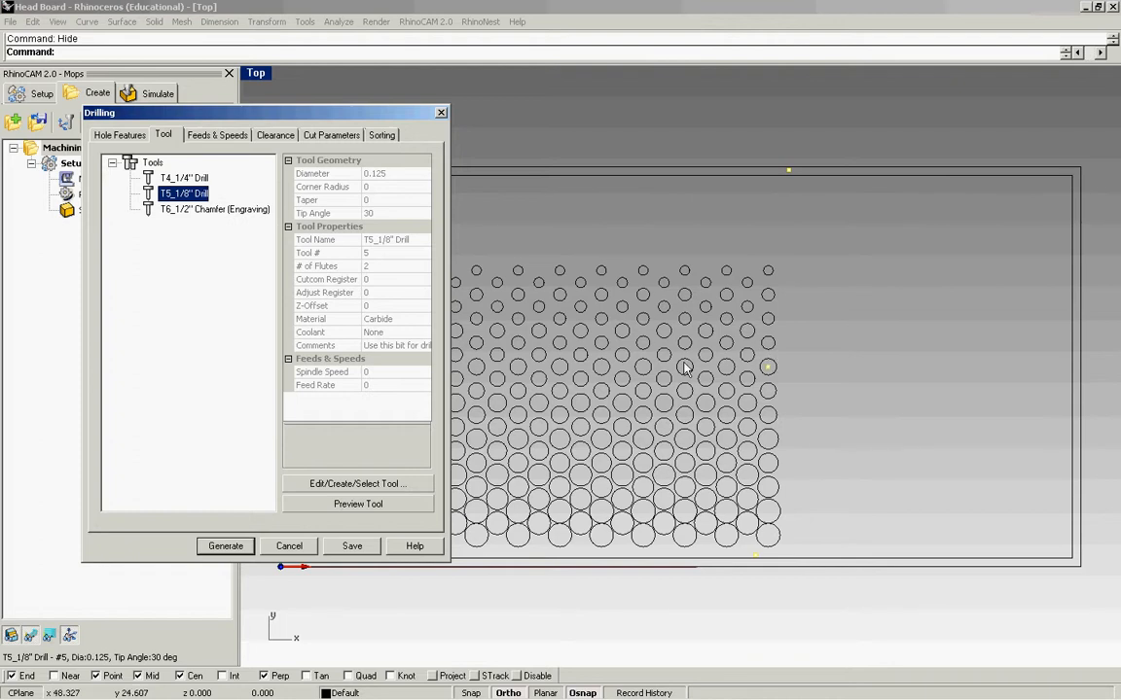
{"action": "left_click", "coordinate": [217, 135]}
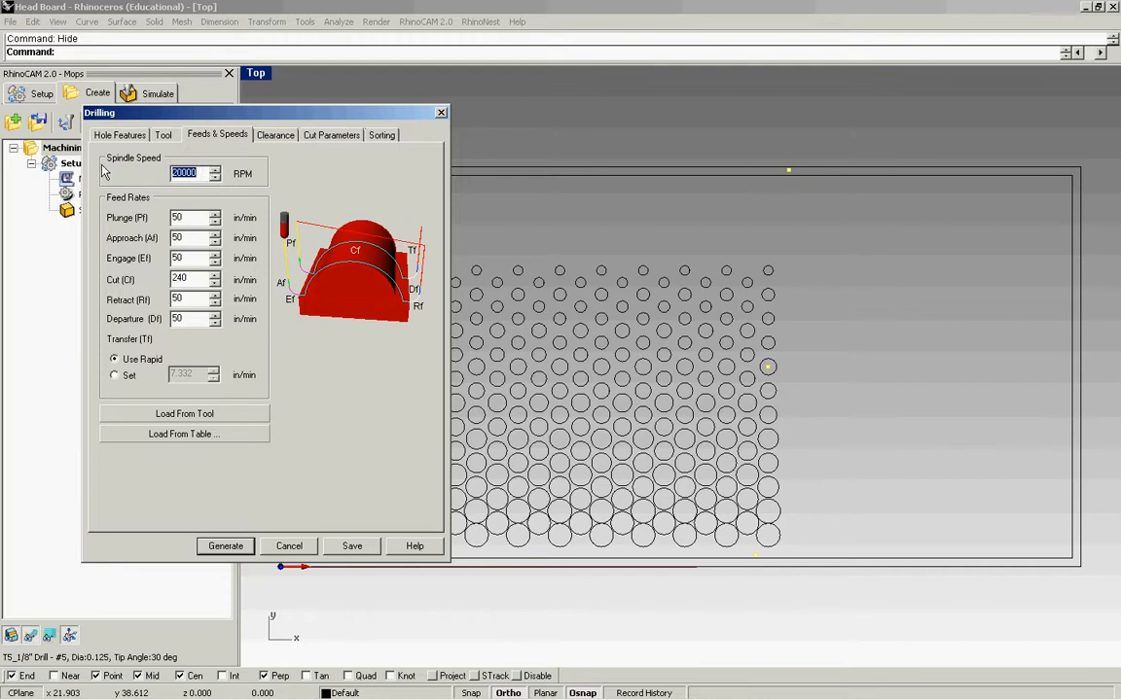
- Enter 18000 RPM as the drilling spindle speed
{"action": "type", "text": "18000"}
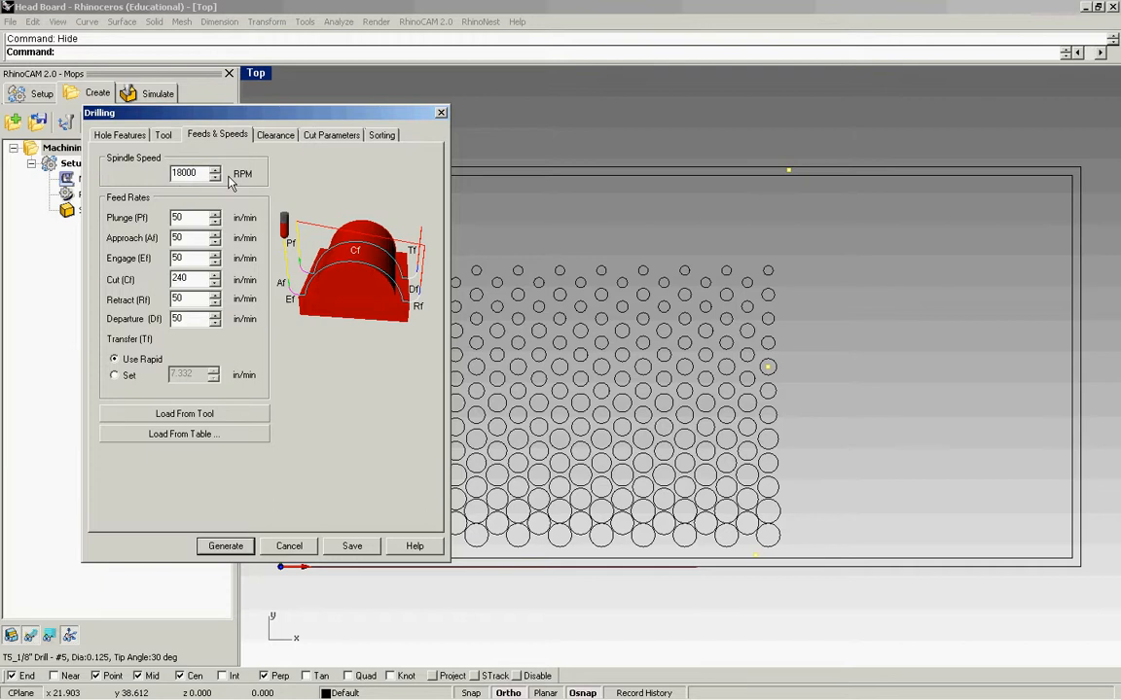
{"action": "mouse_move", "coordinate": [197, 231]}
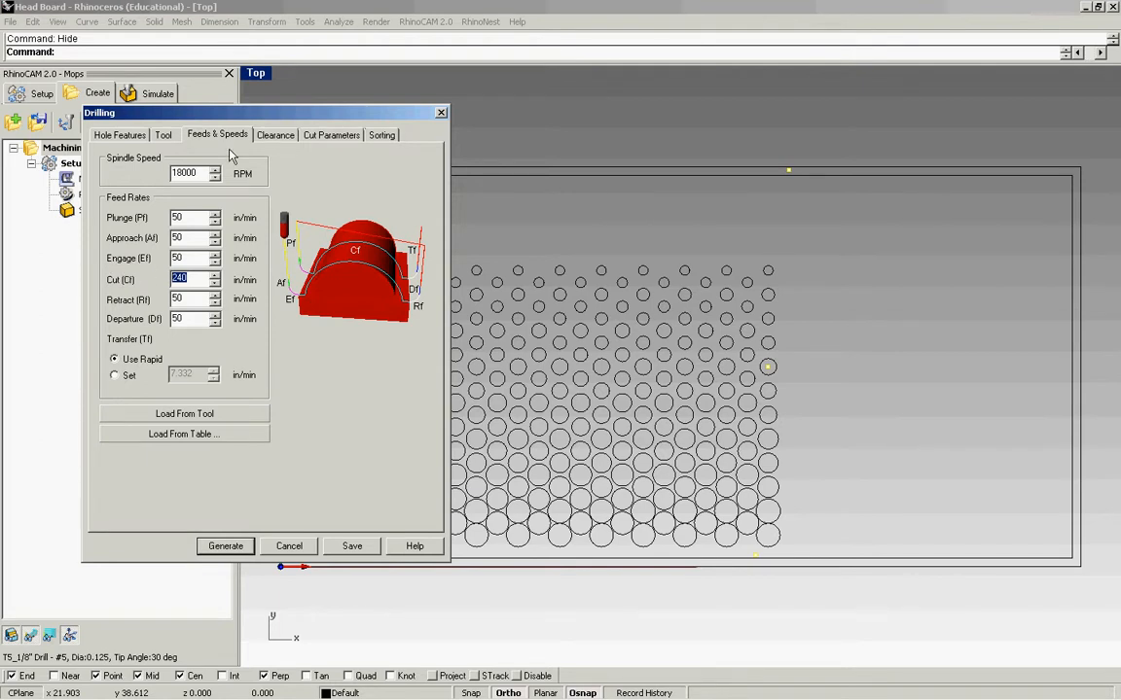
{"action": "mouse_move", "coordinate": [282, 148]}
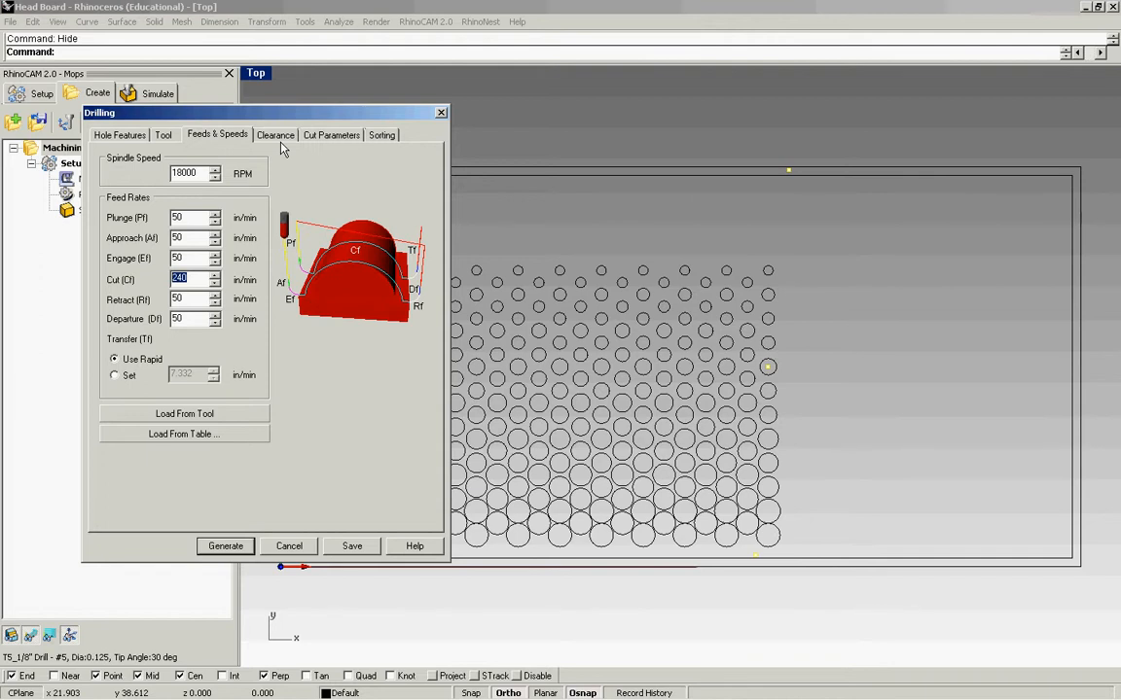
{"action": "mouse_move", "coordinate": [268, 157]}
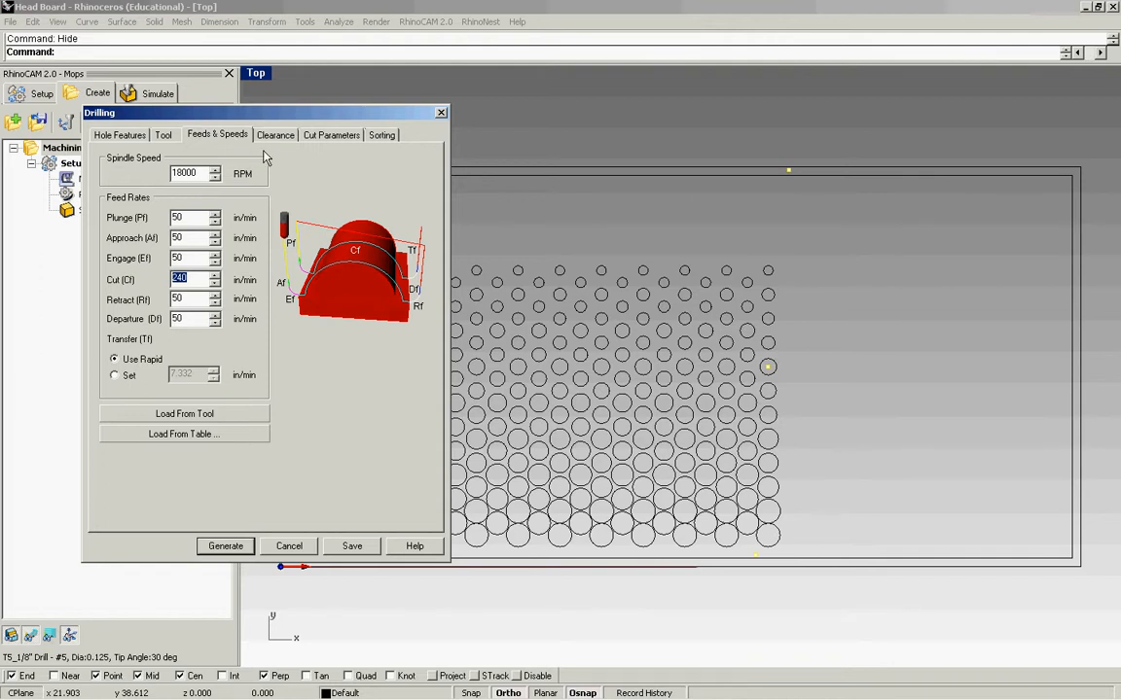
{"action": "left_click", "coordinate": [275, 134]}
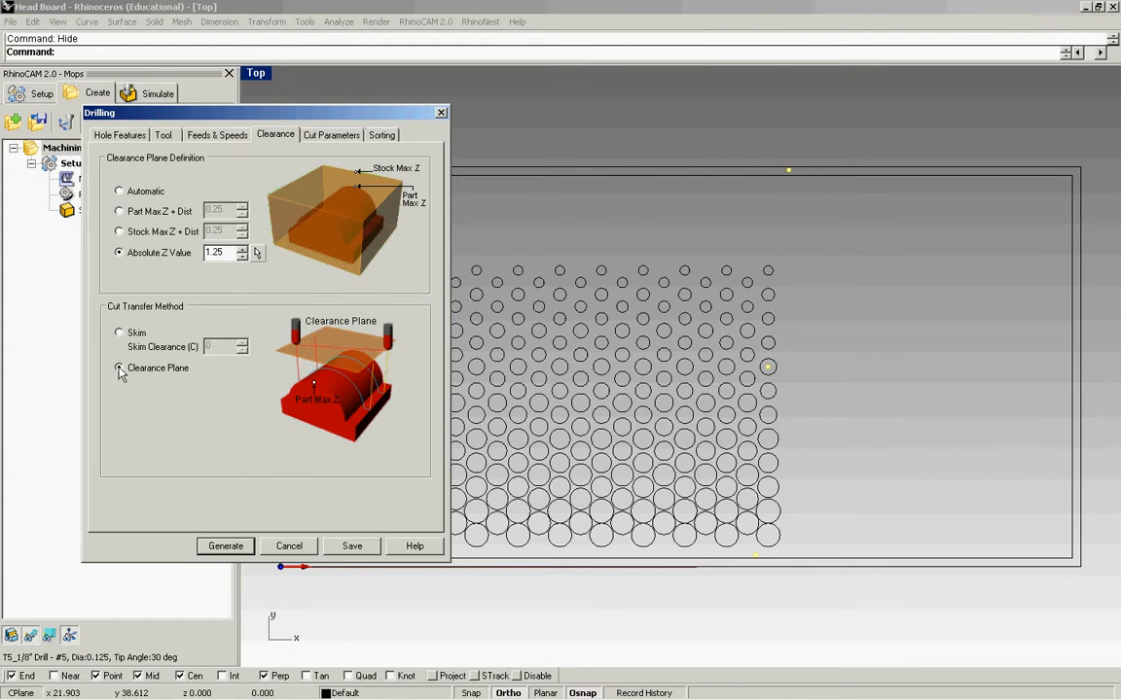
- Set the cut transfer method between holes to Clearance Plane
{"action": "left_click", "coordinate": [118, 333]}
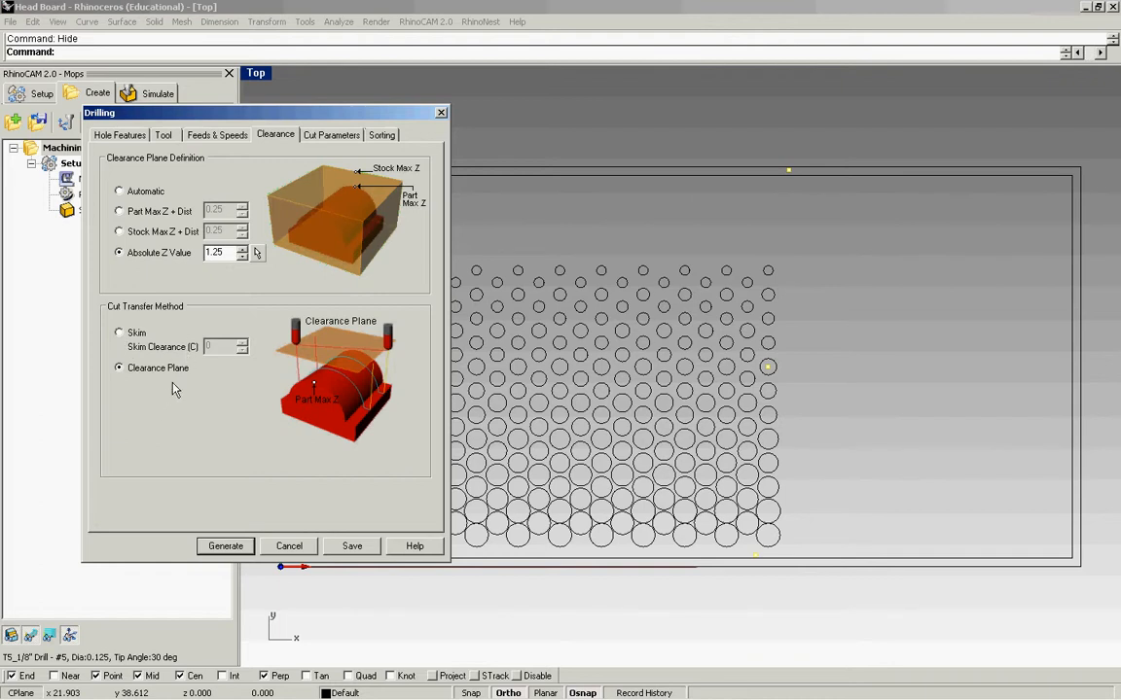
{"action": "mouse_move", "coordinate": [183, 352]}
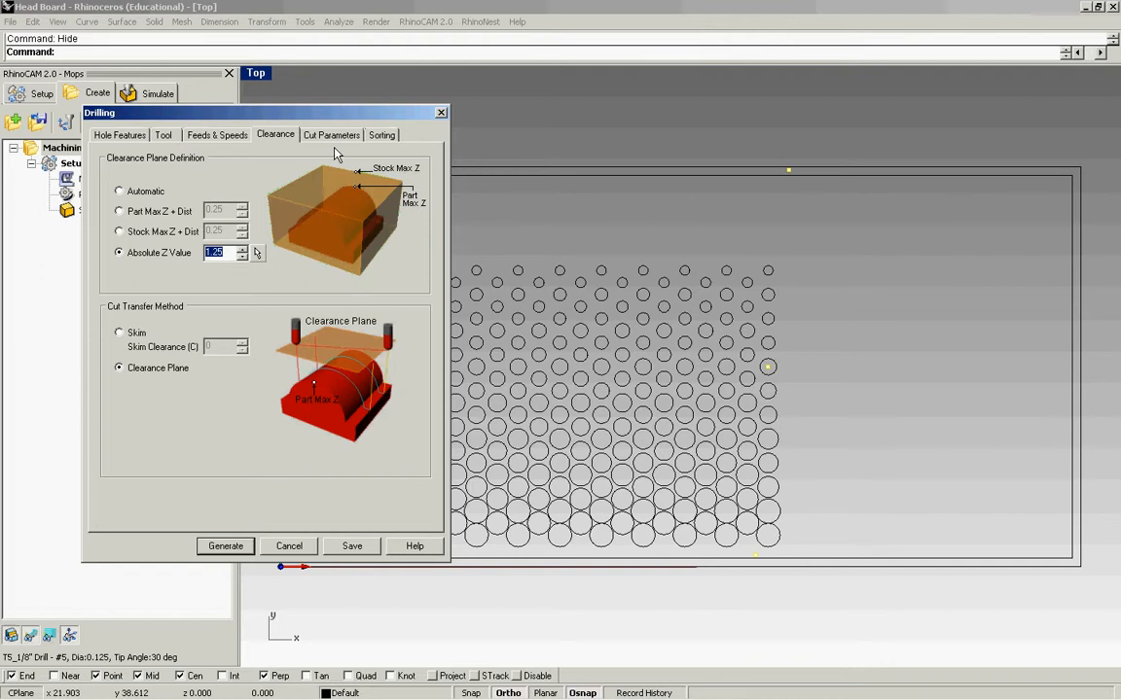
{"action": "left_click", "coordinate": [331, 134]}
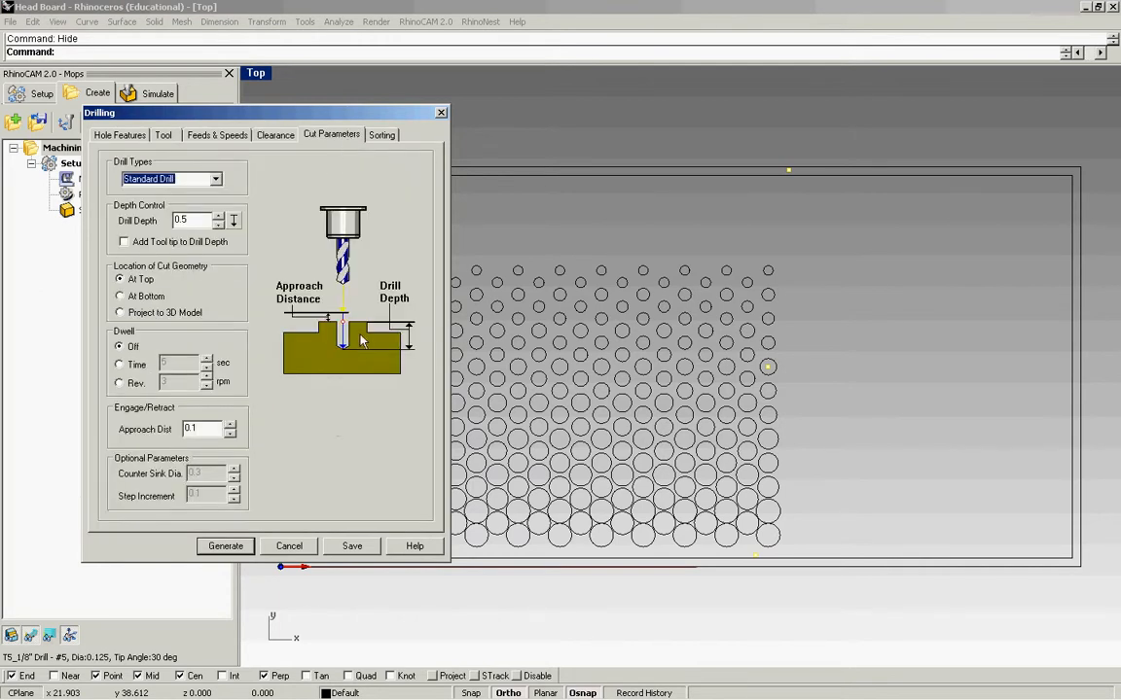
{"action": "mouse_move", "coordinate": [251, 205]}
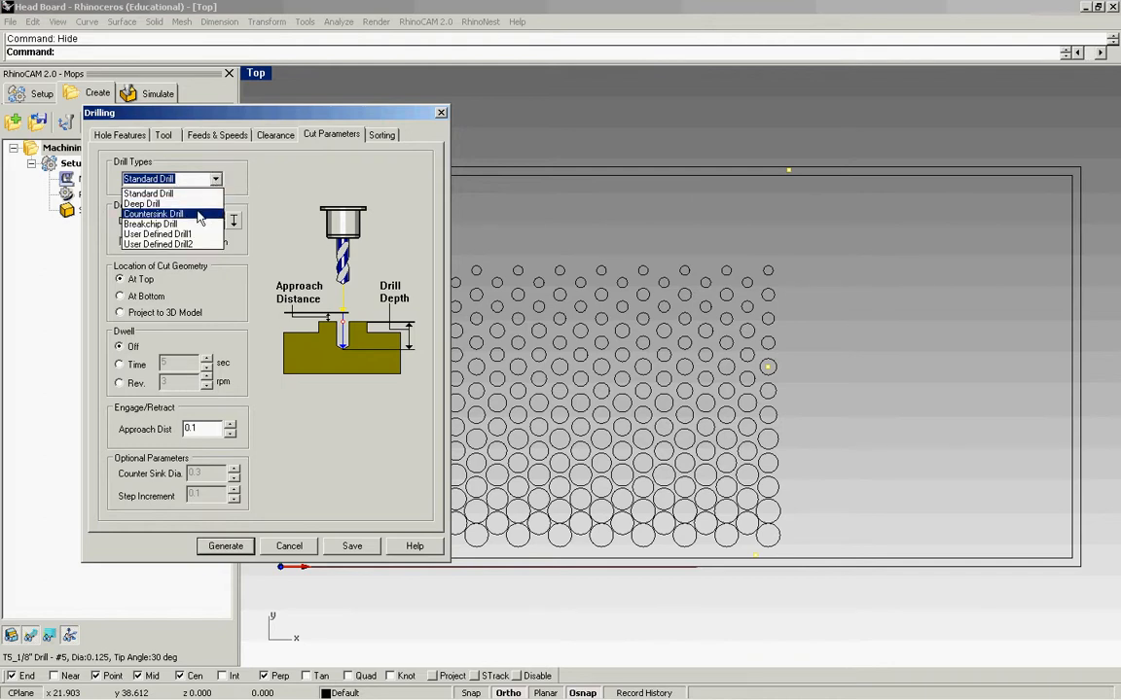
- Switch to a Deep Drill cycle with depth 0.8, approach 0.2, step increment 0.4
{"action": "left_click", "coordinate": [141, 204]}
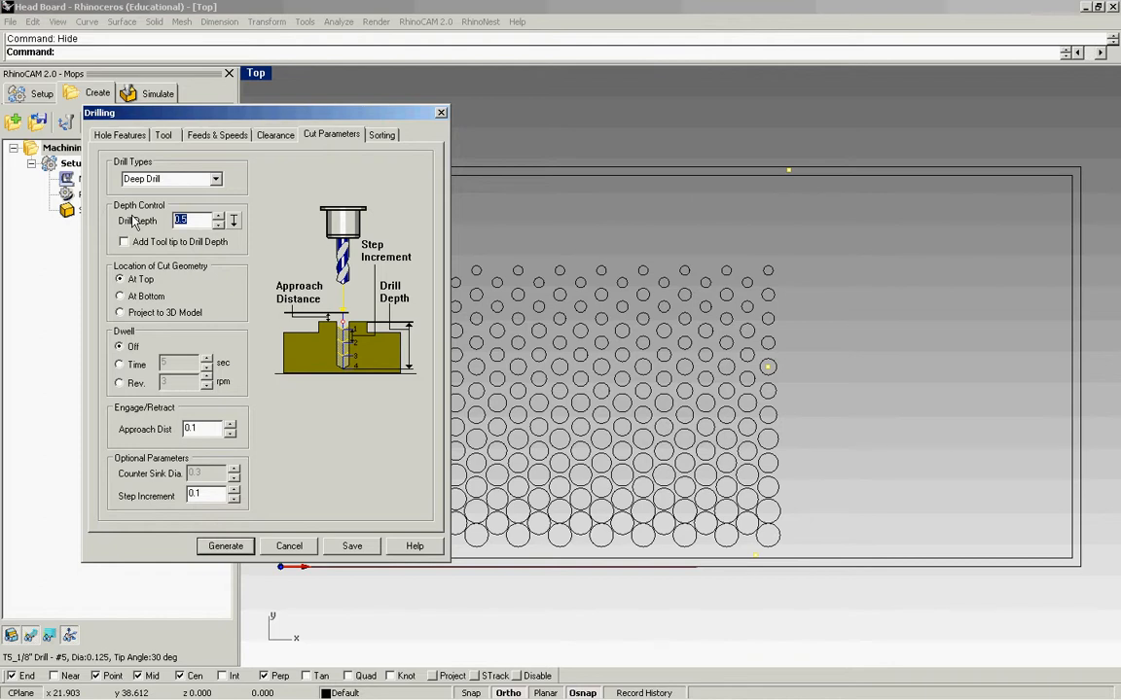
{"action": "type", "text": "8"}
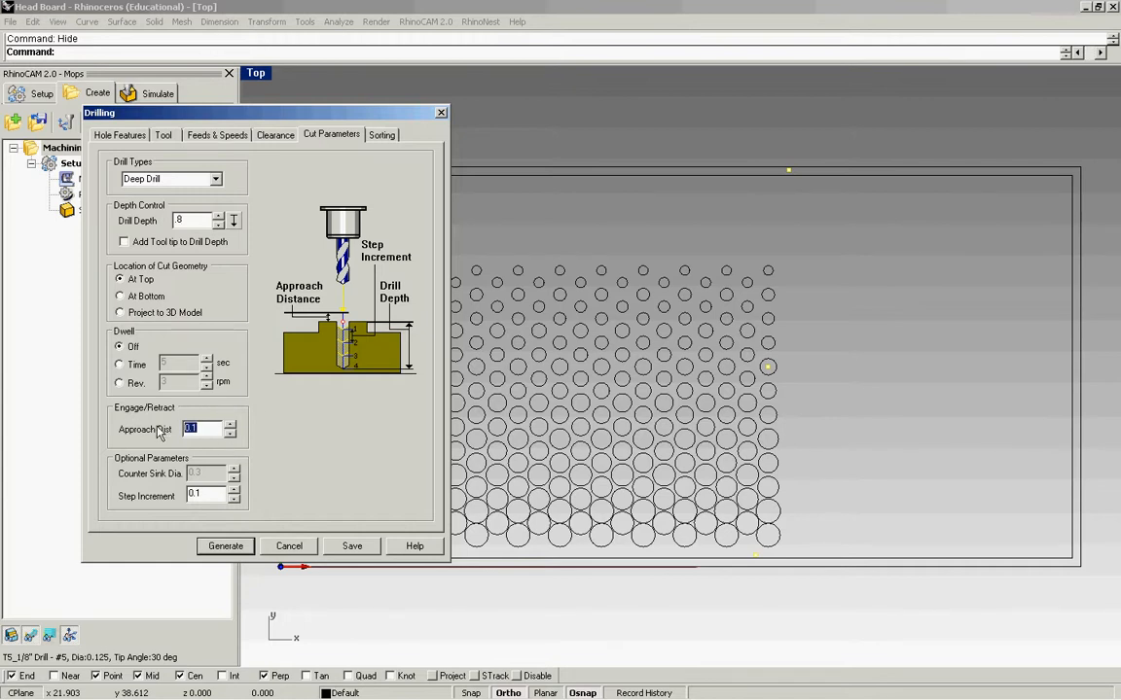
{"action": "type", "text": "2"}
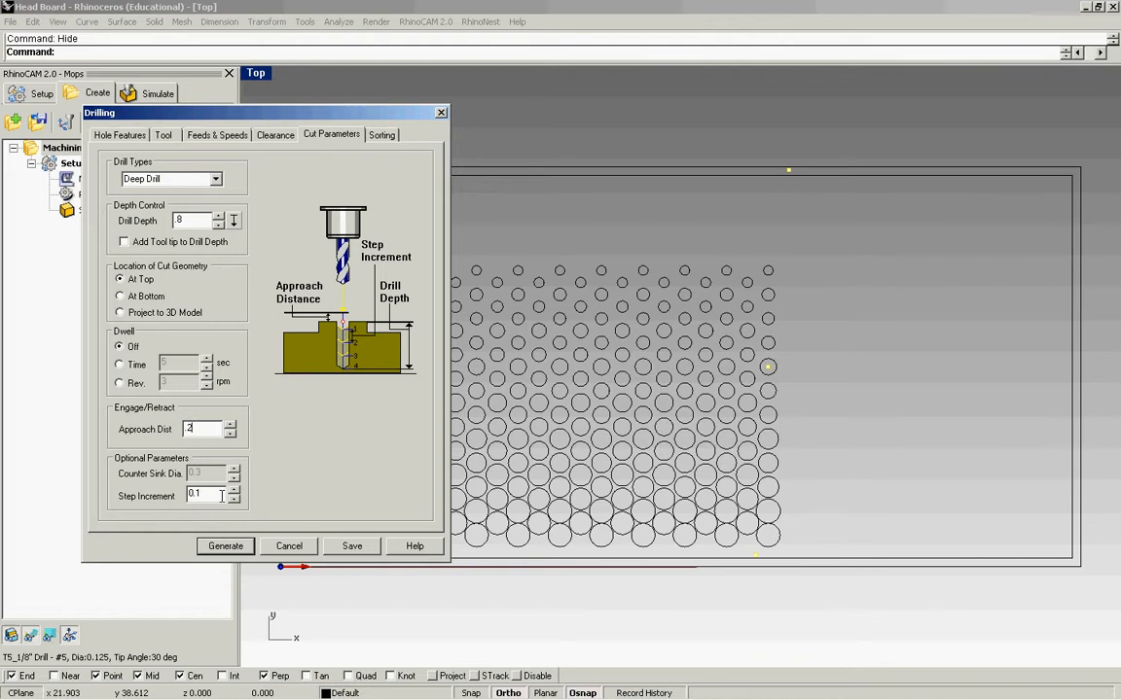
{"action": "type", "text": "4"}
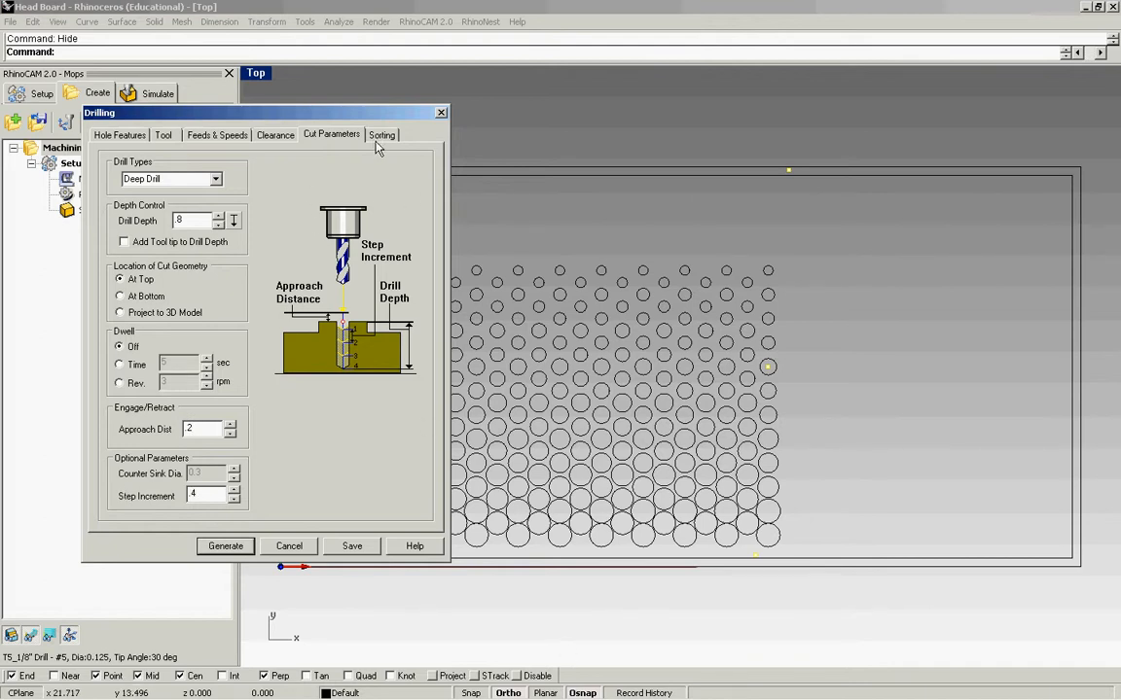
{"action": "left_click", "coordinate": [381, 134]}
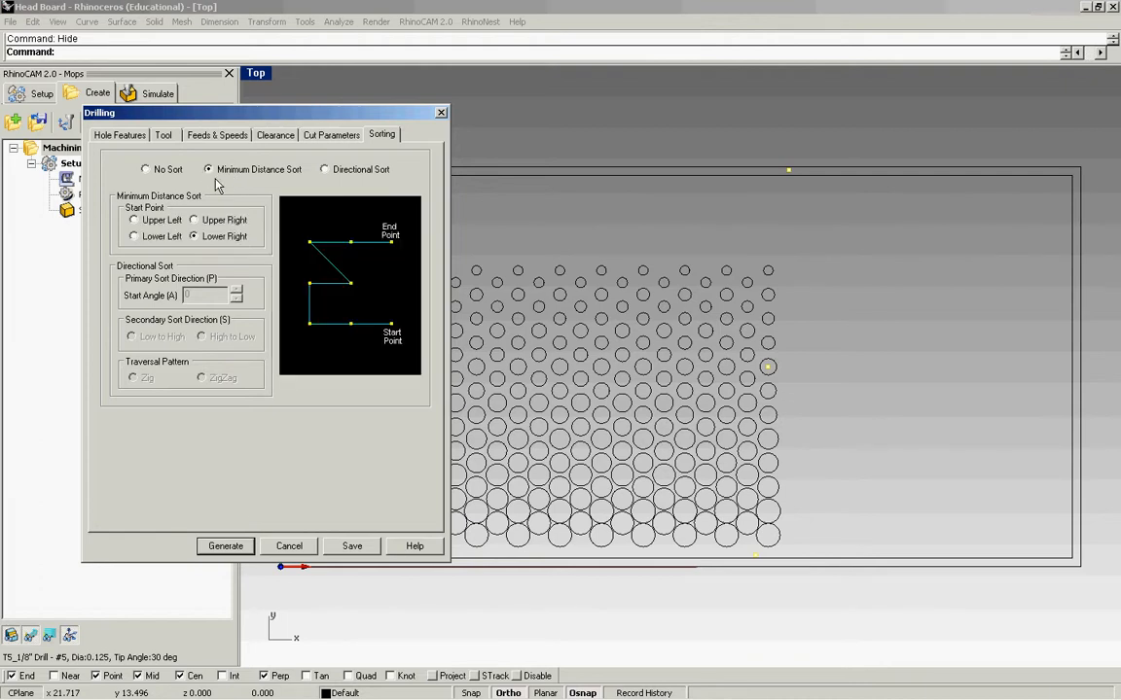
{"action": "mouse_move", "coordinate": [467, 238]}
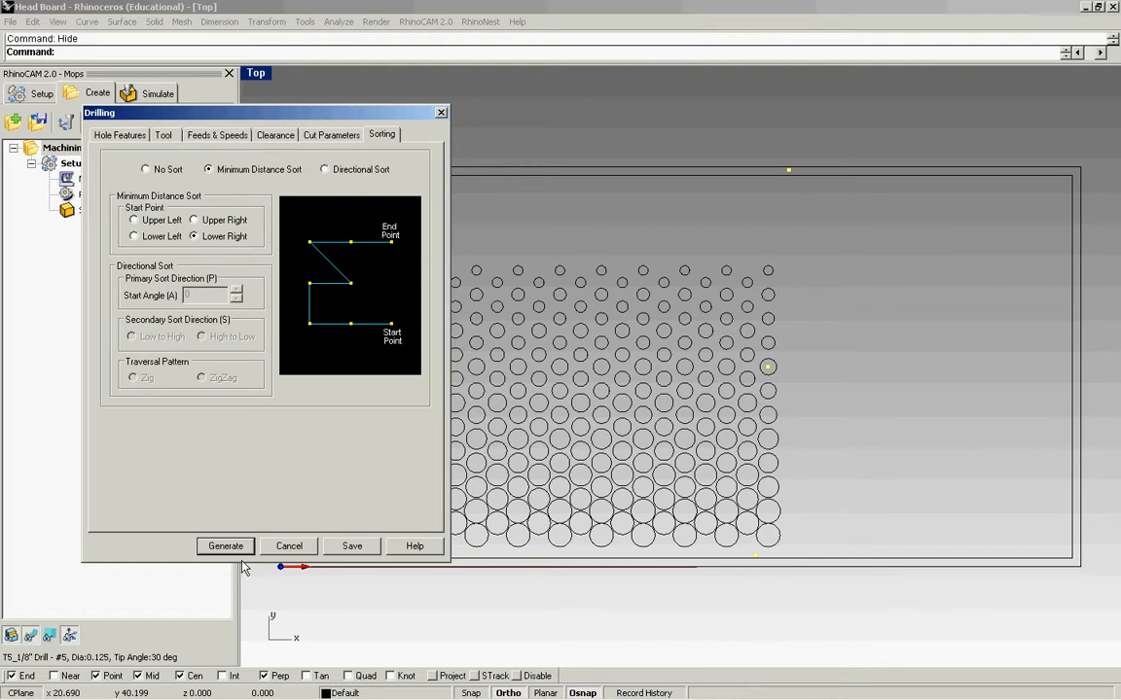
- Generate the Deep Drill toolpath using Minimum Distance sort from the lower right
{"action": "left_click", "coordinate": [225, 546]}
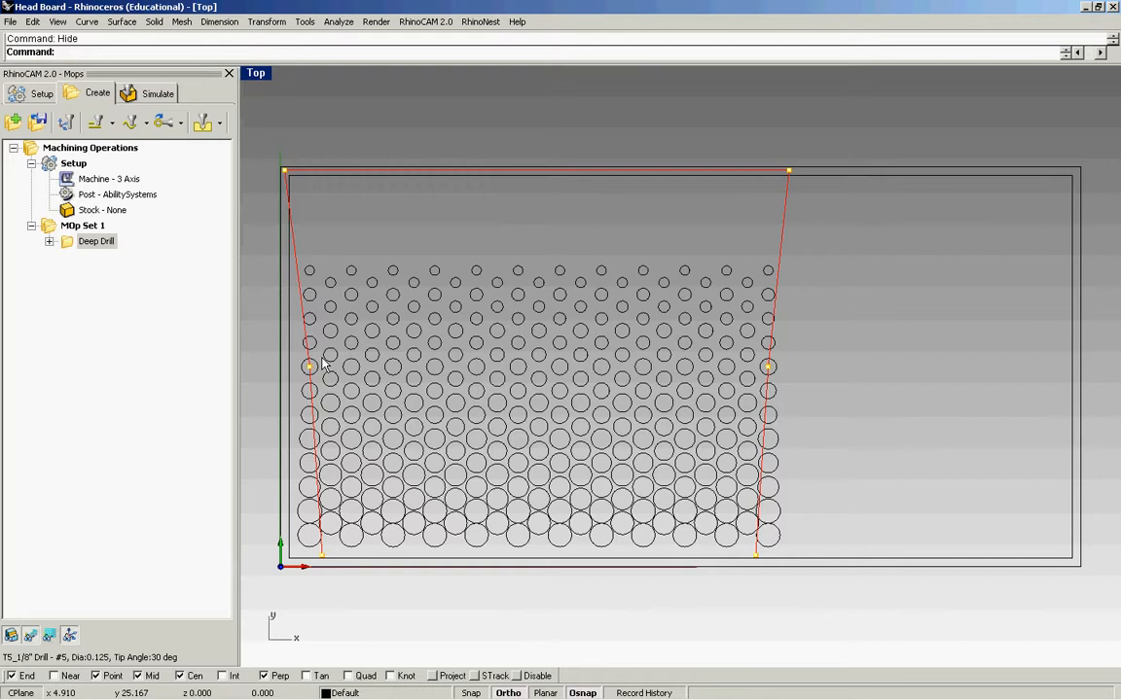
{"action": "mouse_move", "coordinate": [368, 177]}
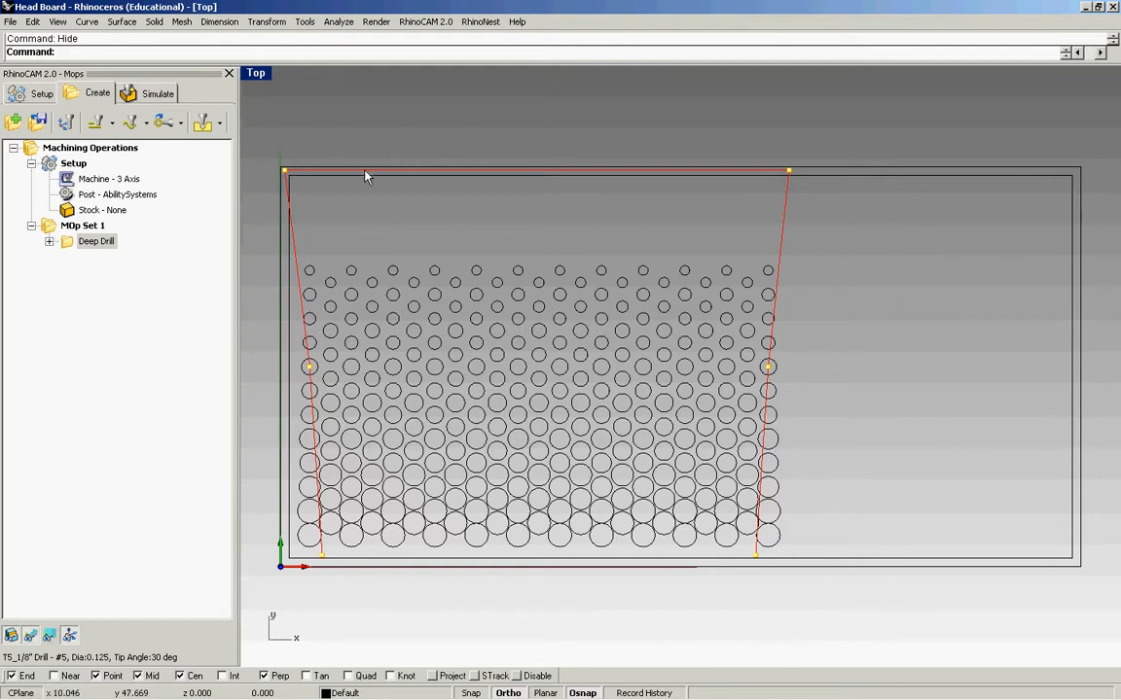
{"action": "mouse_move", "coordinate": [160, 547]}
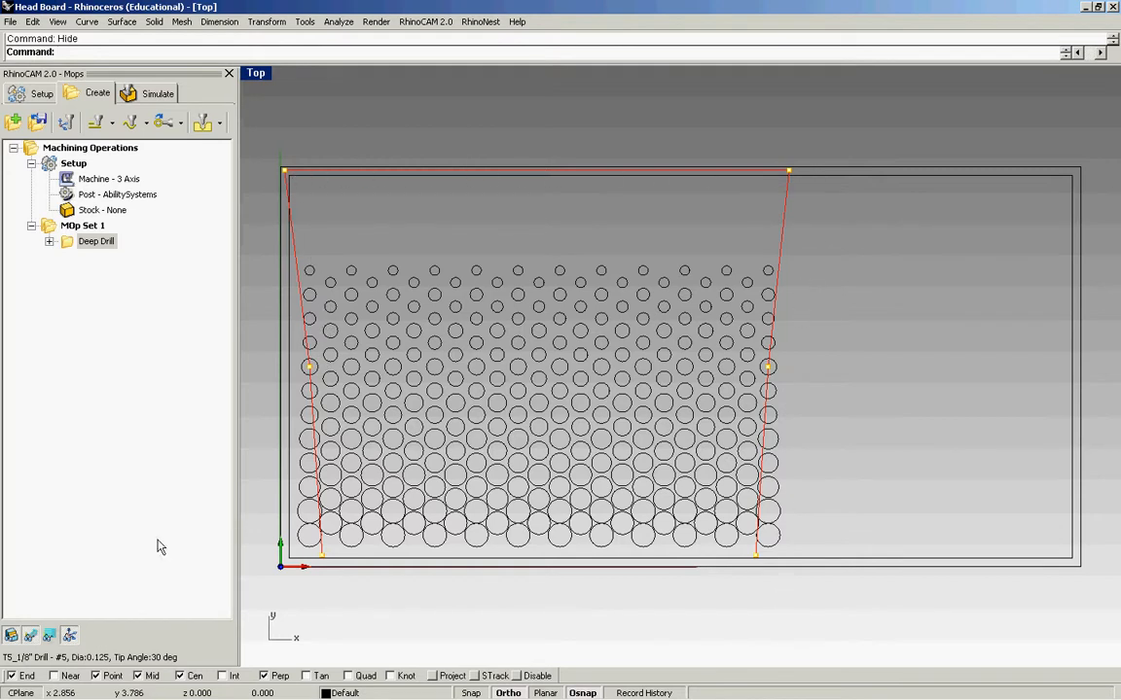
{"action": "mouse_move", "coordinate": [330, 379]}
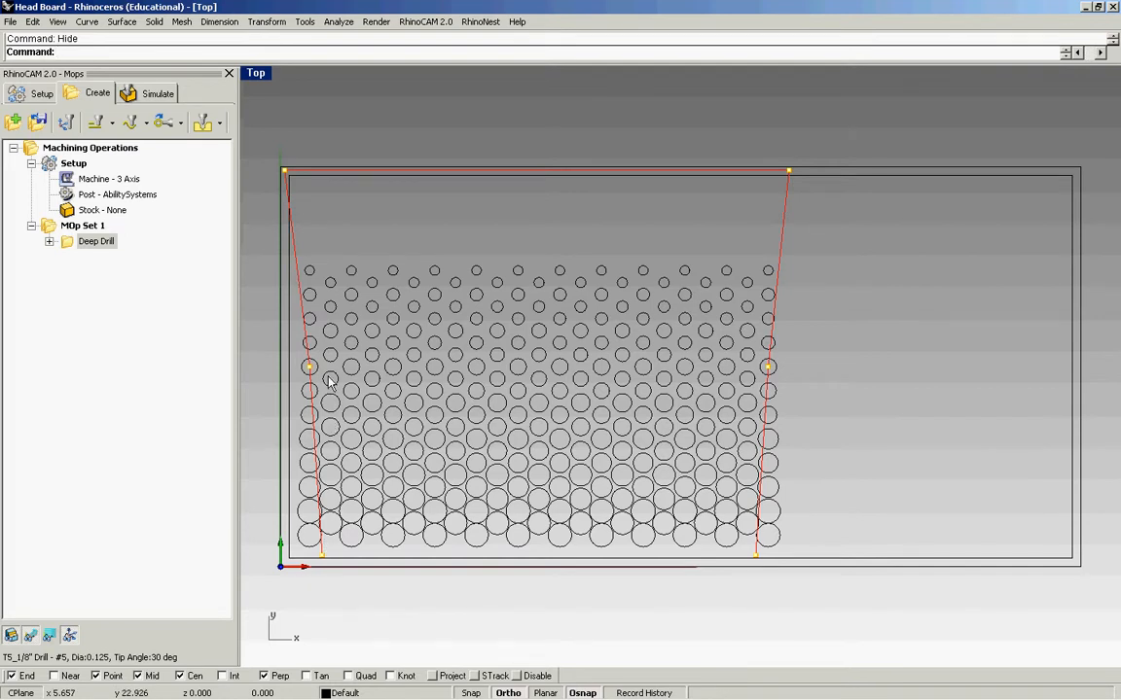
{"action": "mouse_move", "coordinate": [768, 365]}
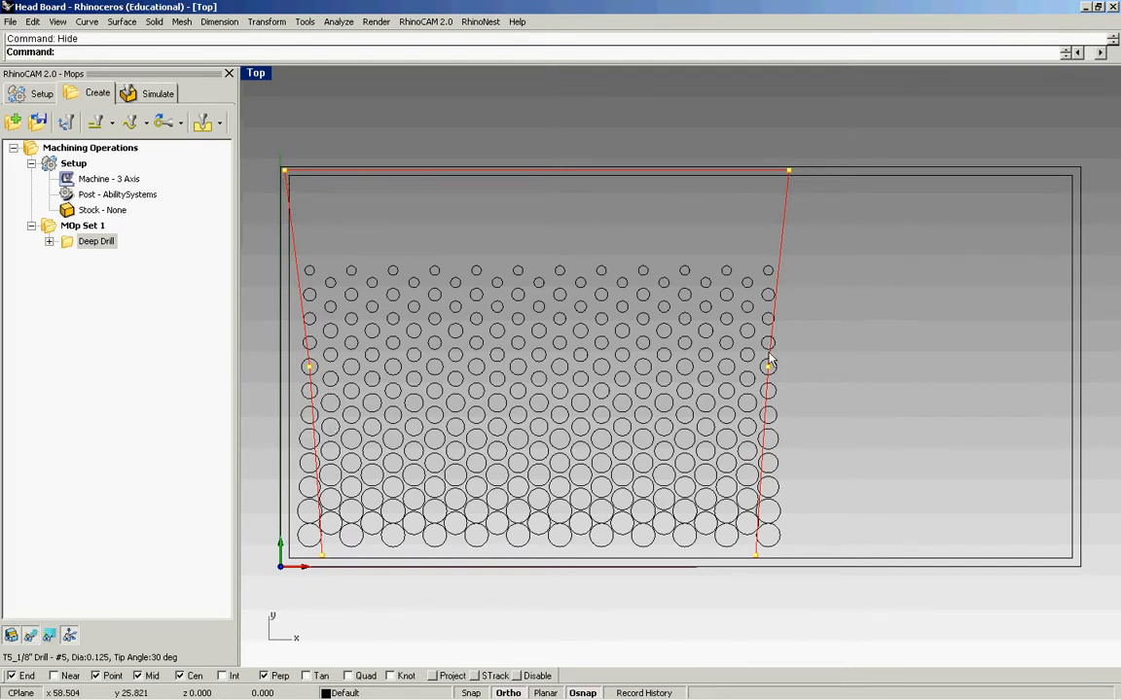
{"action": "mouse_move", "coordinate": [112, 255]}
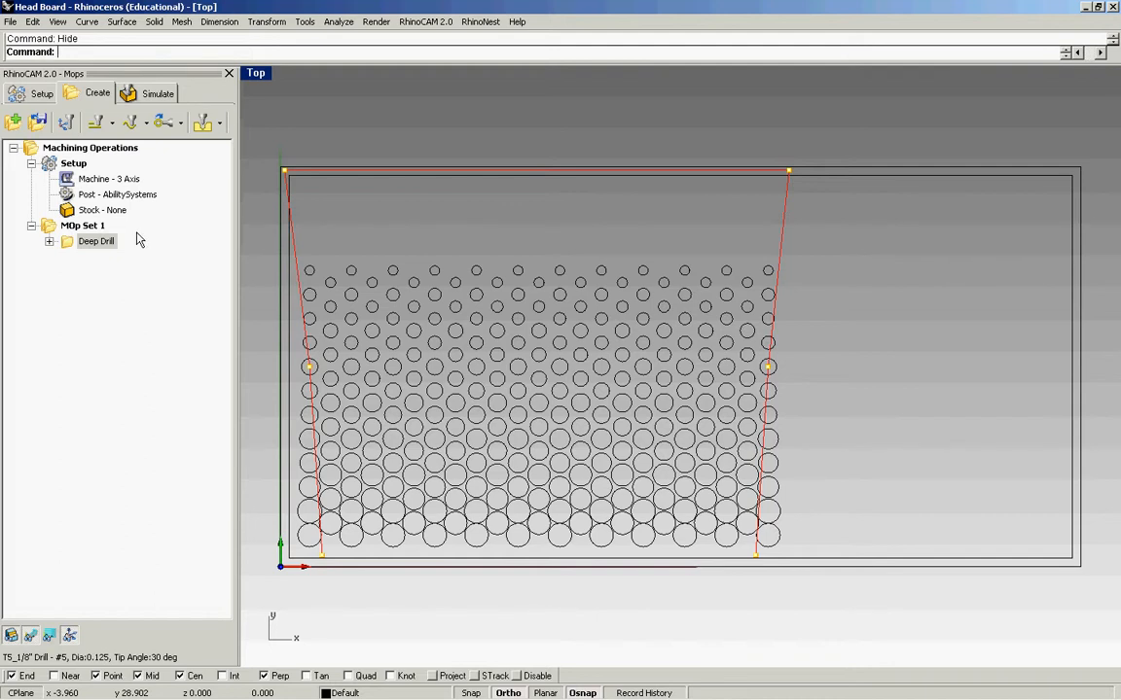
{"action": "mouse_move", "coordinate": [736, 172]}
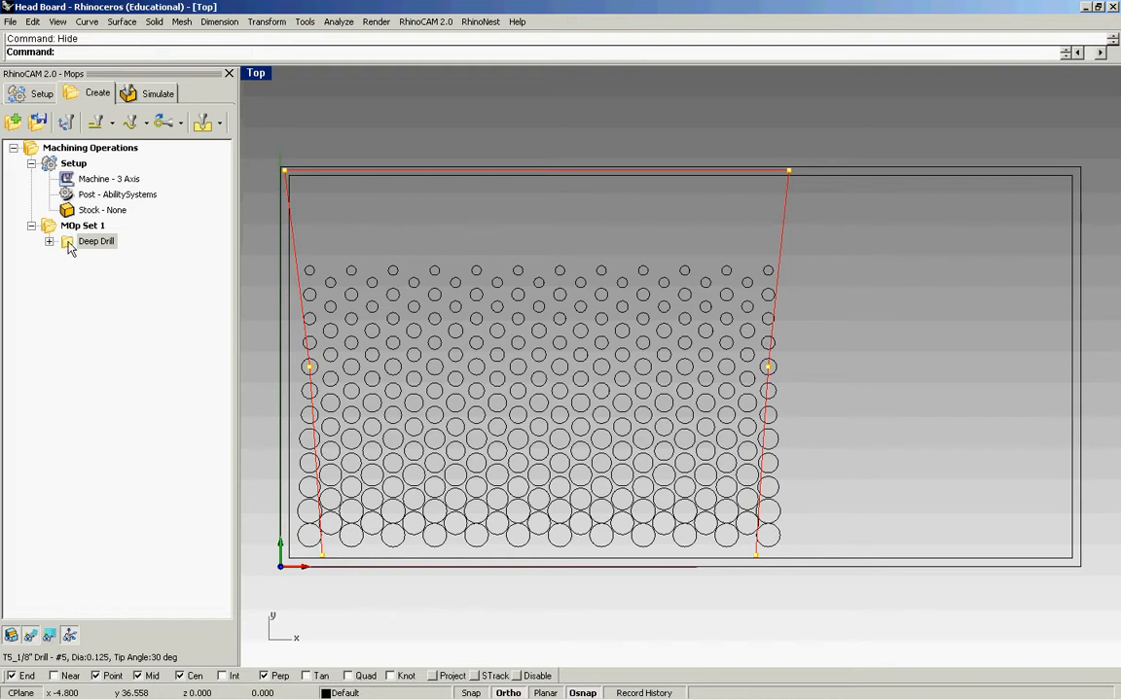
- Review the Deep Drill operation, close its settings and collapse its tree node
{"action": "double_click", "coordinate": [95, 241]}
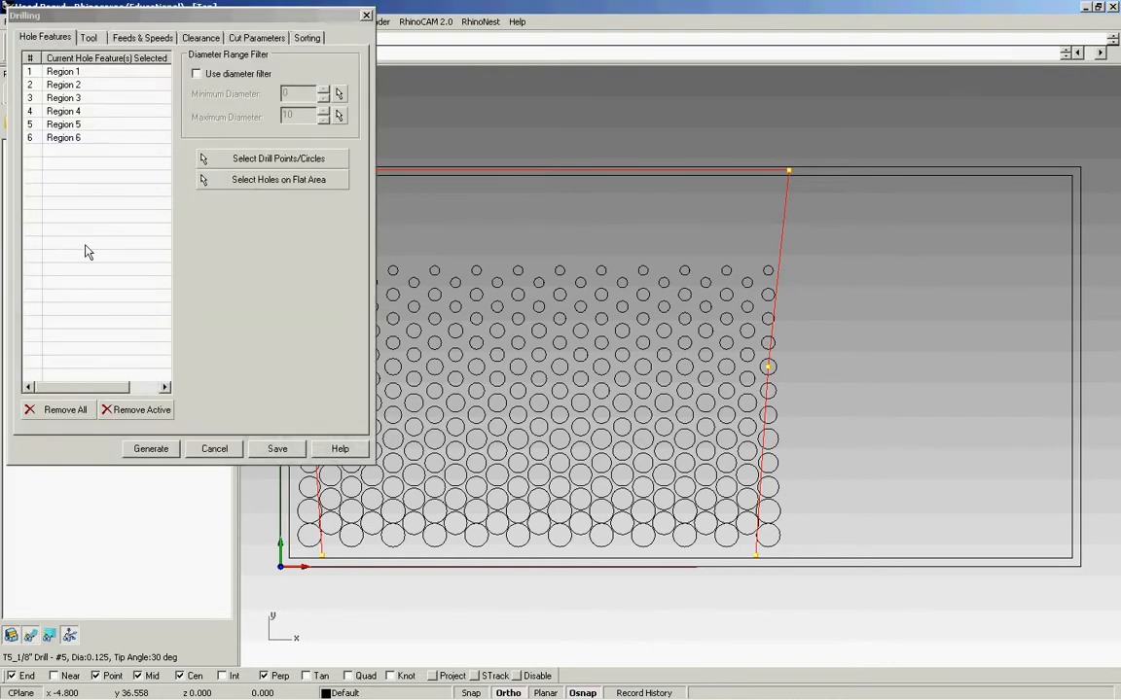
{"action": "left_click", "coordinate": [142, 37]}
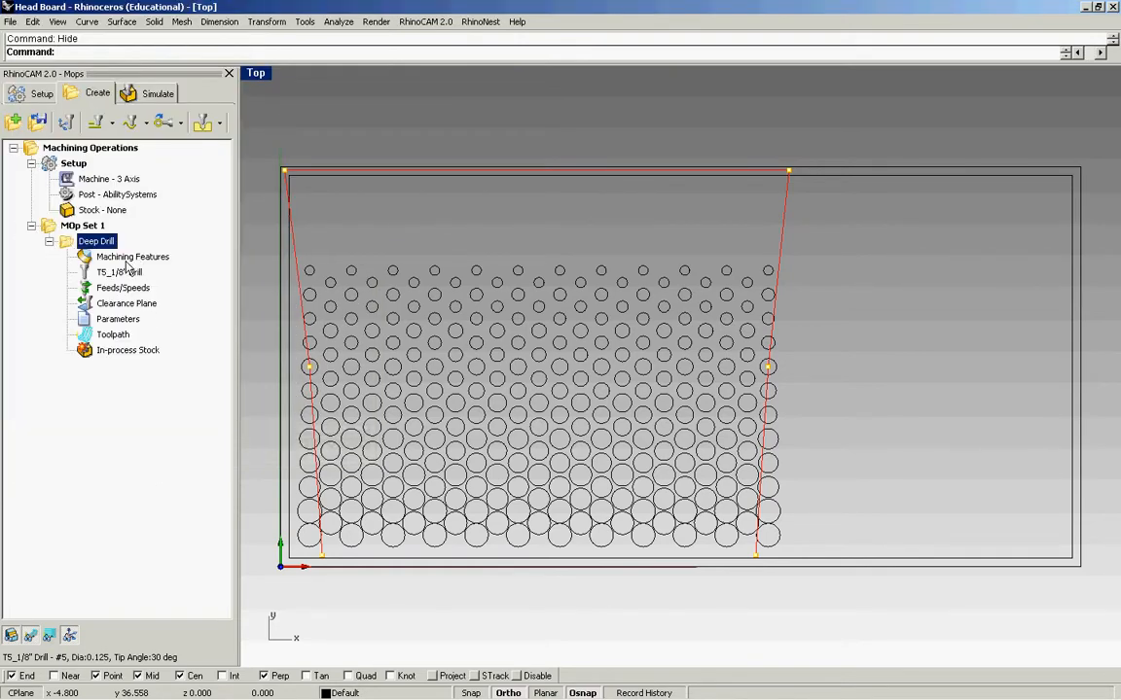
{"action": "mouse_move", "coordinate": [155, 292]}
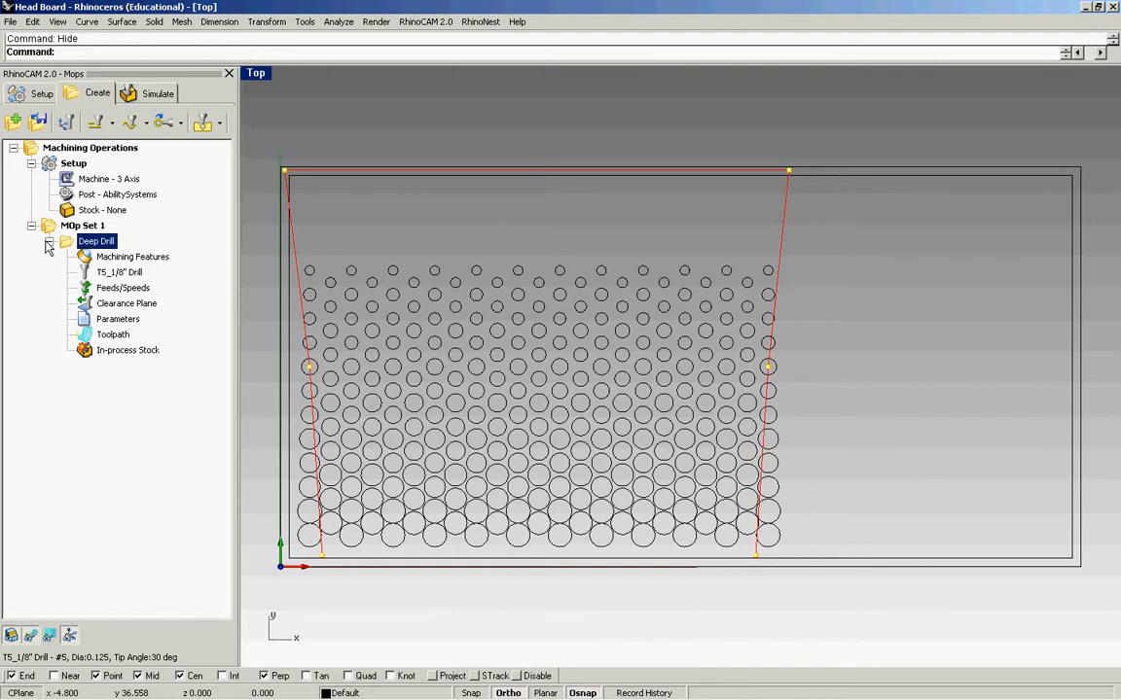
{"action": "left_click", "coordinate": [49, 242]}
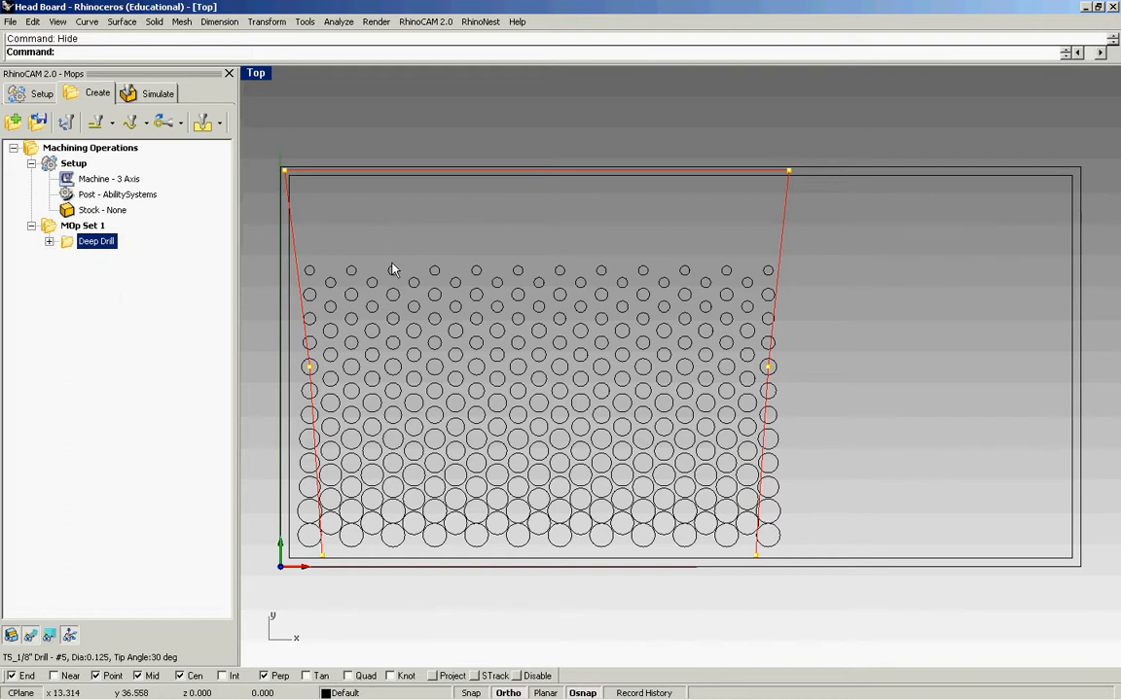
{"action": "mouse_move", "coordinate": [445, 227]}
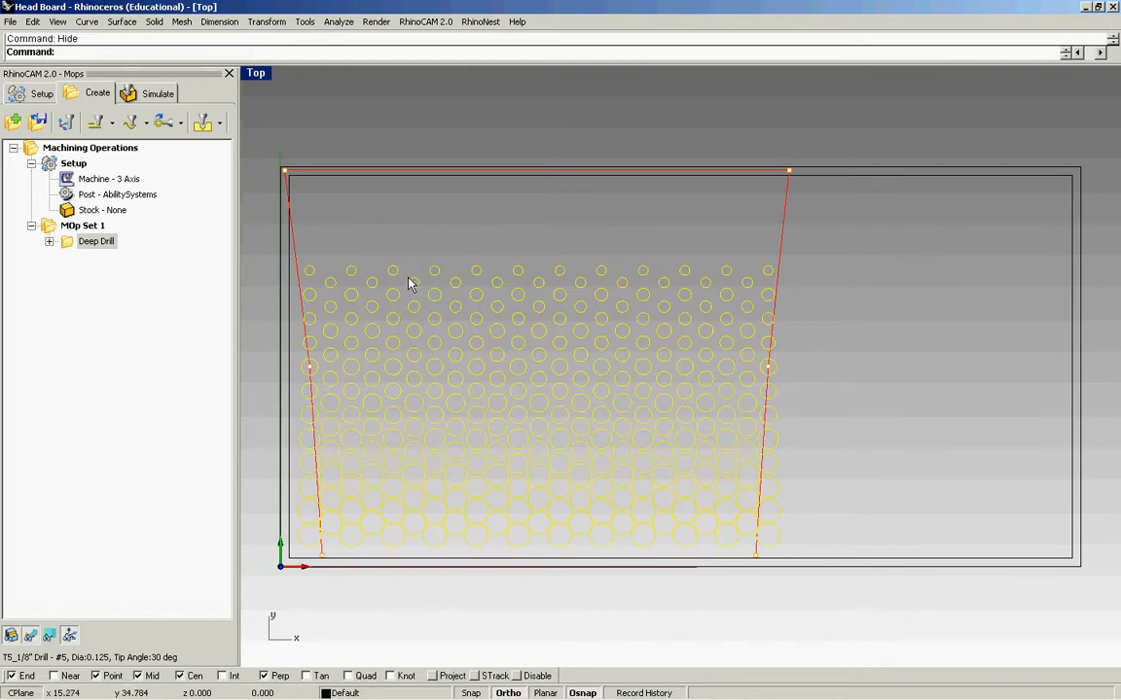
{"action": "mouse_move", "coordinate": [277, 231]}
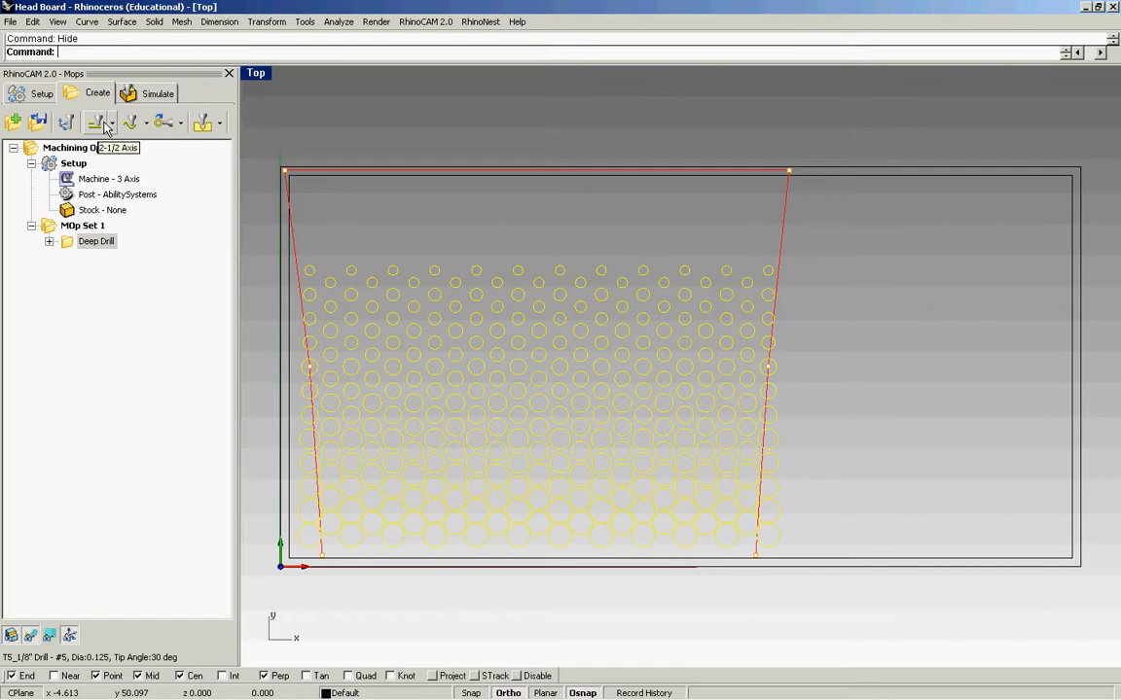
- Create a 2-1/2 Axis Pocketing operation using the selected hole circles
{"action": "left_click", "coordinate": [95, 121]}
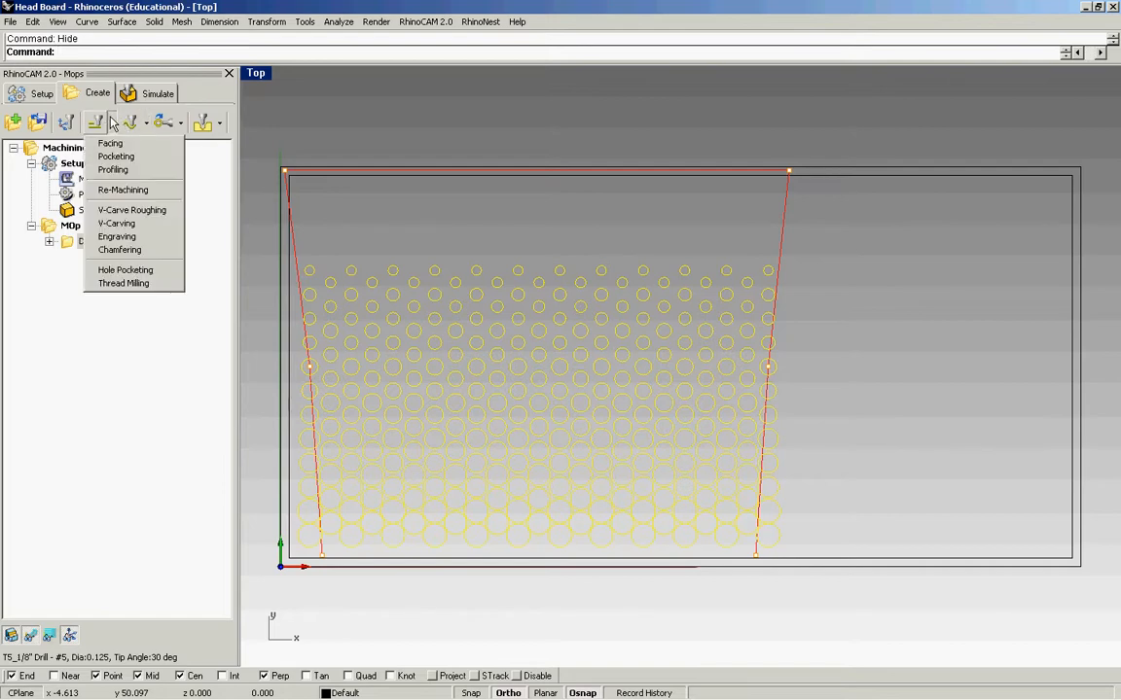
{"action": "mouse_move", "coordinate": [116, 157]}
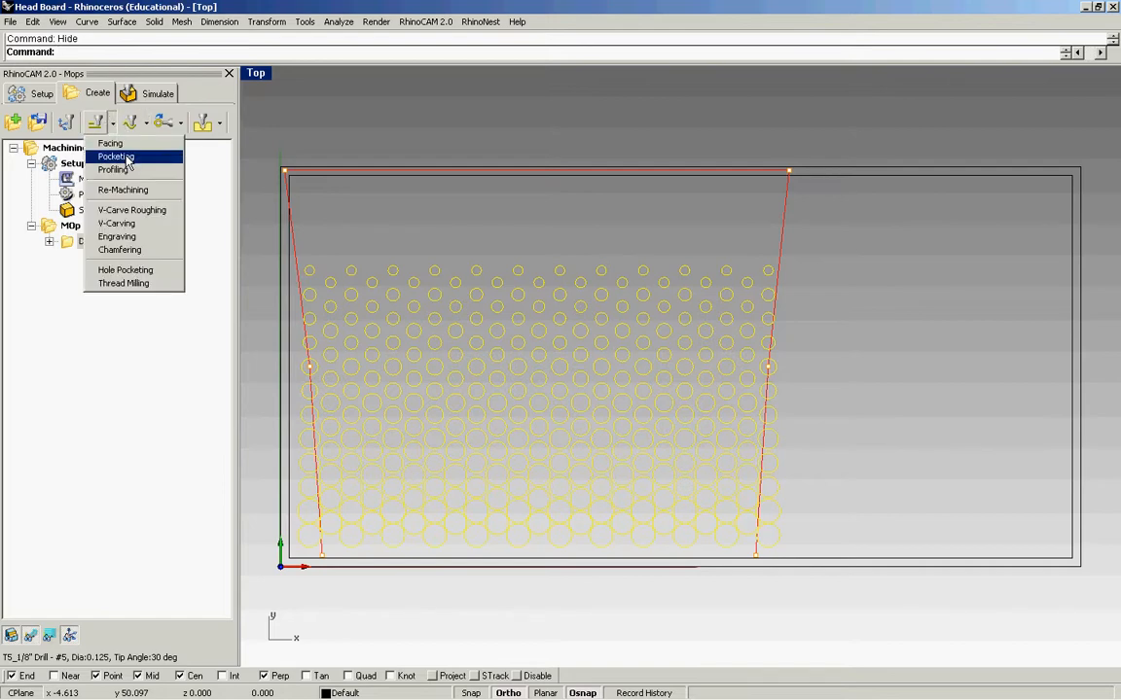
{"action": "left_click", "coordinate": [115, 156]}
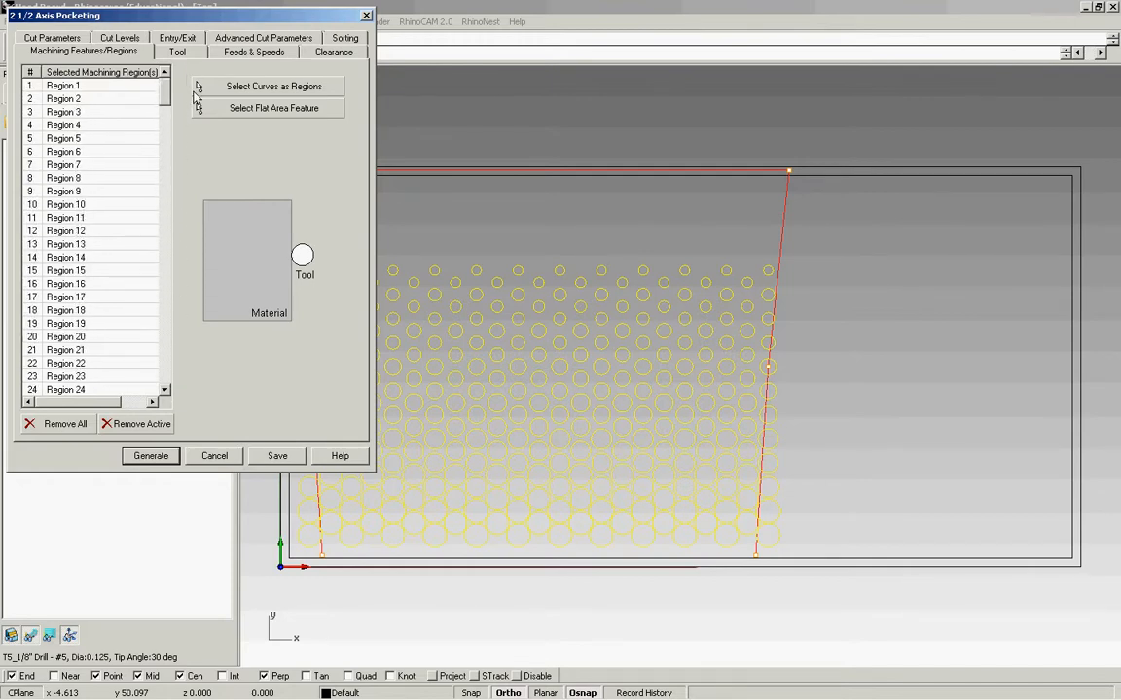
{"action": "left_click", "coordinate": [177, 51]}
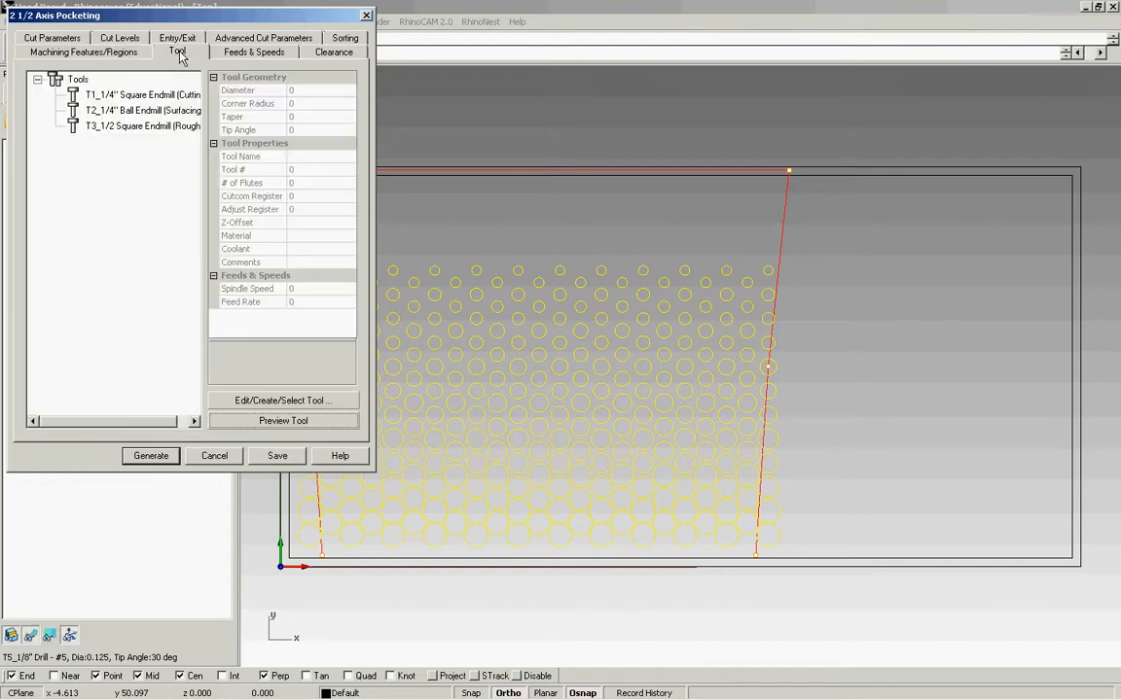
- Choose the T1_1/4" Square Endmill (0.25 diameter, carbide, two flutes) for pocketing
{"action": "left_click", "coordinate": [141, 93]}
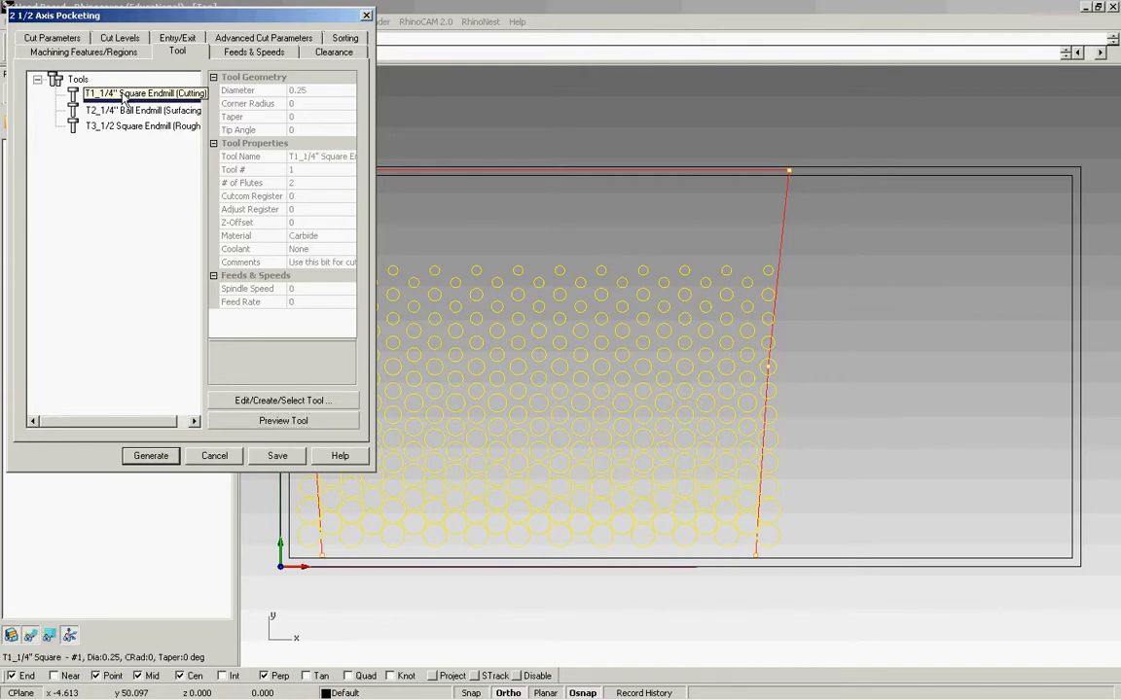
{"action": "left_click", "coordinate": [146, 125]}
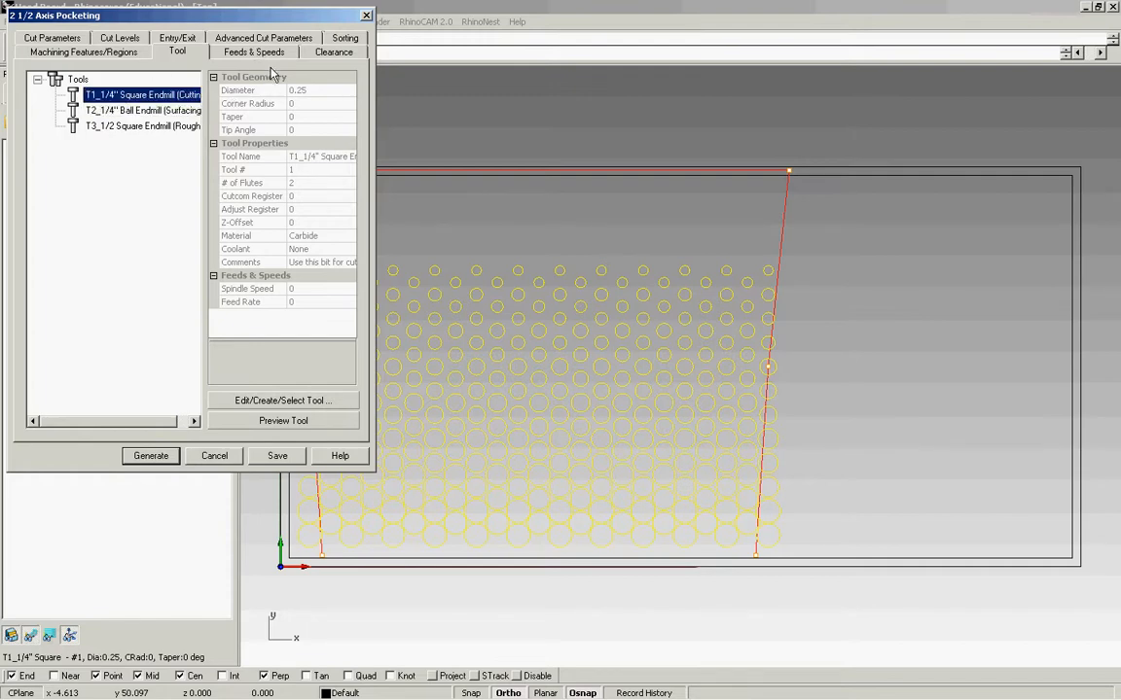
{"action": "left_click", "coordinate": [254, 52]}
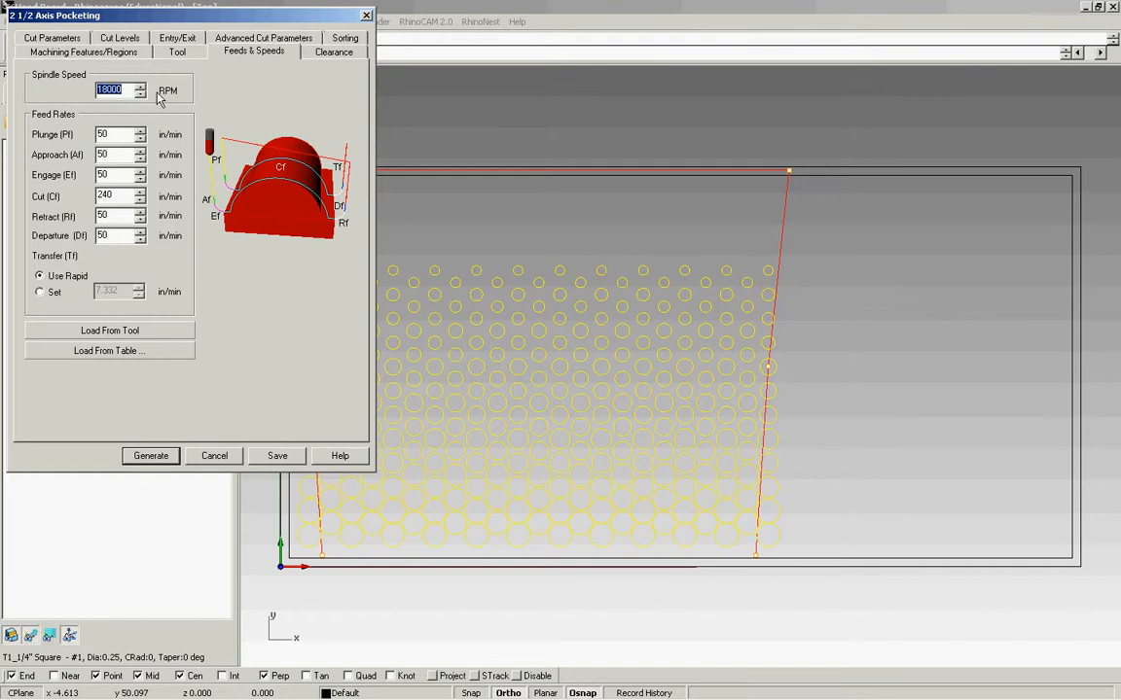
{"action": "mouse_move", "coordinate": [42, 96]}
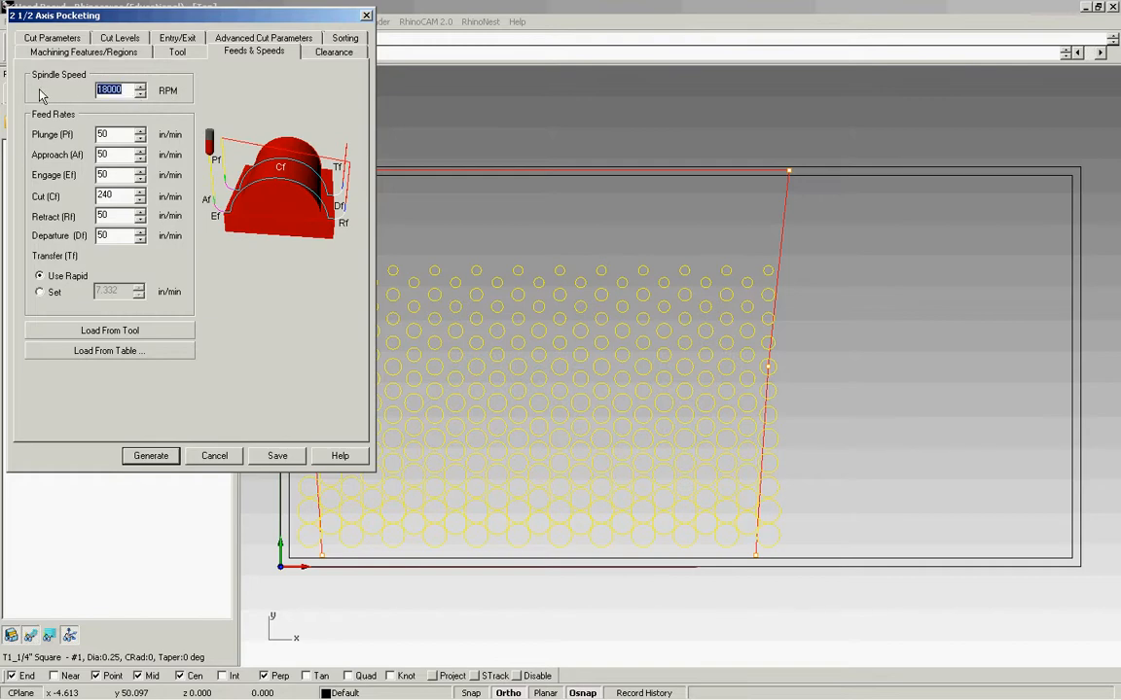
- Set pocketing spindle speed to 20000 RPM, keep cut feed at 240, and review clearance settings
{"action": "type", "text": "20000"}
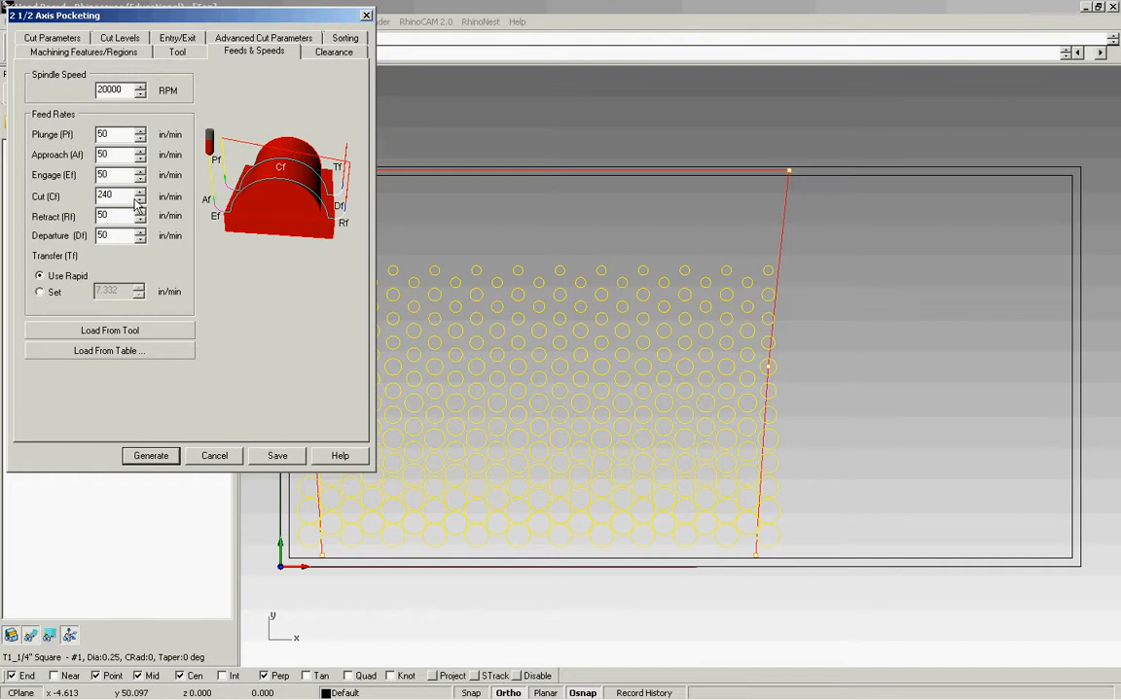
{"action": "triple_click", "coordinate": [115, 195]}
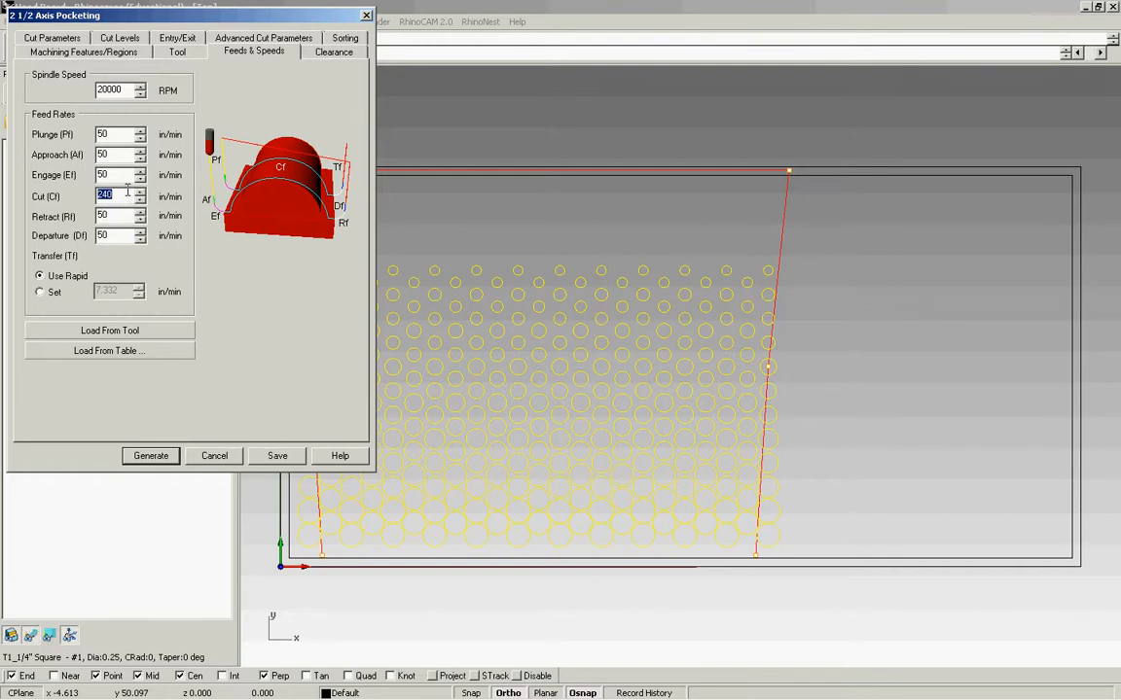
{"action": "type", "text": "300"}
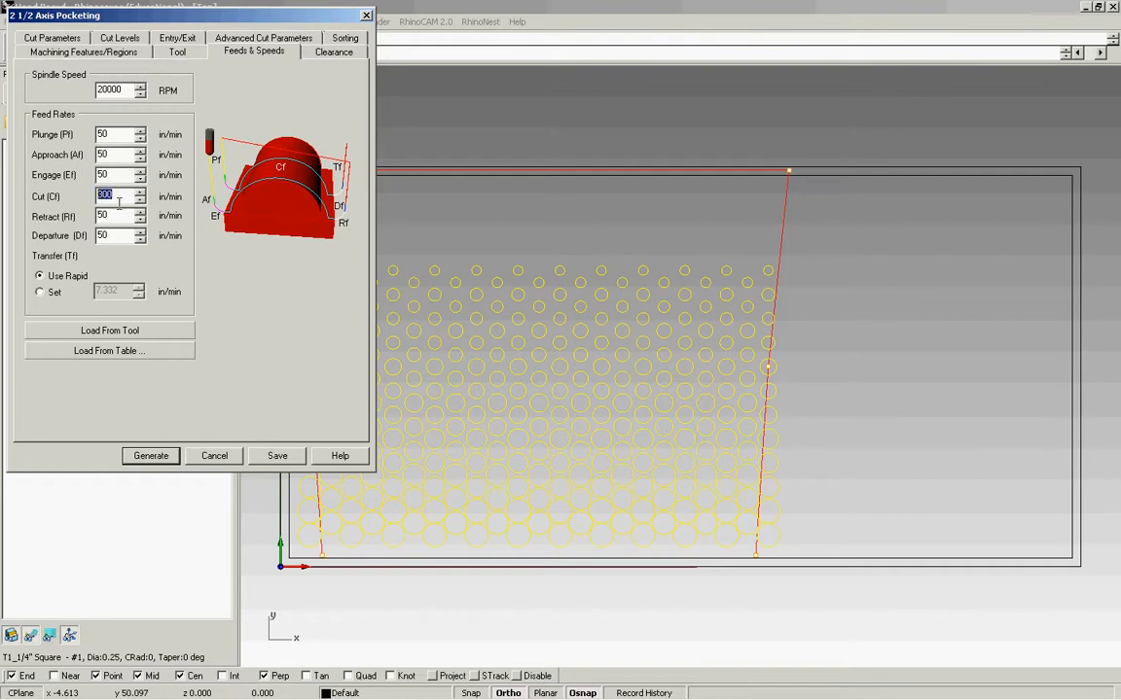
{"action": "type", "text": "240"}
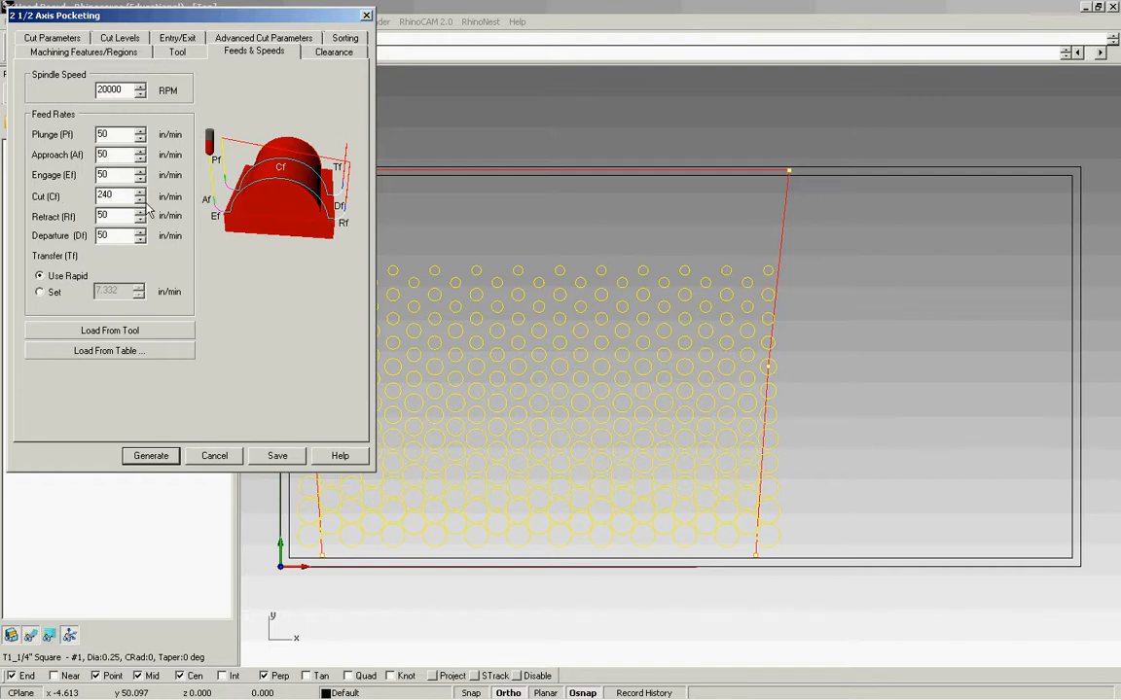
{"action": "left_click", "coordinate": [334, 50]}
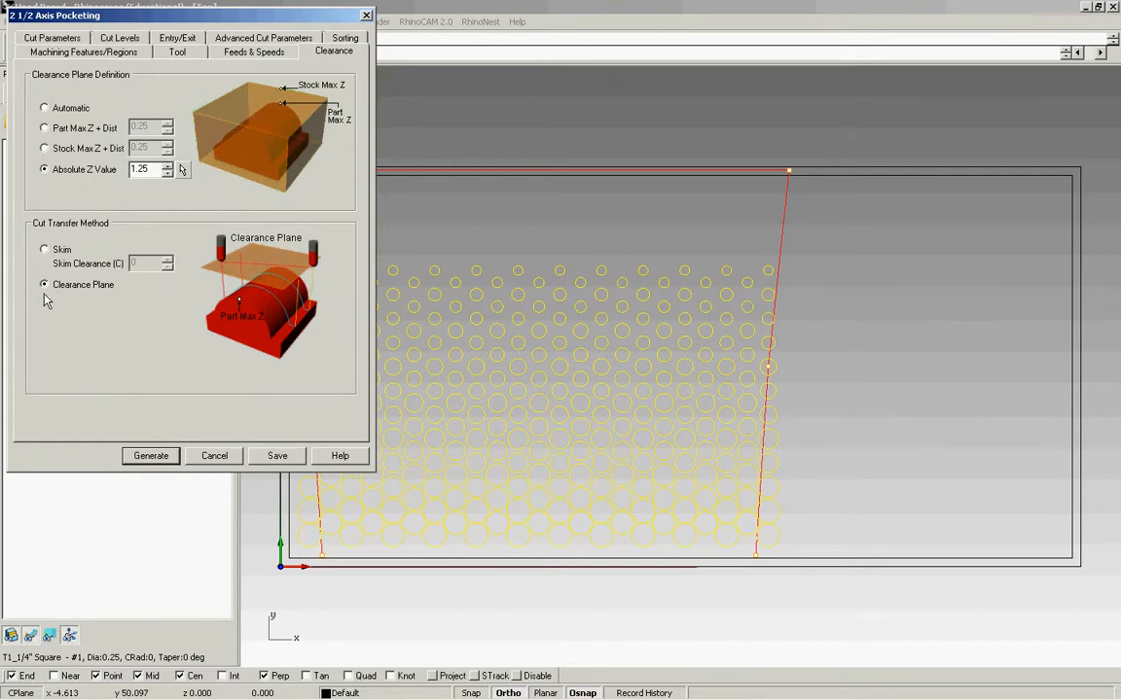
{"action": "mouse_move", "coordinate": [119, 216]}
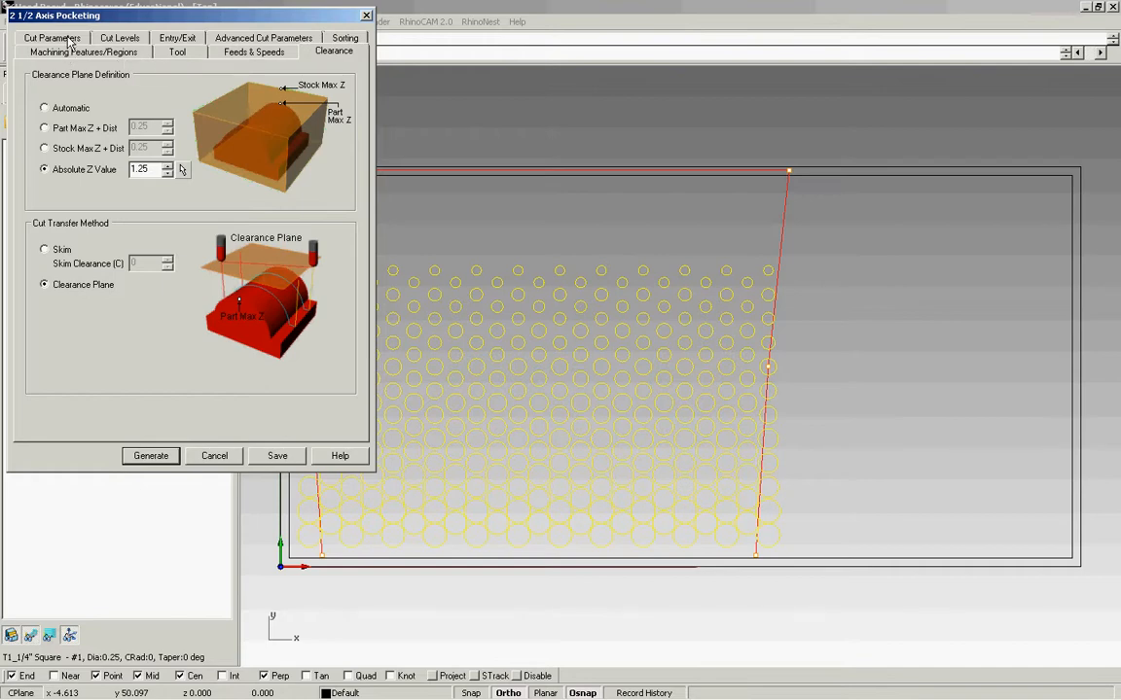
{"action": "left_click", "coordinate": [52, 50]}
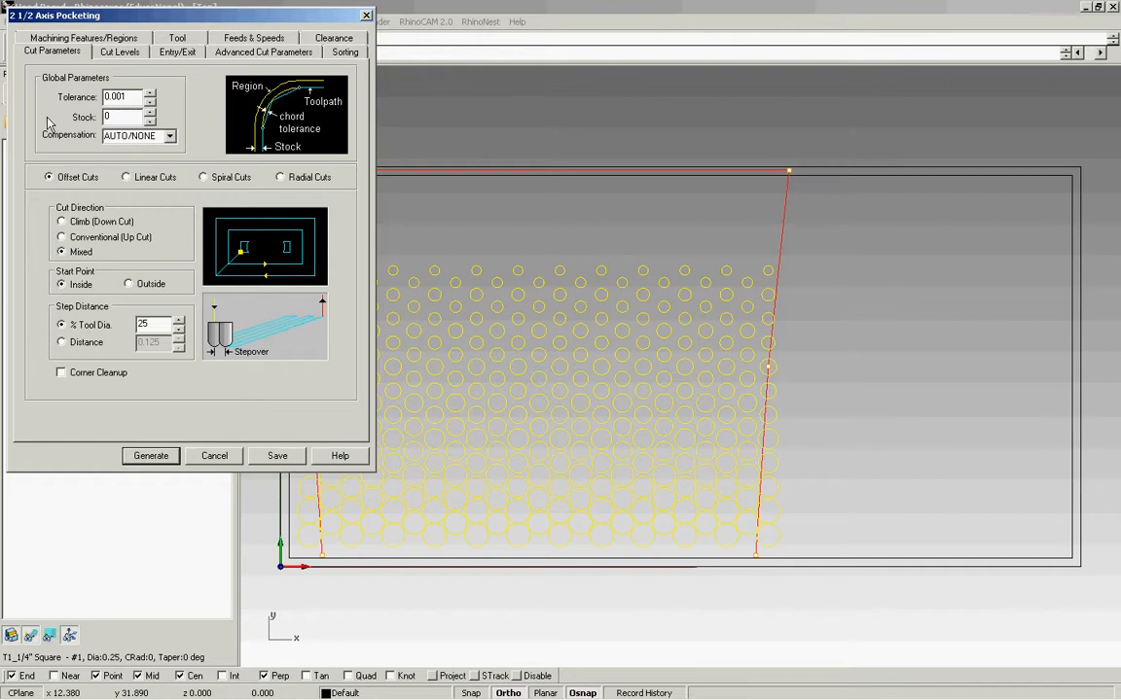
- Compare linear cuts, return to Offset Cuts, and set step-over to 50% tool diameter
{"action": "left_click", "coordinate": [121, 97]}
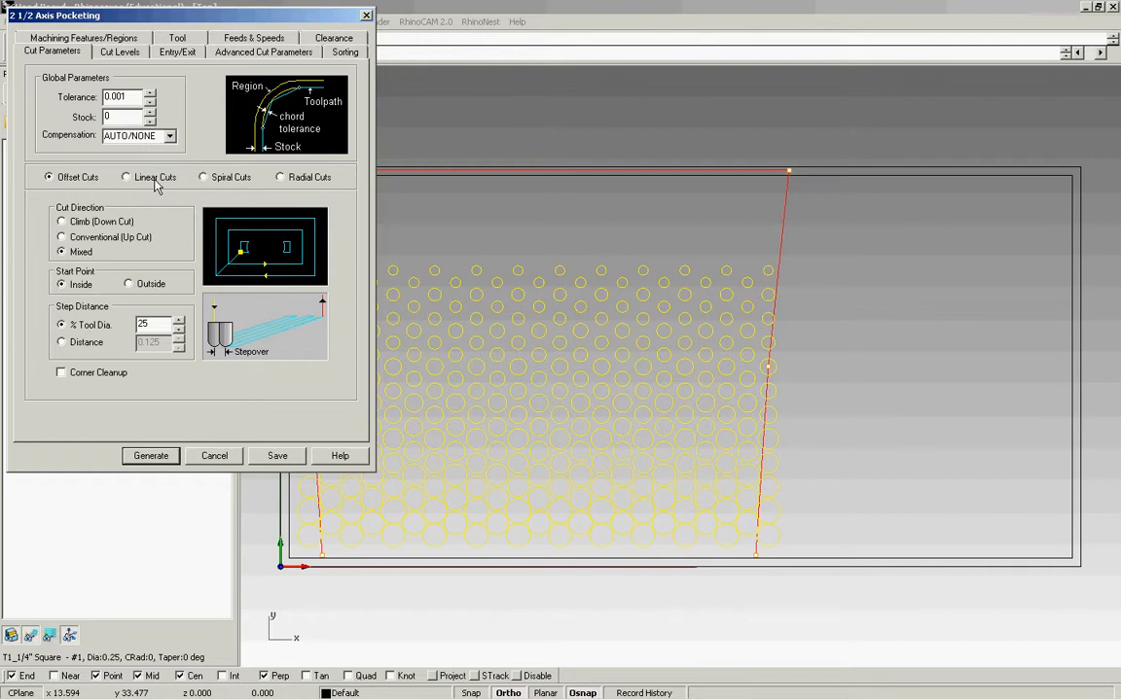
{"action": "mouse_move", "coordinate": [133, 184]}
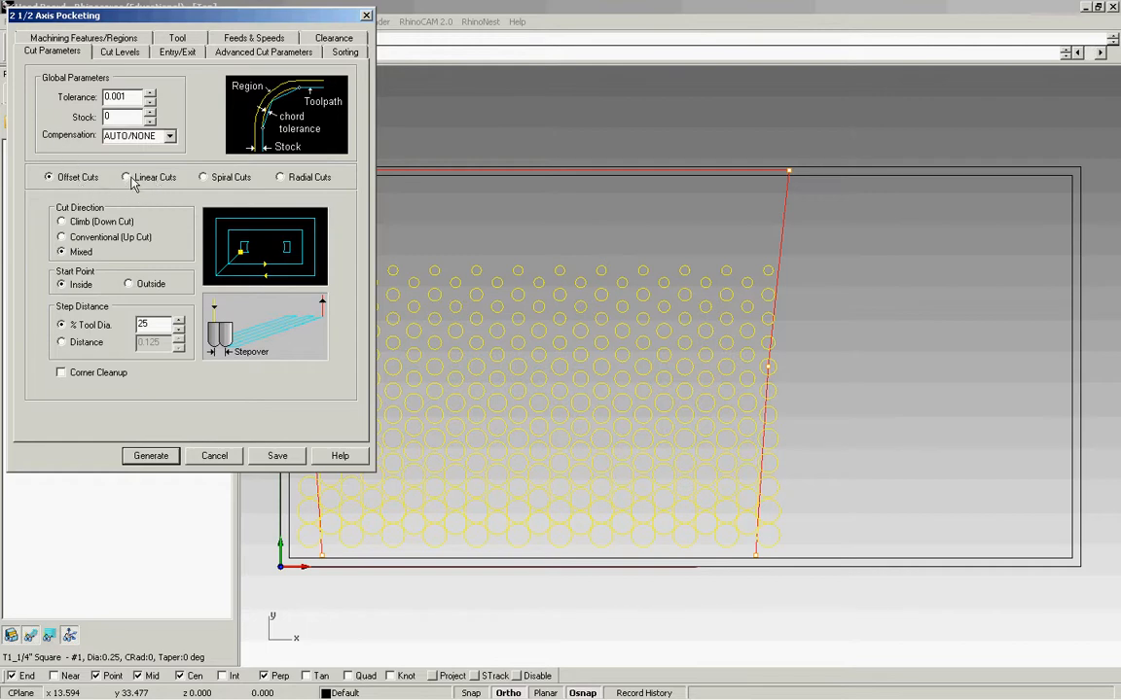
{"action": "left_click", "coordinate": [126, 177]}
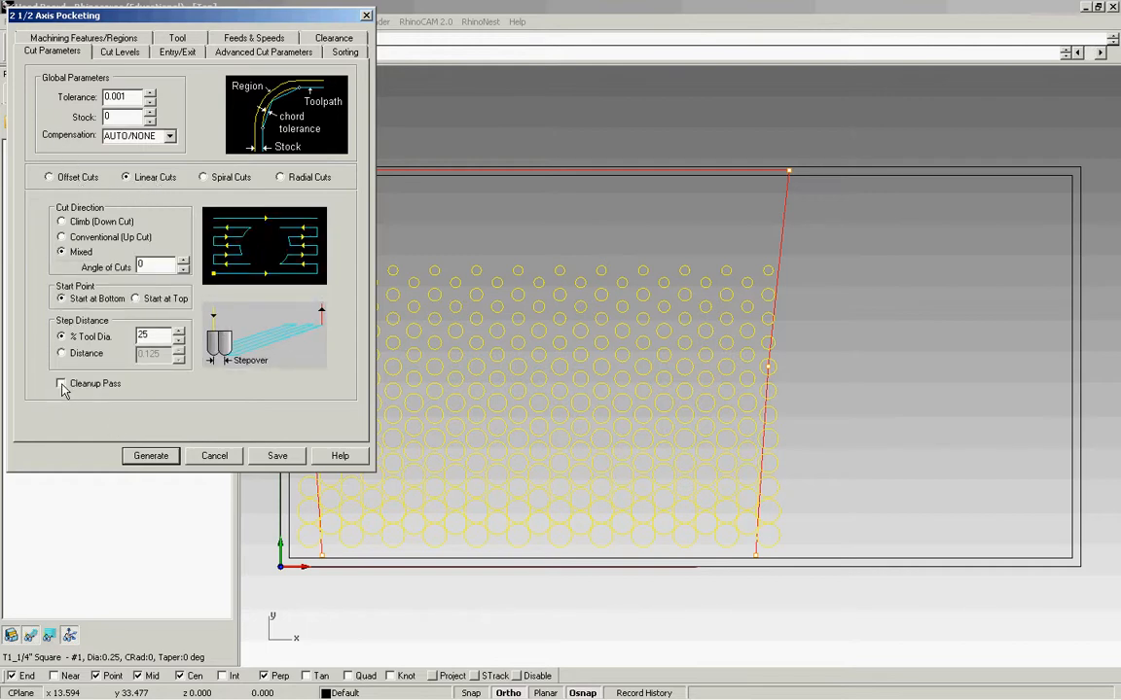
{"action": "left_click", "coordinate": [62, 383]}
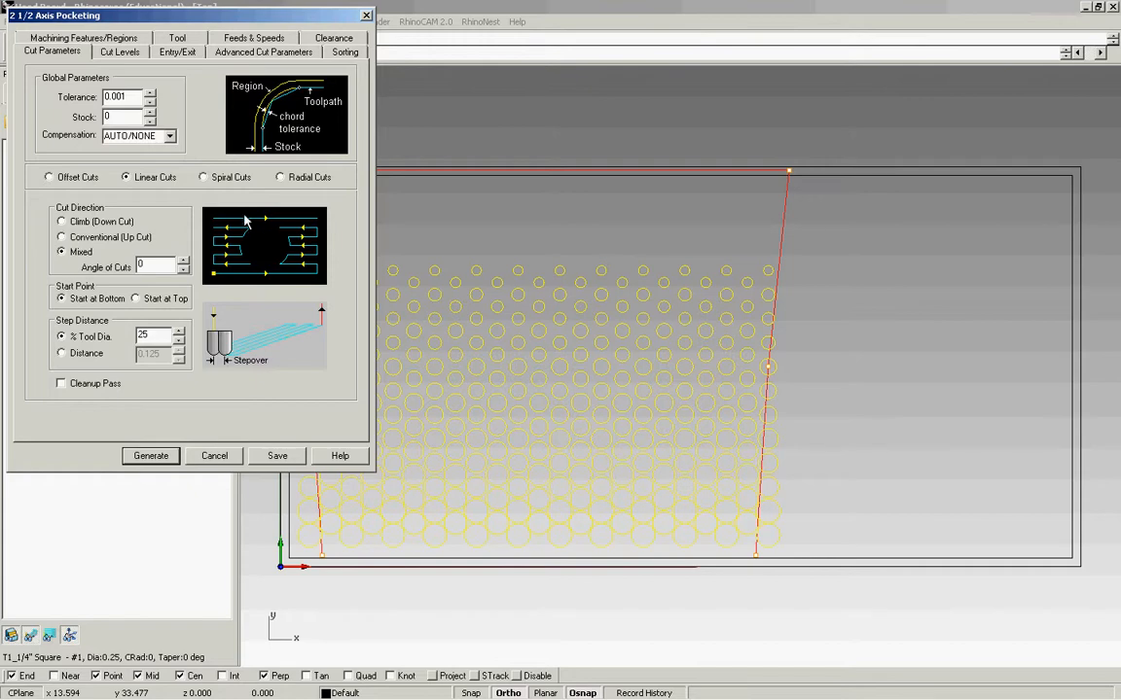
{"action": "mouse_move", "coordinate": [54, 191]}
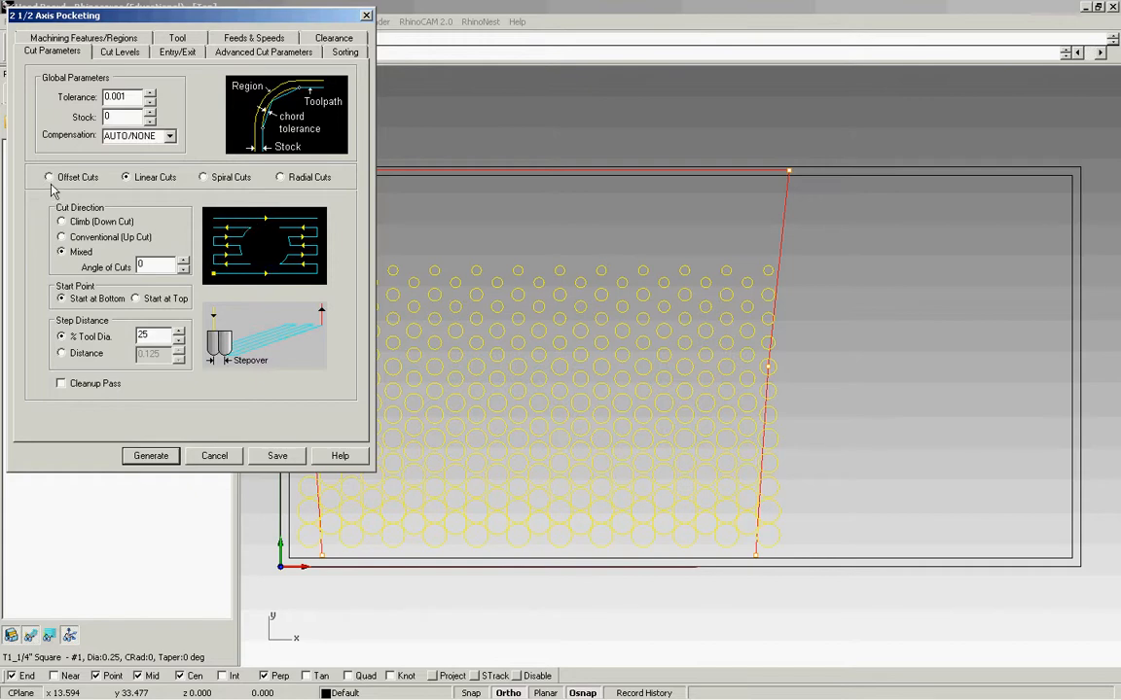
{"action": "left_click", "coordinate": [49, 177]}
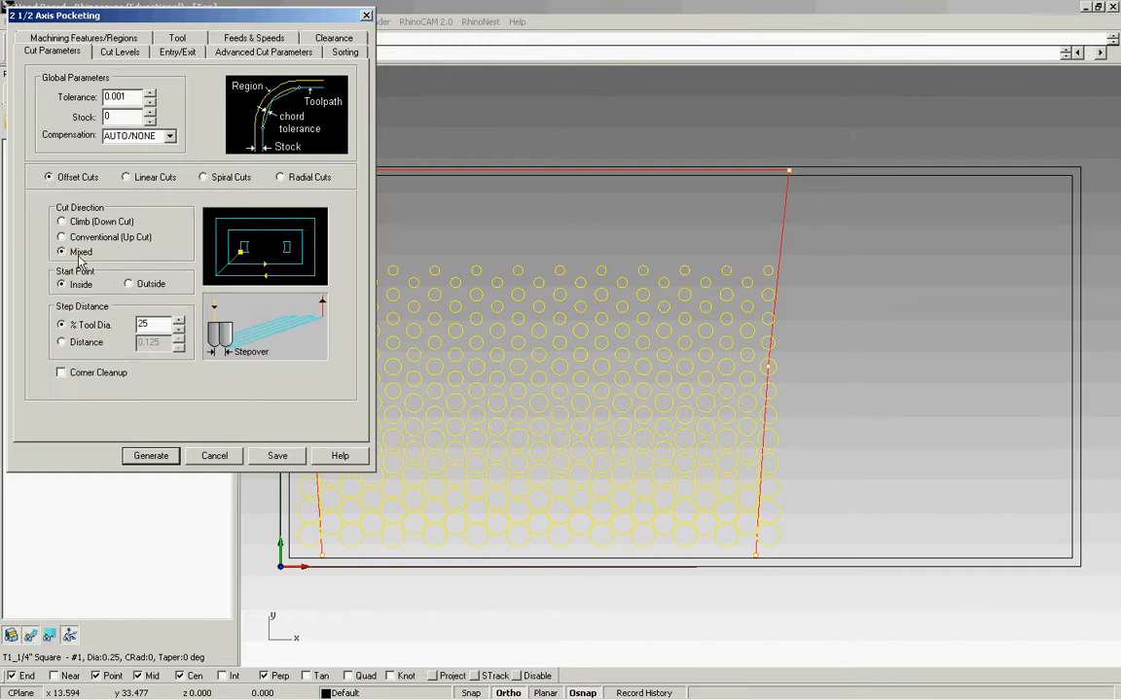
{"action": "mouse_move", "coordinate": [44, 302]}
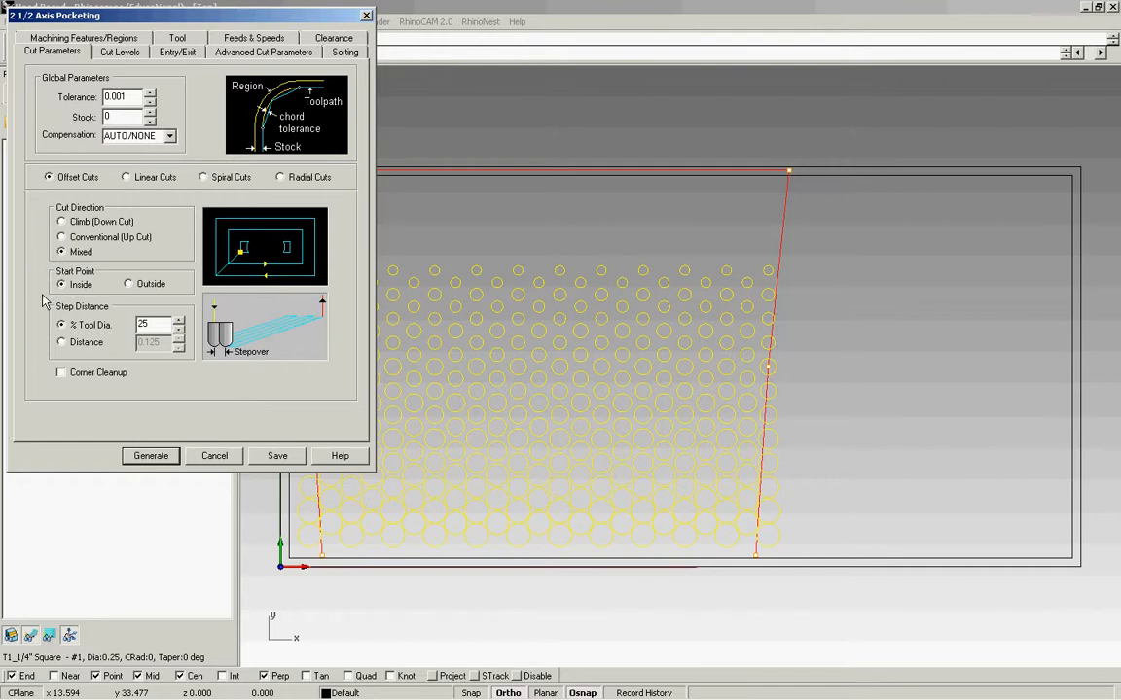
{"action": "mouse_move", "coordinate": [224, 311]}
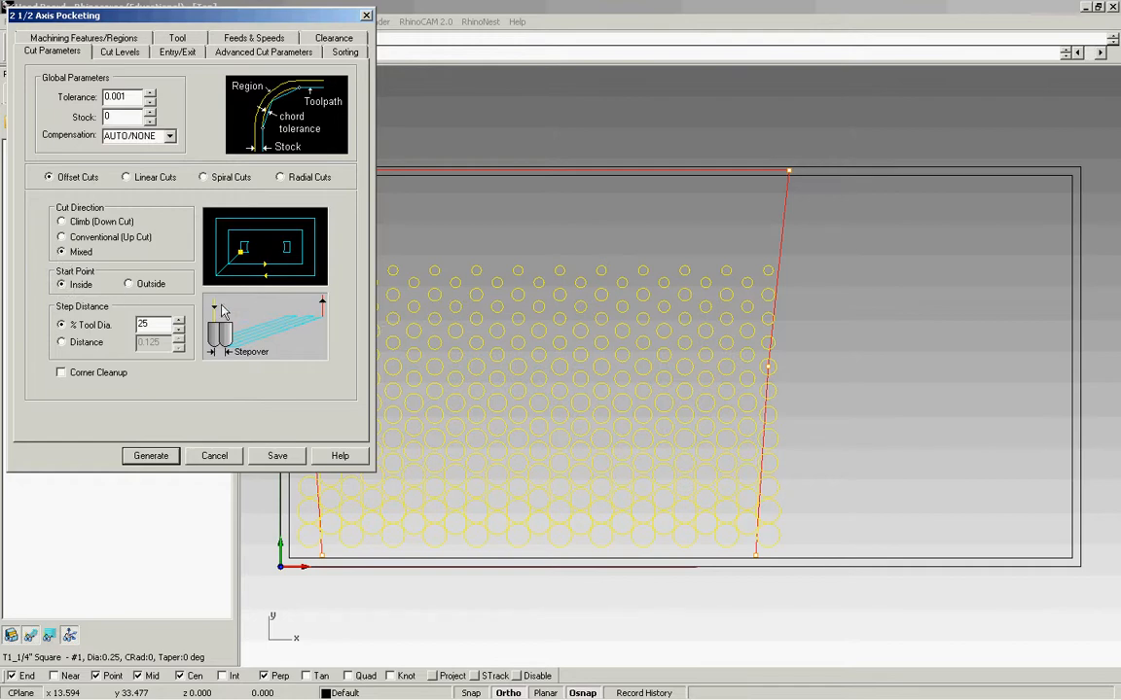
{"action": "mouse_move", "coordinate": [105, 303]}
{"action": "type", "text": "50"}
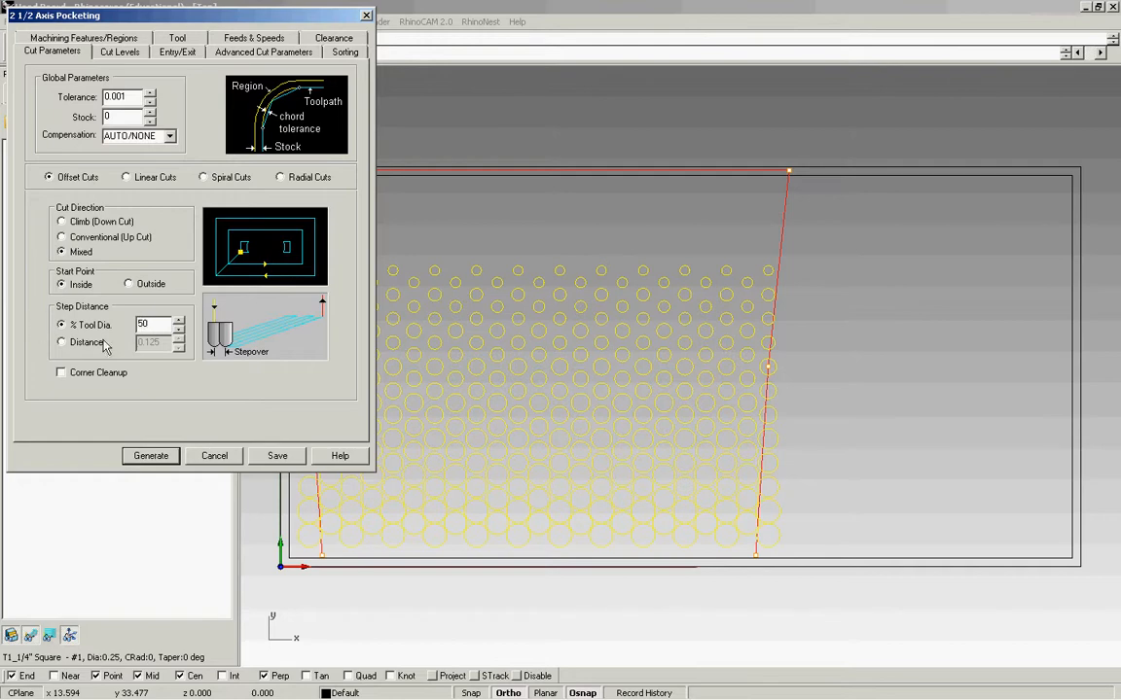
{"action": "left_click", "coordinate": [156, 324]}
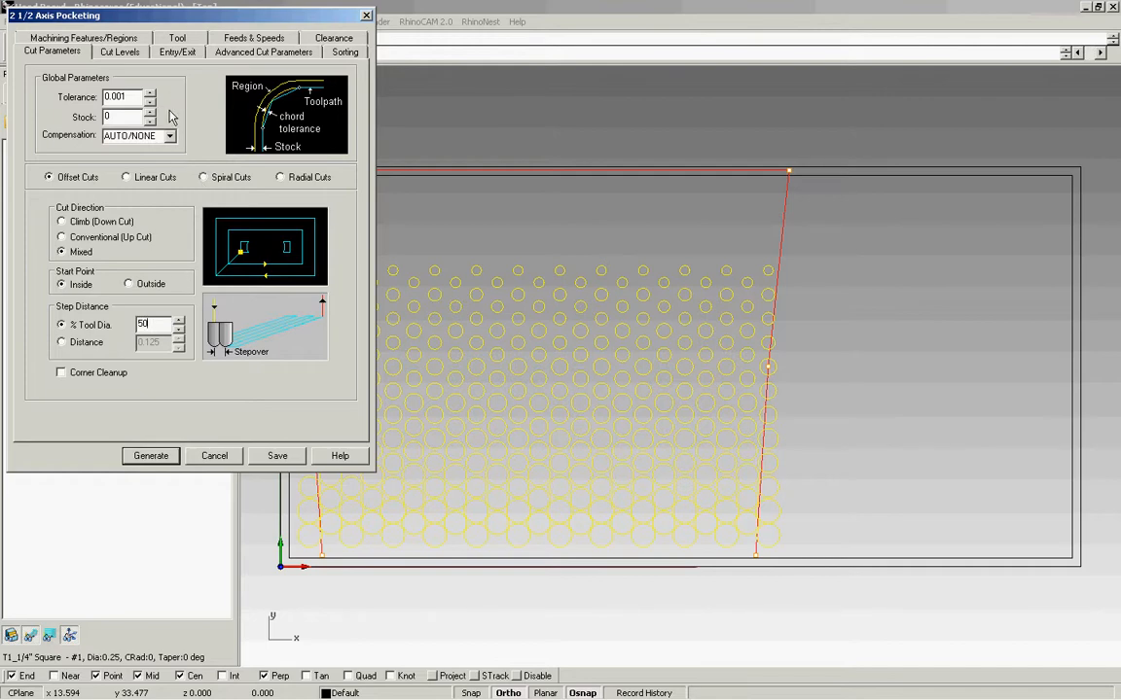
{"action": "left_click", "coordinate": [119, 52]}
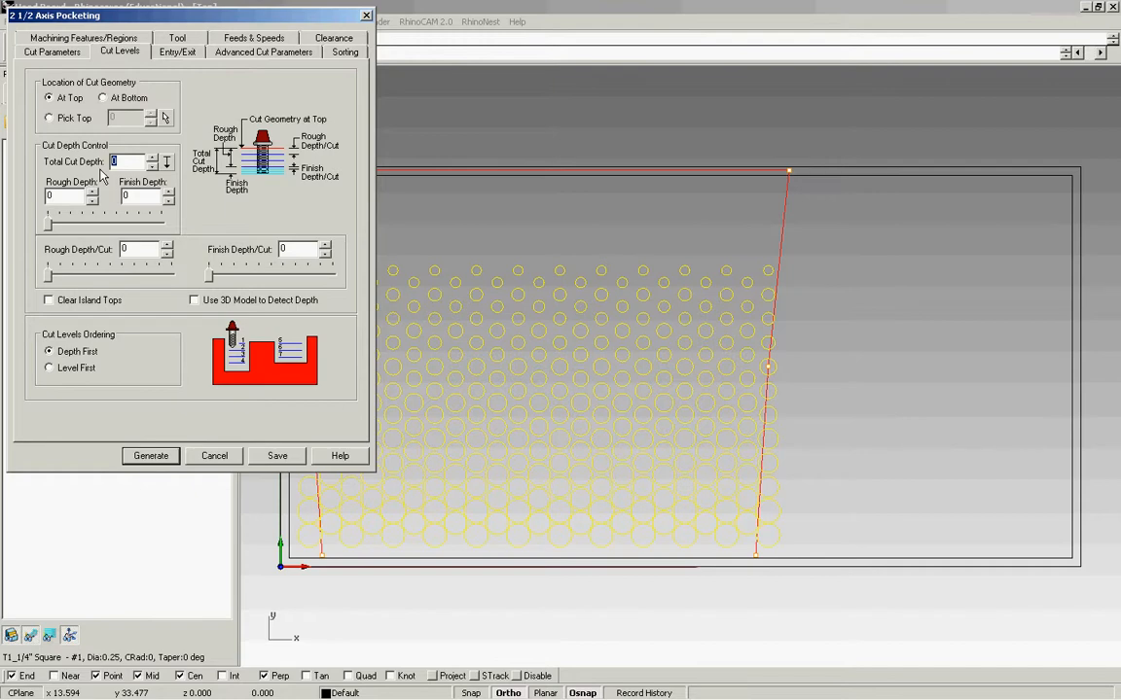
- Set total cut depth 0.625, rough depth 0.375, finish depth 0.25 at 0.15 per cut
{"action": "type", "text": "625"}
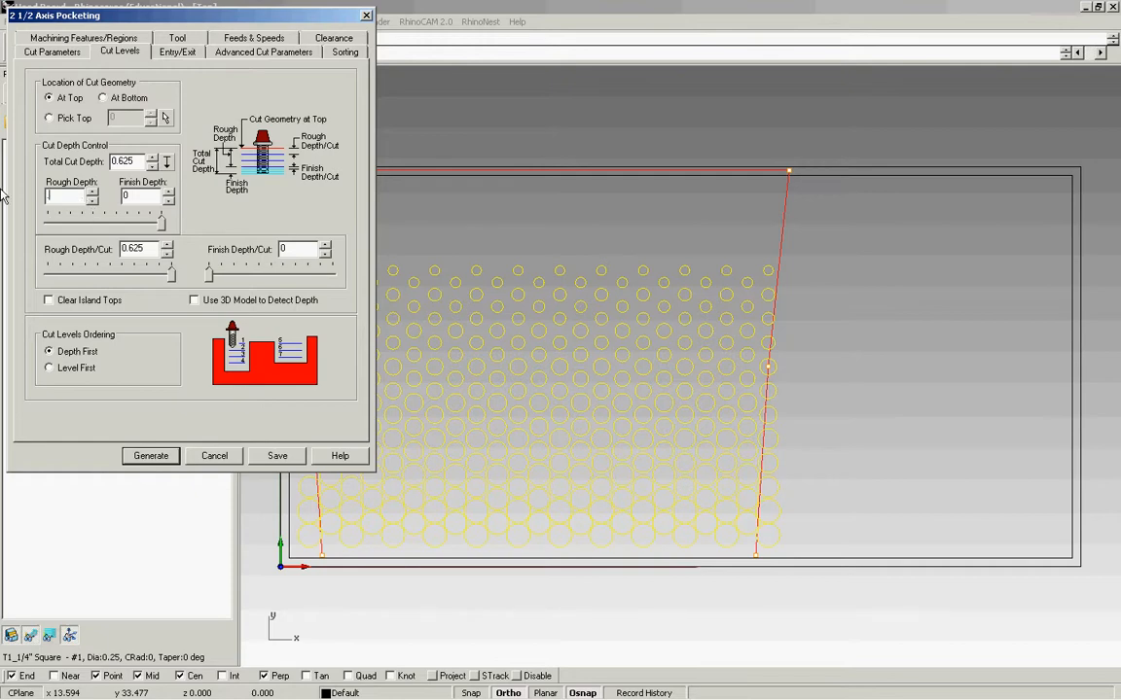
{"action": "type", "text": "375"}
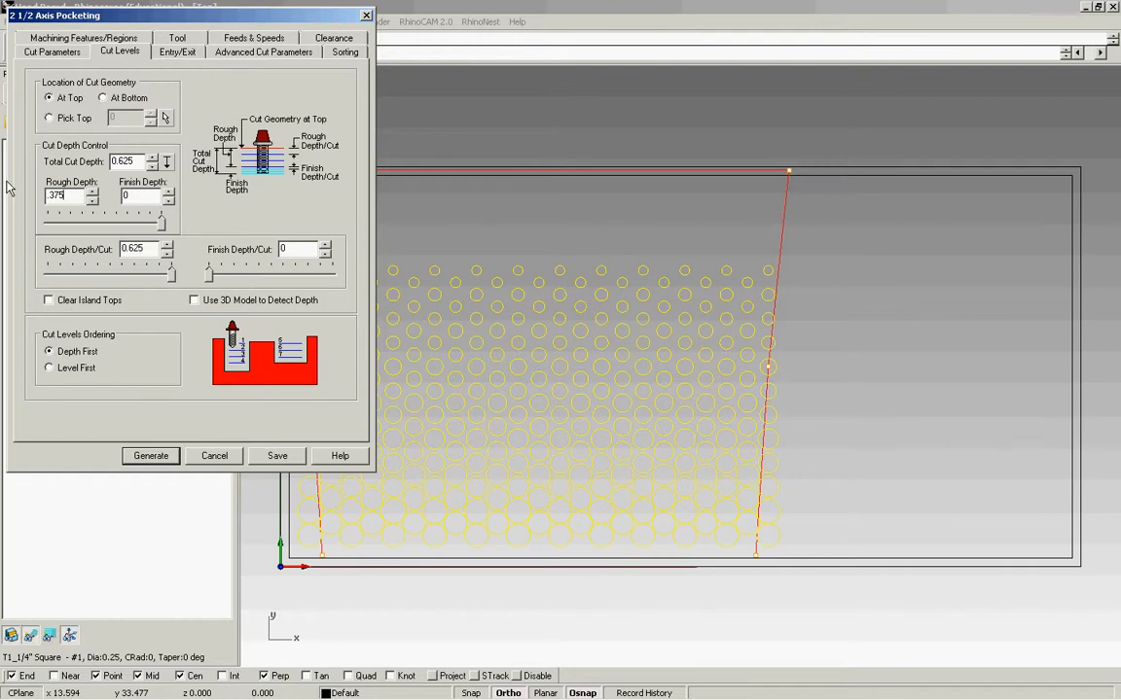
{"action": "mouse_move", "coordinate": [36, 224]}
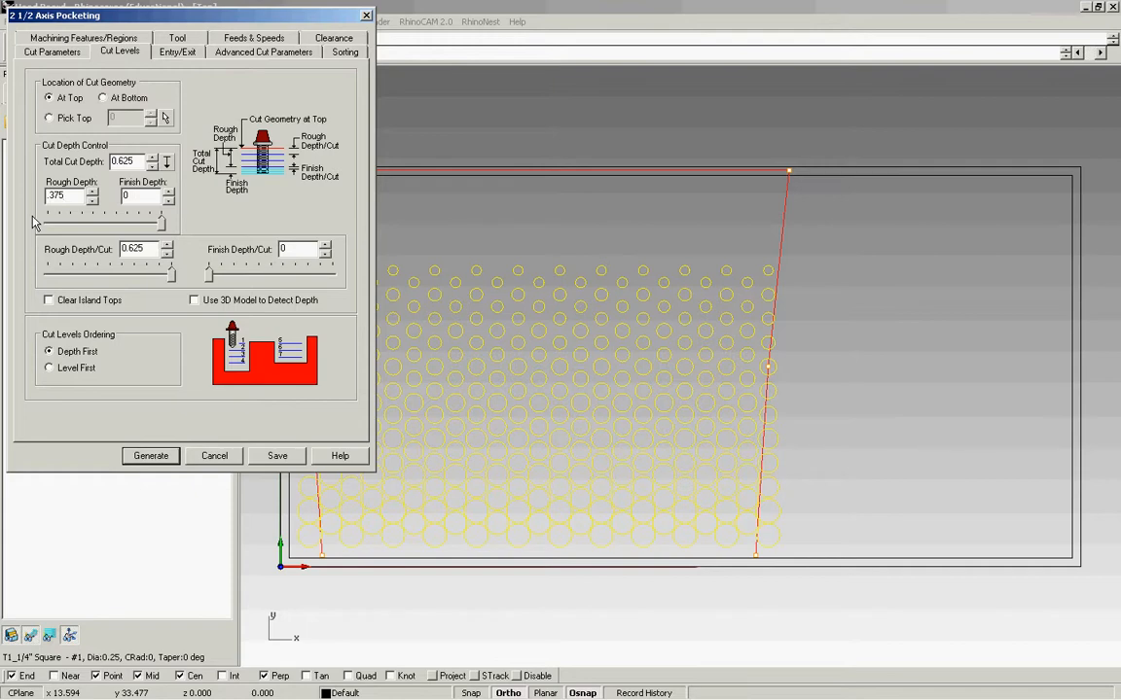
{"action": "mouse_move", "coordinate": [60, 216]}
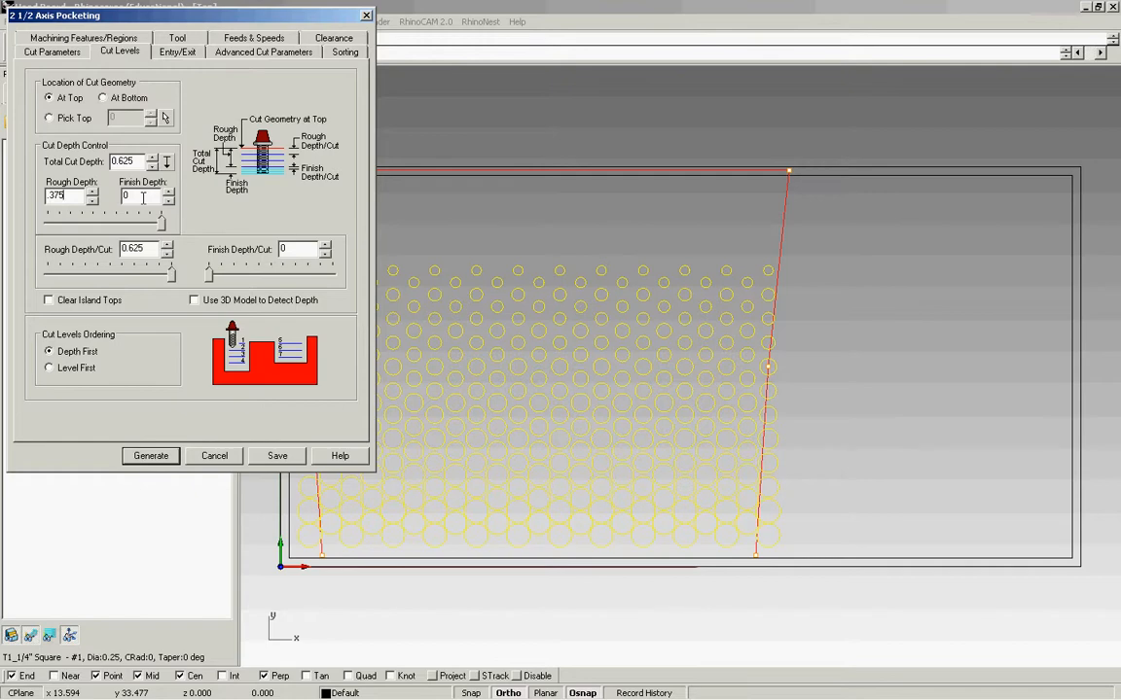
{"action": "type", "text": "0.25"}
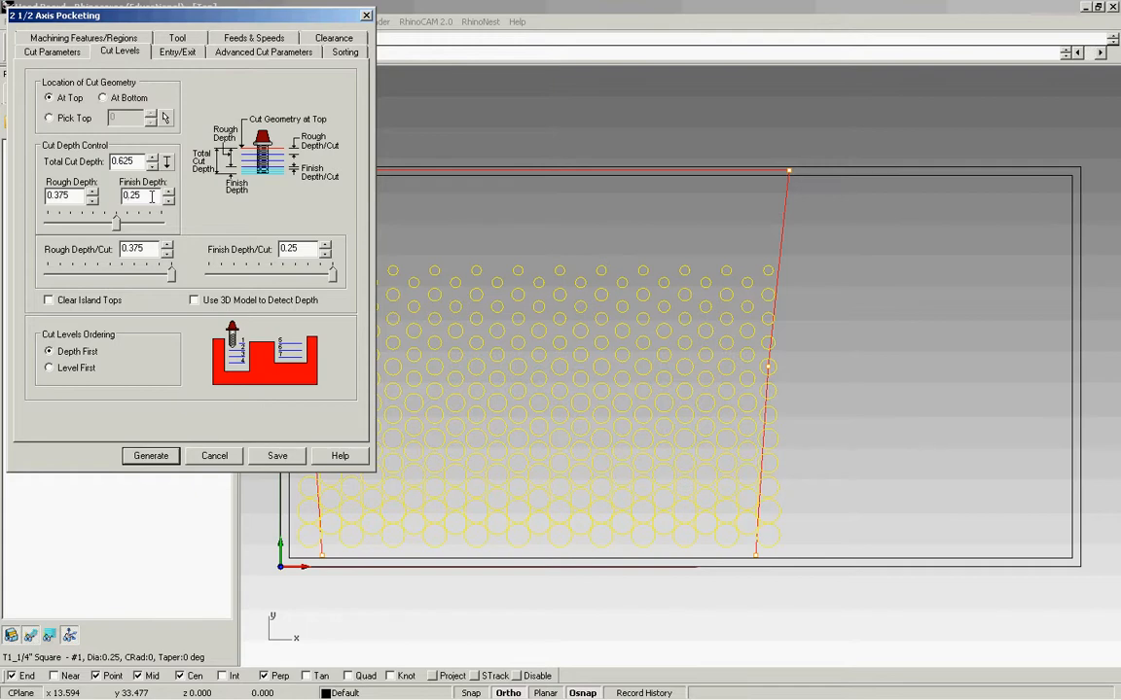
{"action": "left_click", "coordinate": [141, 196]}
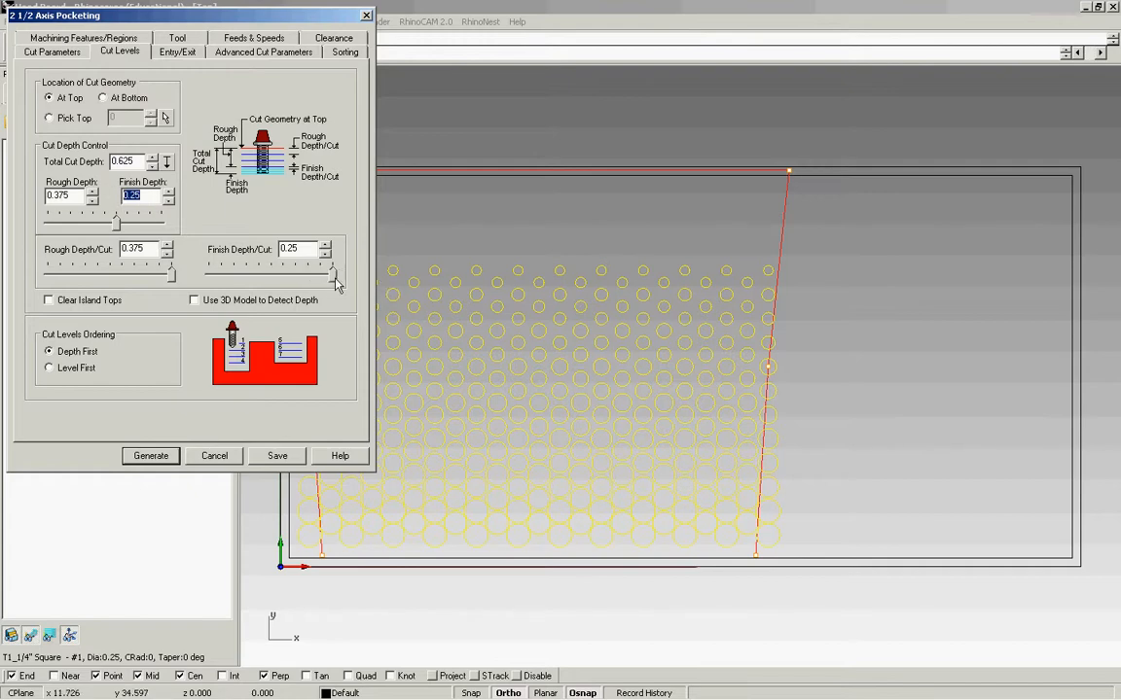
{"action": "left_click_drag", "start_coordinate": [335, 280], "coordinate": [287, 280]}
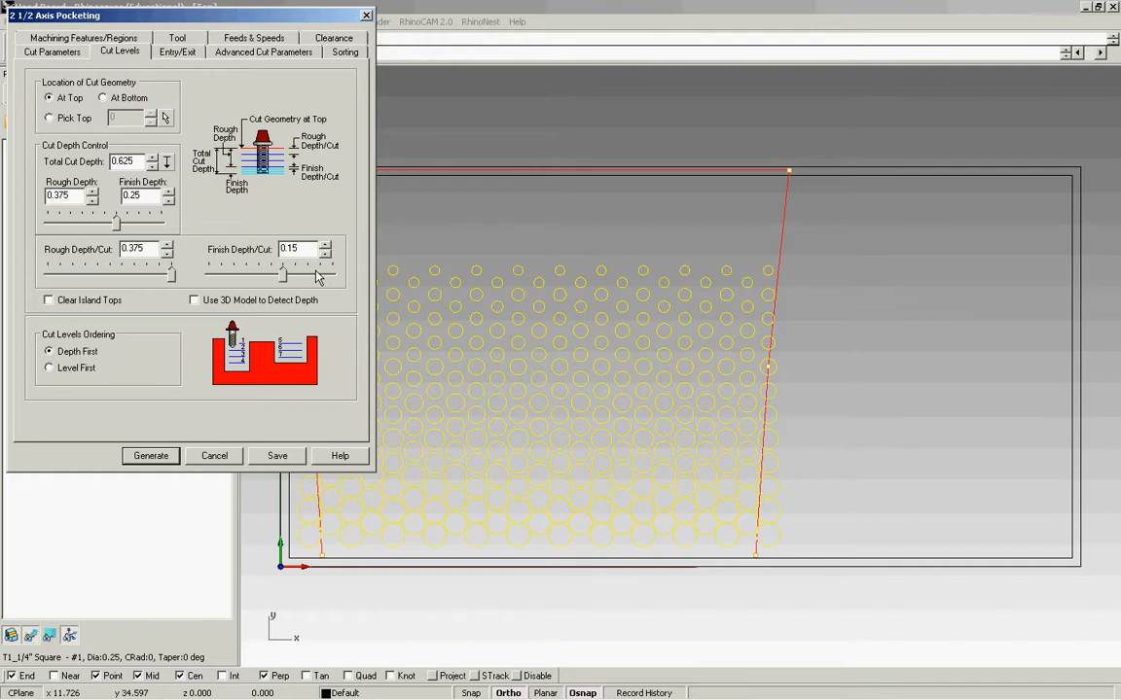
{"action": "mouse_move", "coordinate": [275, 260]}
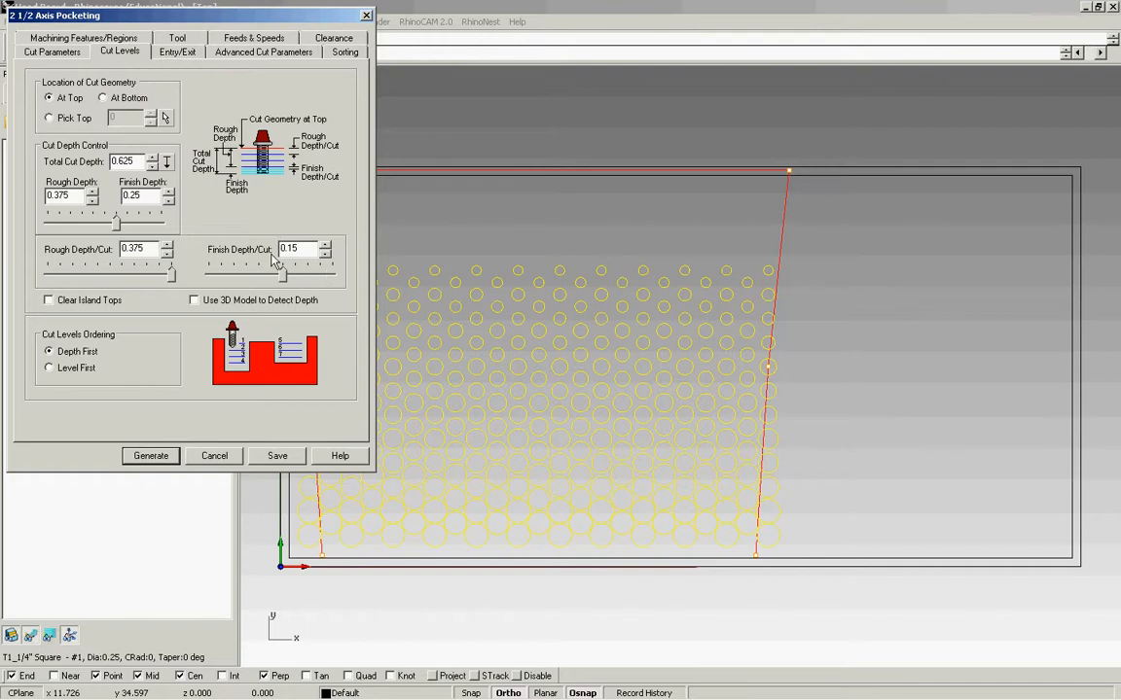
{"action": "left_click", "coordinate": [325, 253]}
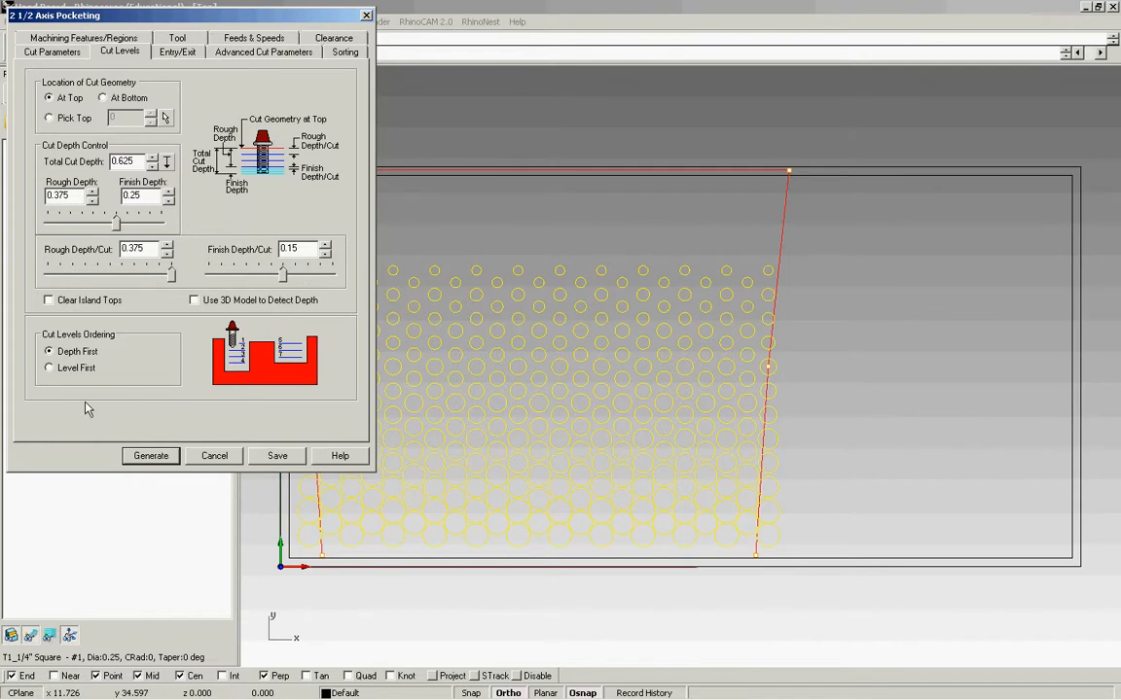
{"action": "mouse_move", "coordinate": [107, 362]}
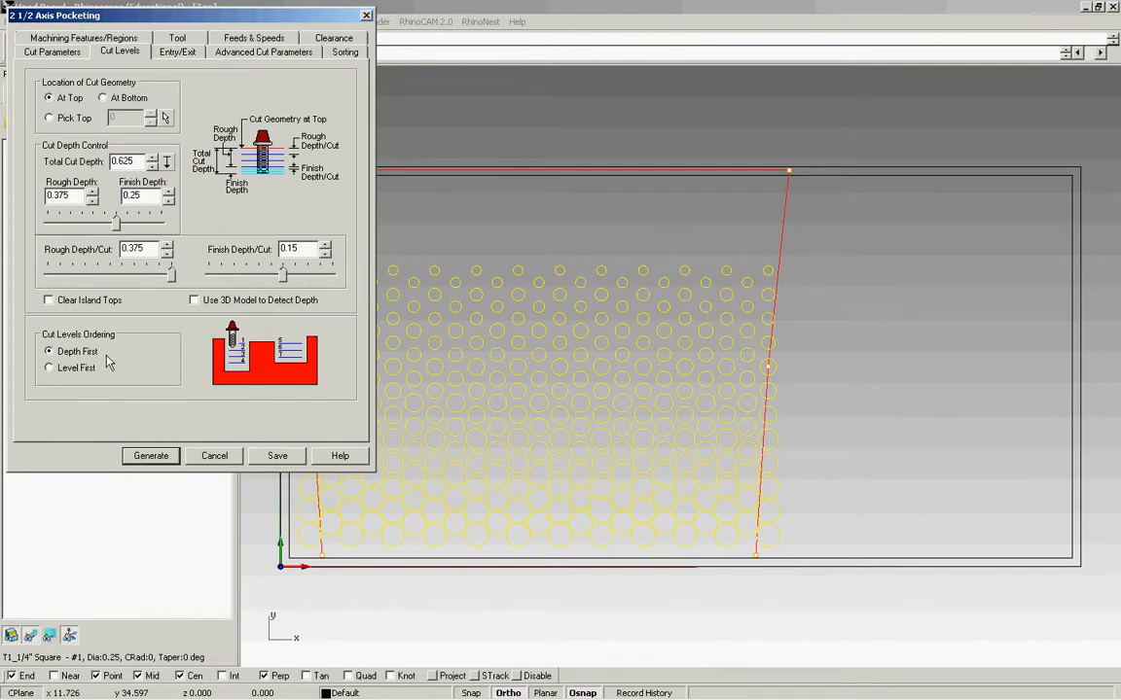
{"action": "mouse_move", "coordinate": [88, 368]}
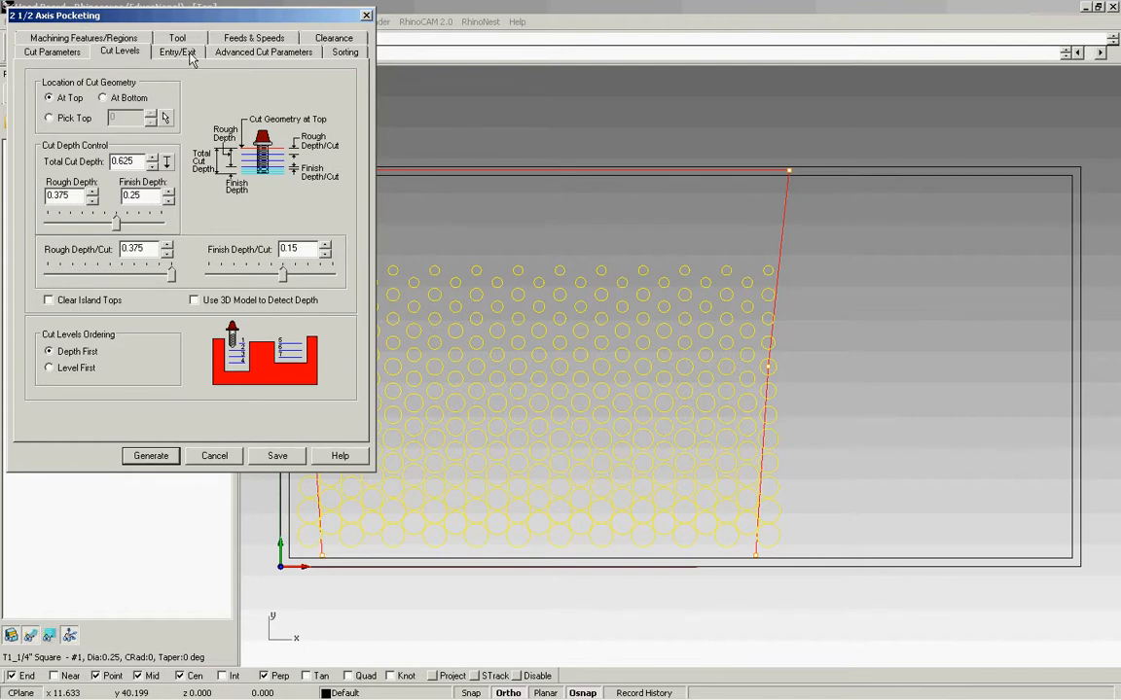
{"action": "left_click", "coordinate": [177, 51]}
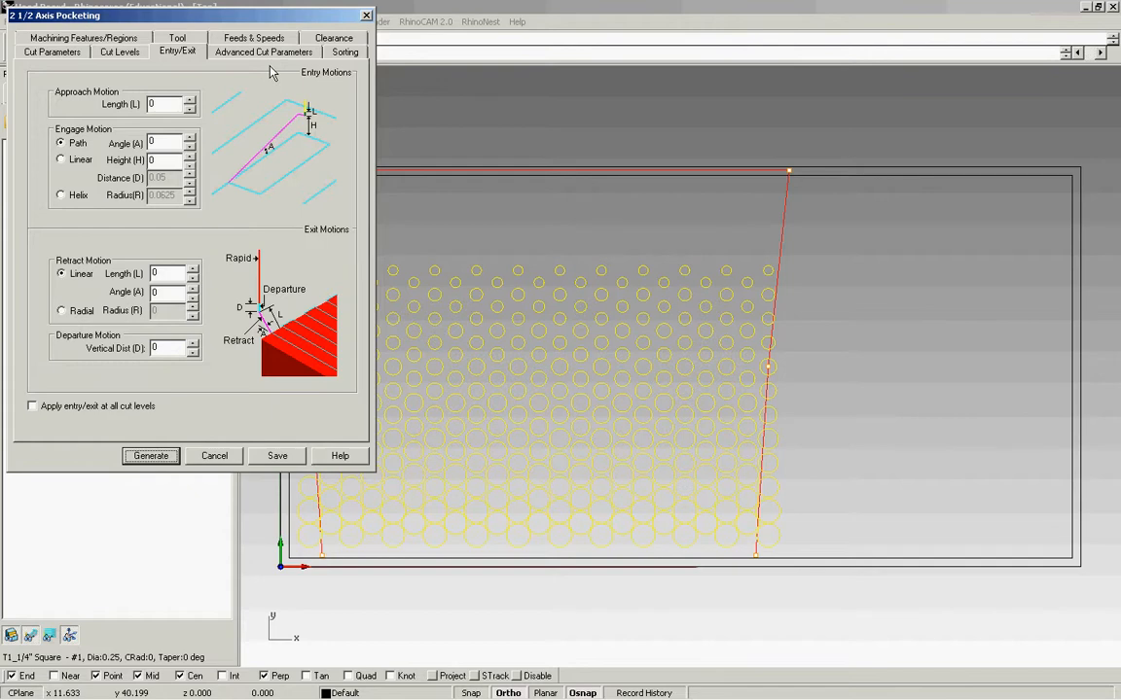
{"action": "mouse_move", "coordinate": [249, 58]}
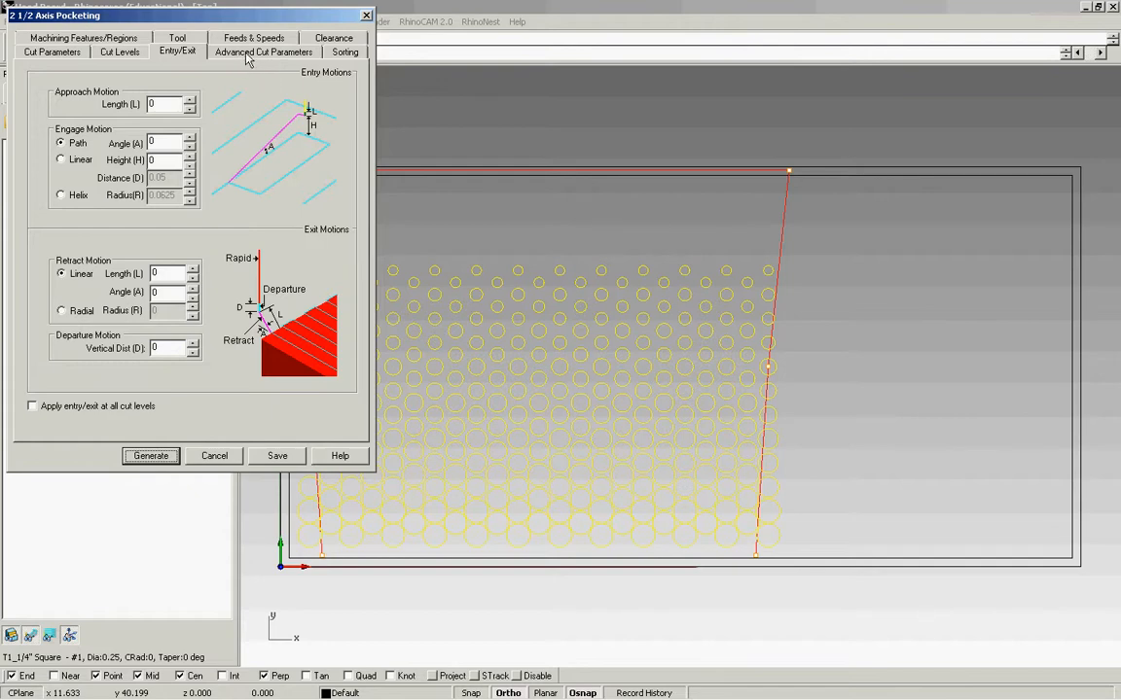
{"action": "mouse_move", "coordinate": [336, 57]}
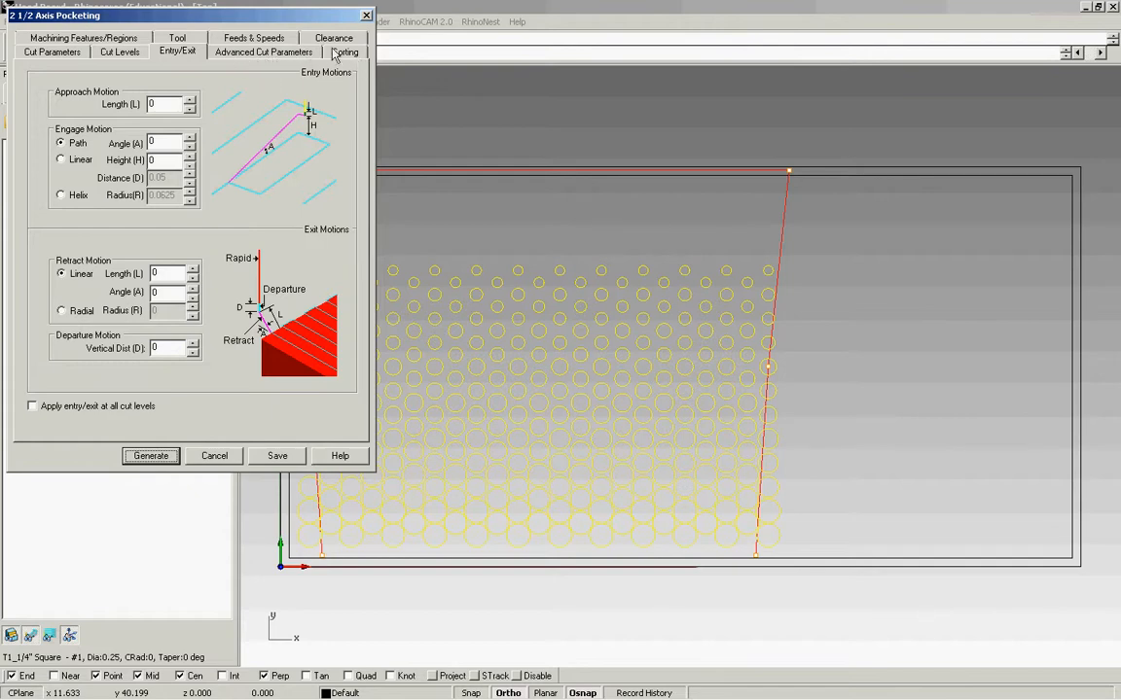
- Sort holes by minimum distance from lower left and generate the pocketing toolpaths
{"action": "left_click", "coordinate": [345, 52]}
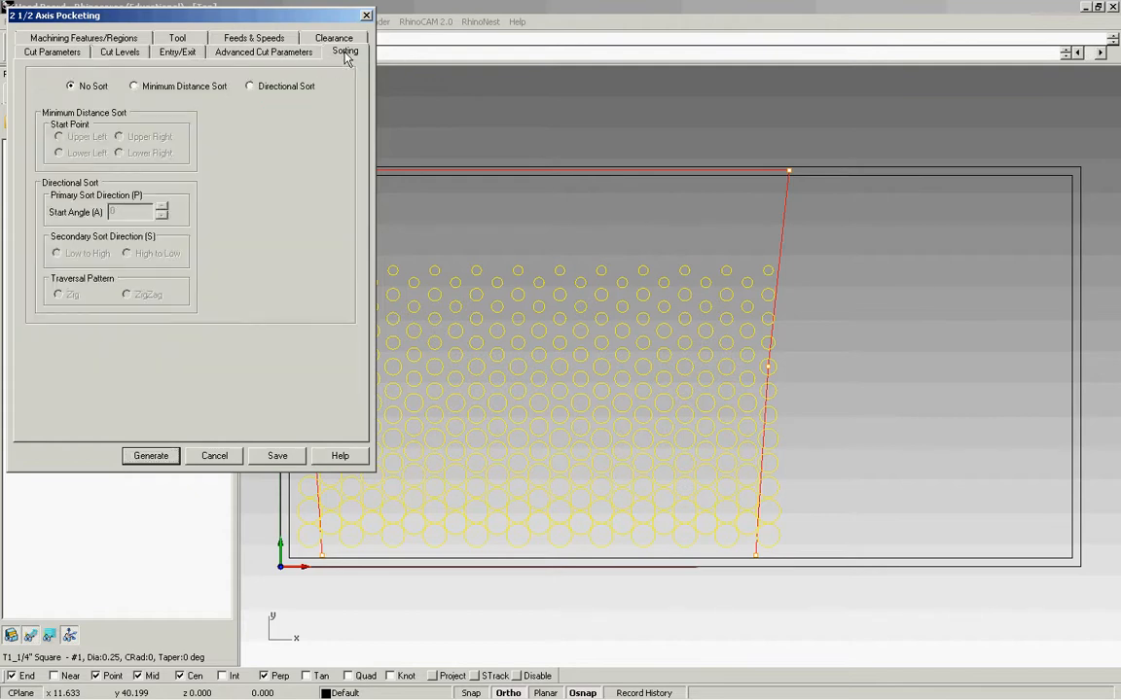
{"action": "left_click", "coordinate": [133, 86]}
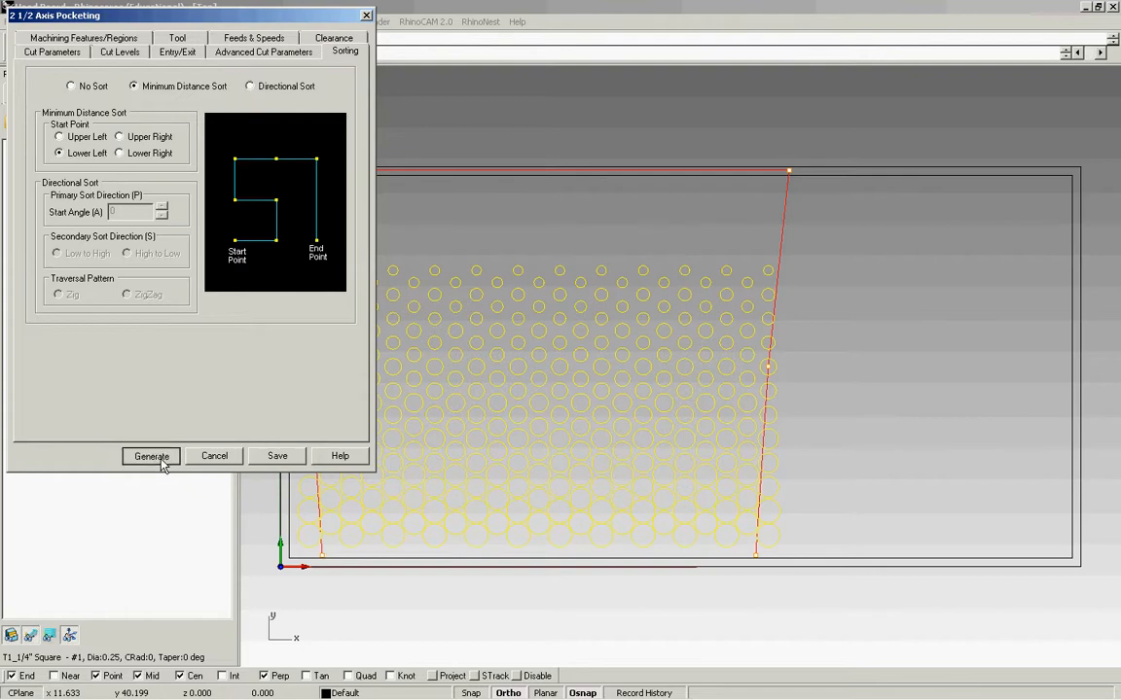
{"action": "left_click", "coordinate": [151, 456]}
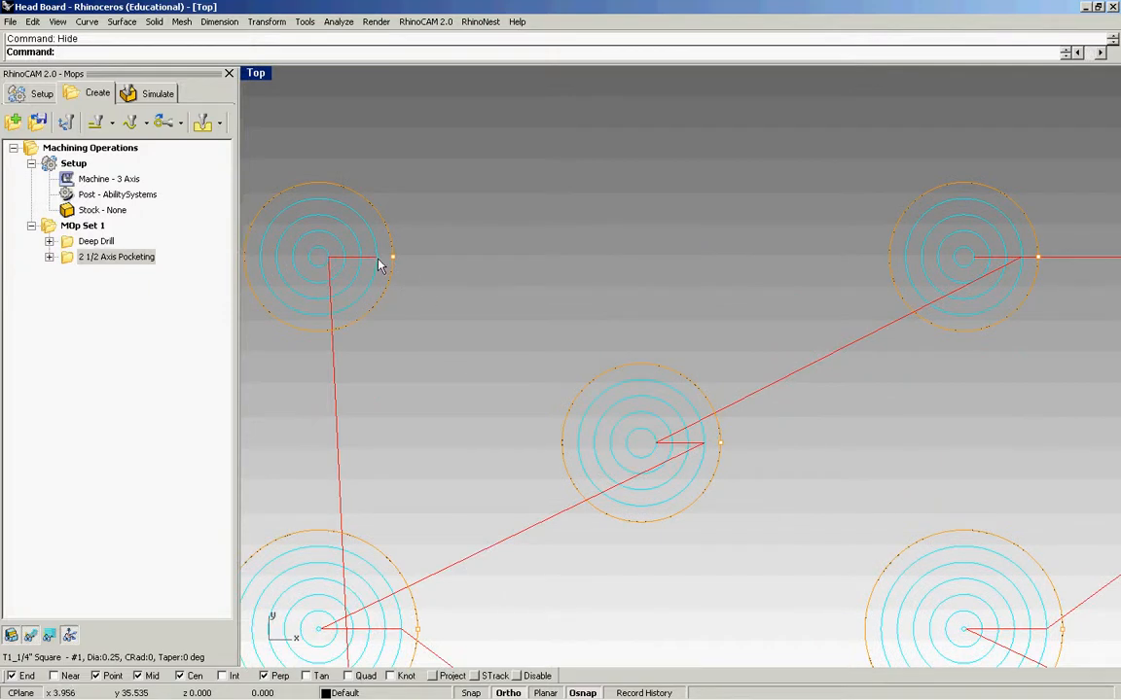
{"action": "mouse_move", "coordinate": [331, 269]}
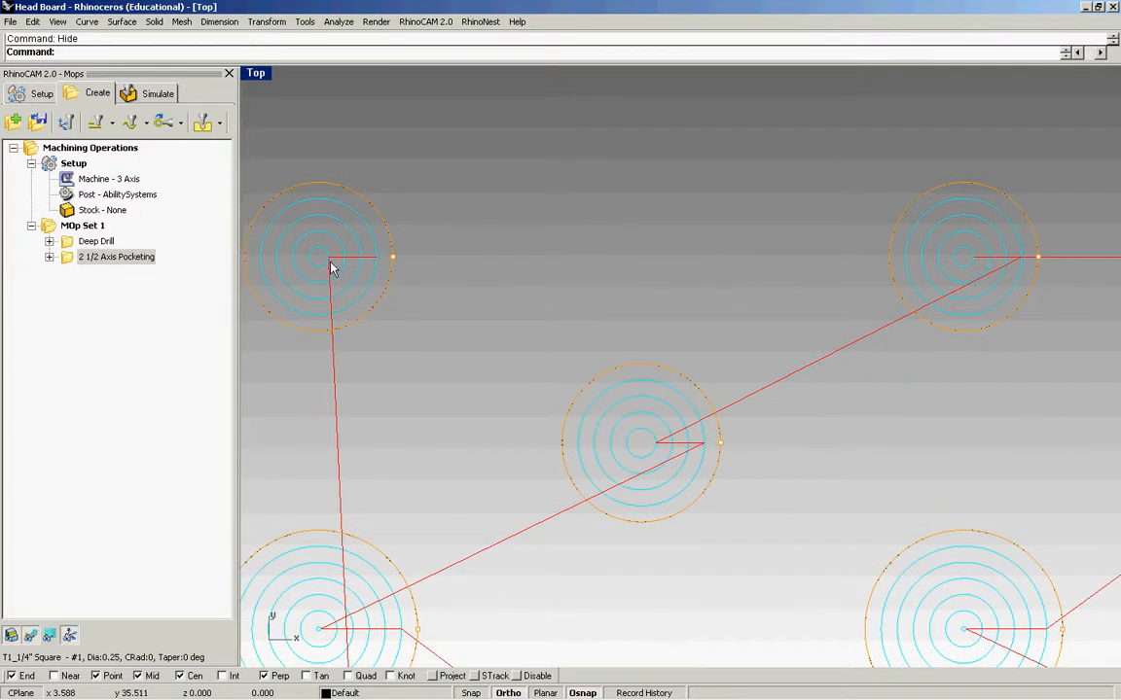
{"action": "mouse_move", "coordinate": [412, 269]}
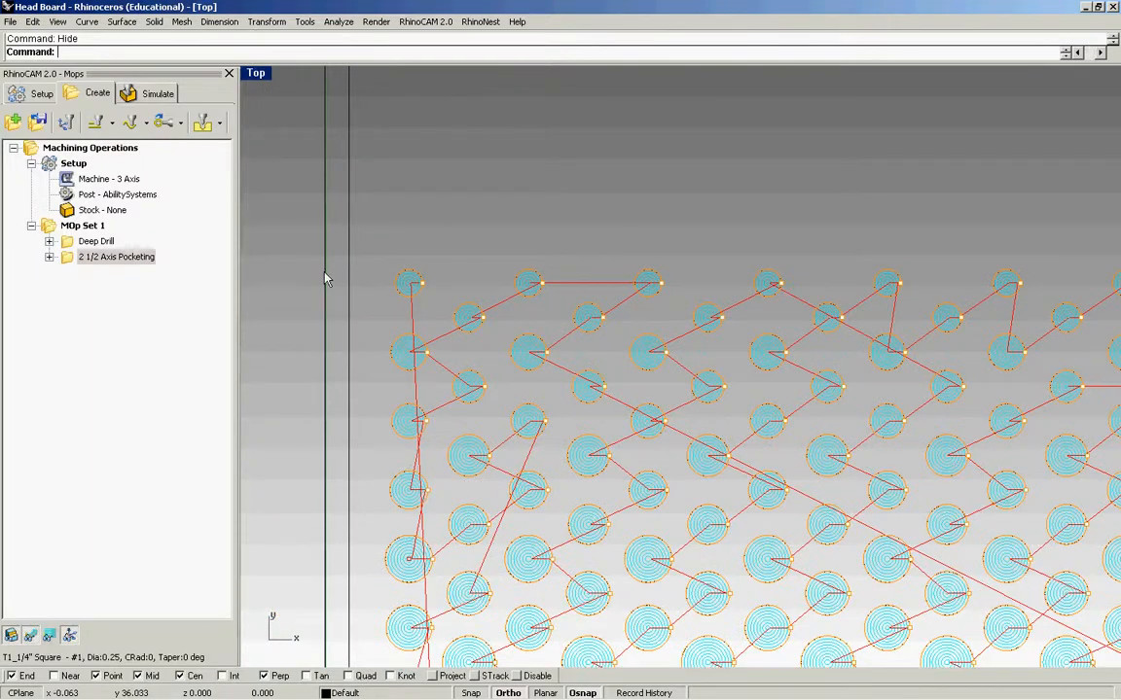
{"action": "mouse_move", "coordinate": [316, 257]}
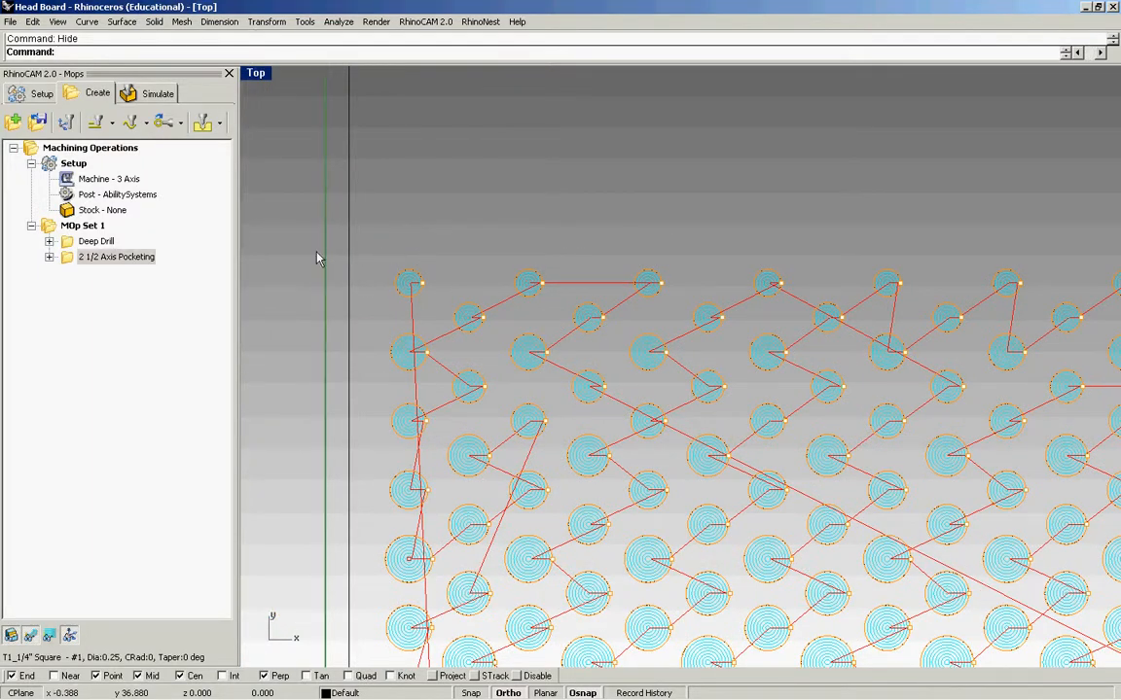
{"action": "mouse_move", "coordinate": [330, 265]}
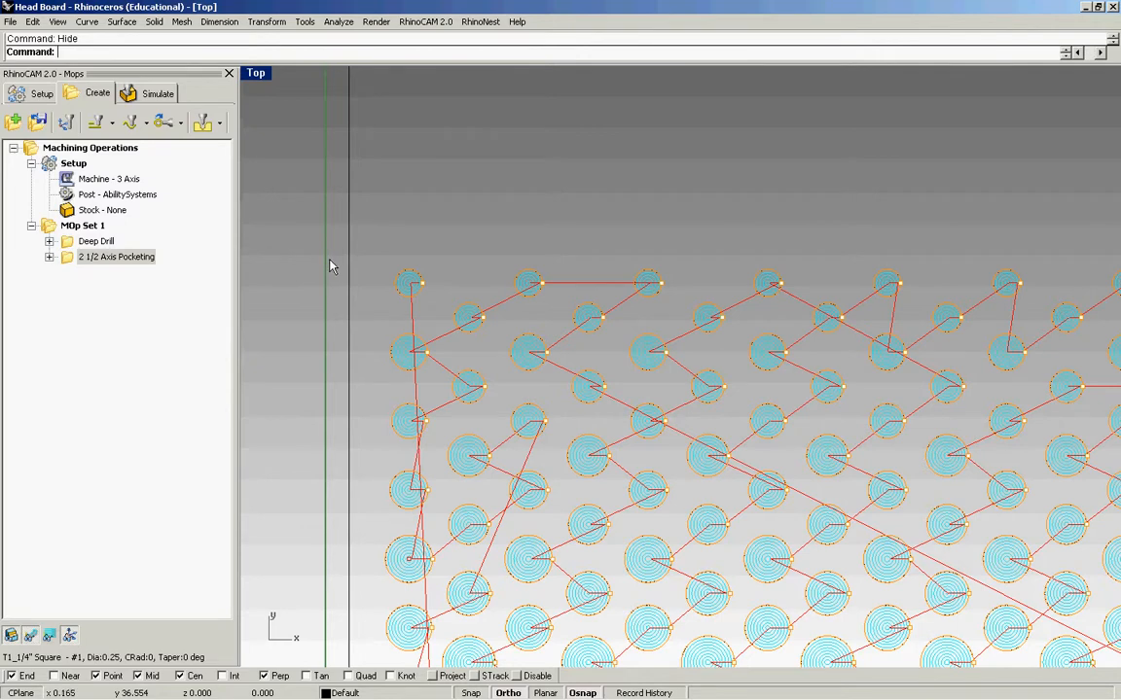